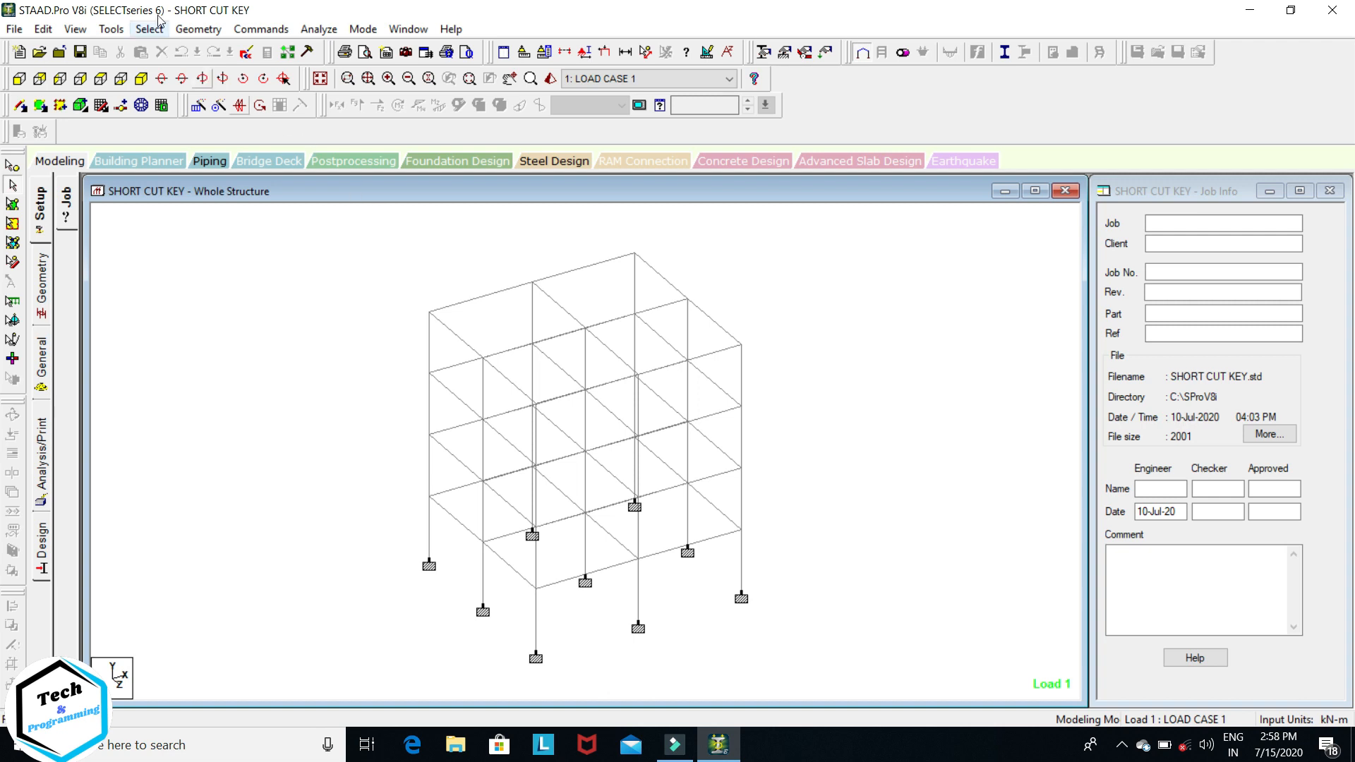
pyautogui.moveTo(407, 28)
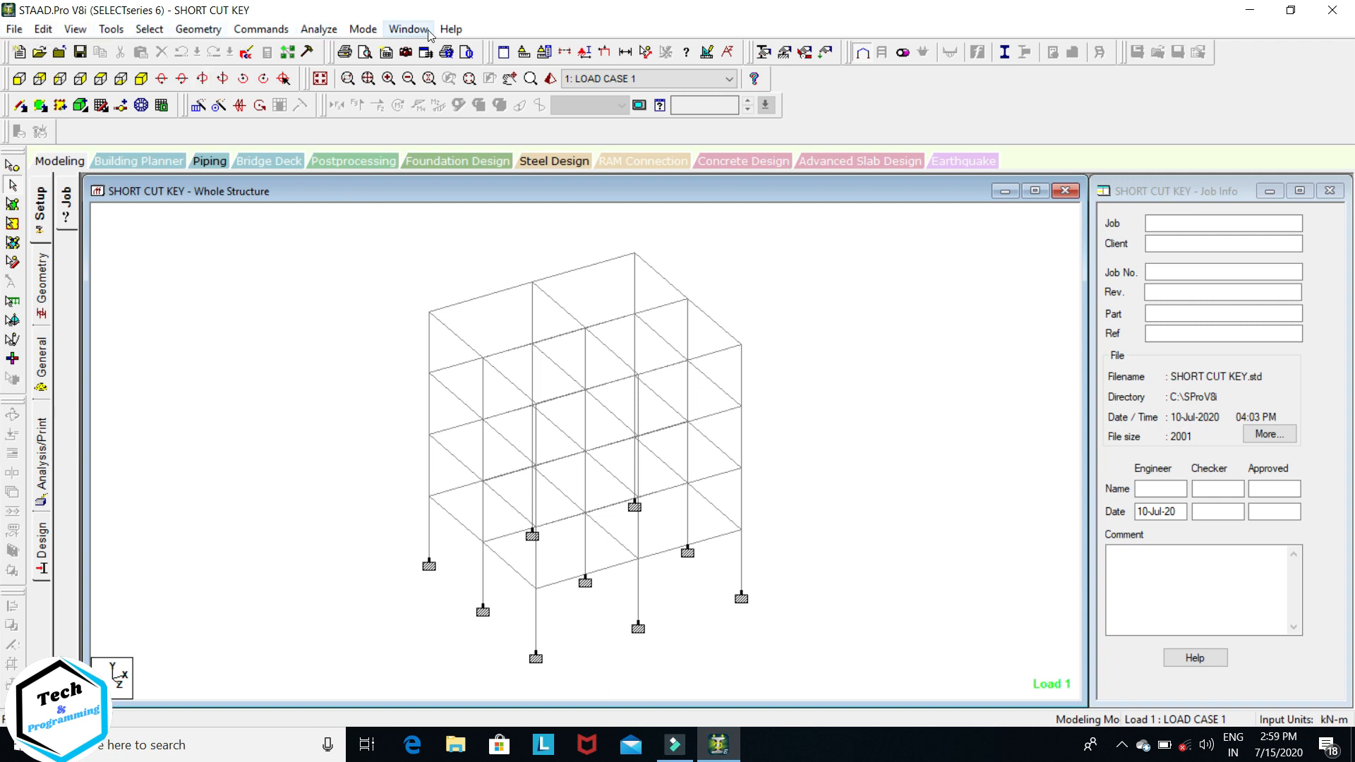
pyautogui.moveTo(204, 93)
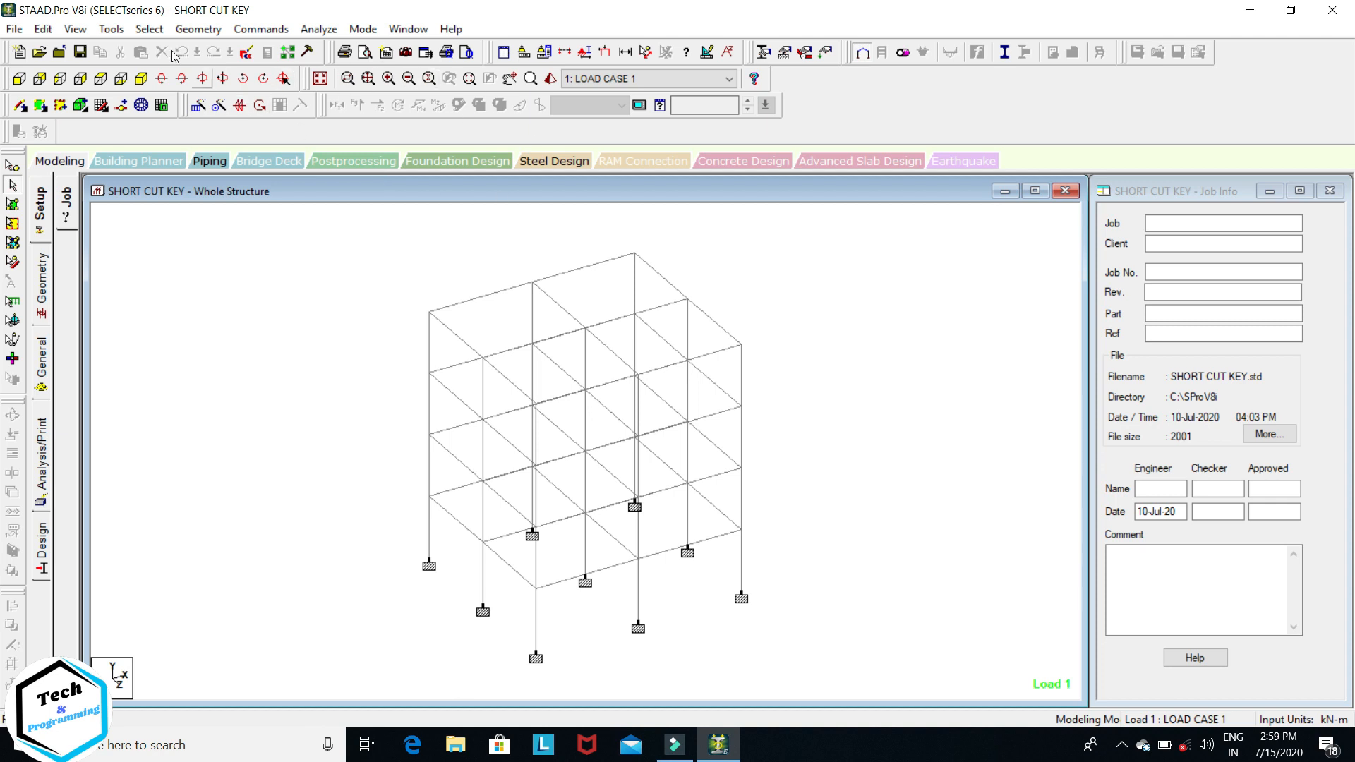
pyautogui.moveTo(635, 358)
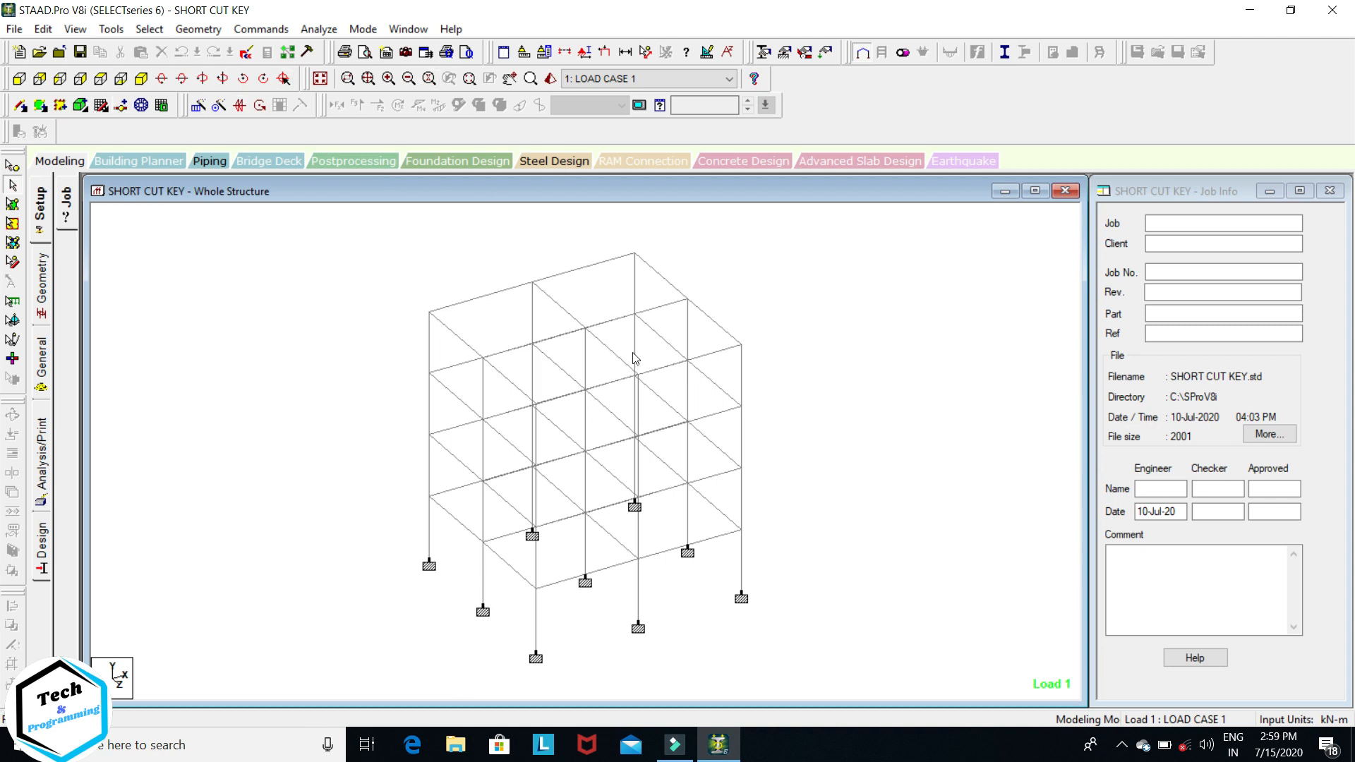
pyautogui.moveTo(457, 249)
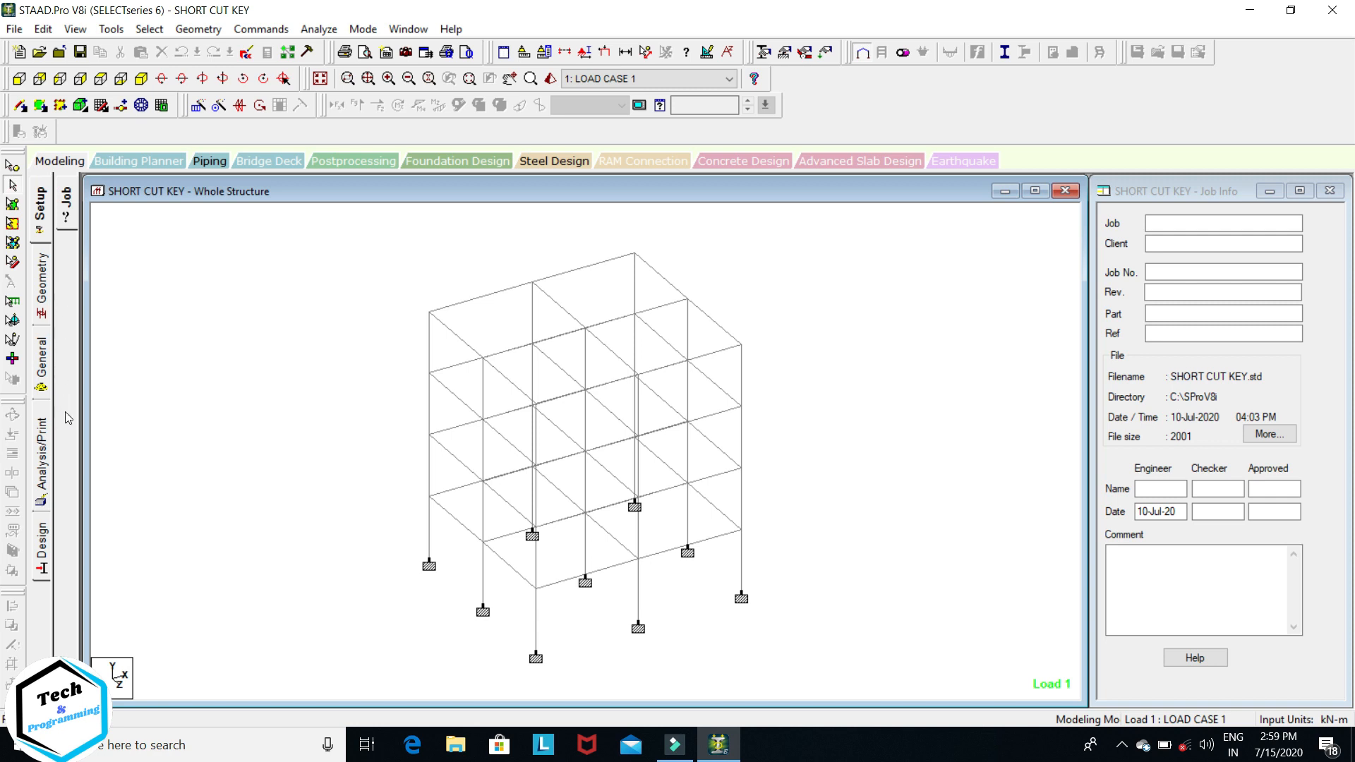
pyautogui.moveTo(6, 261)
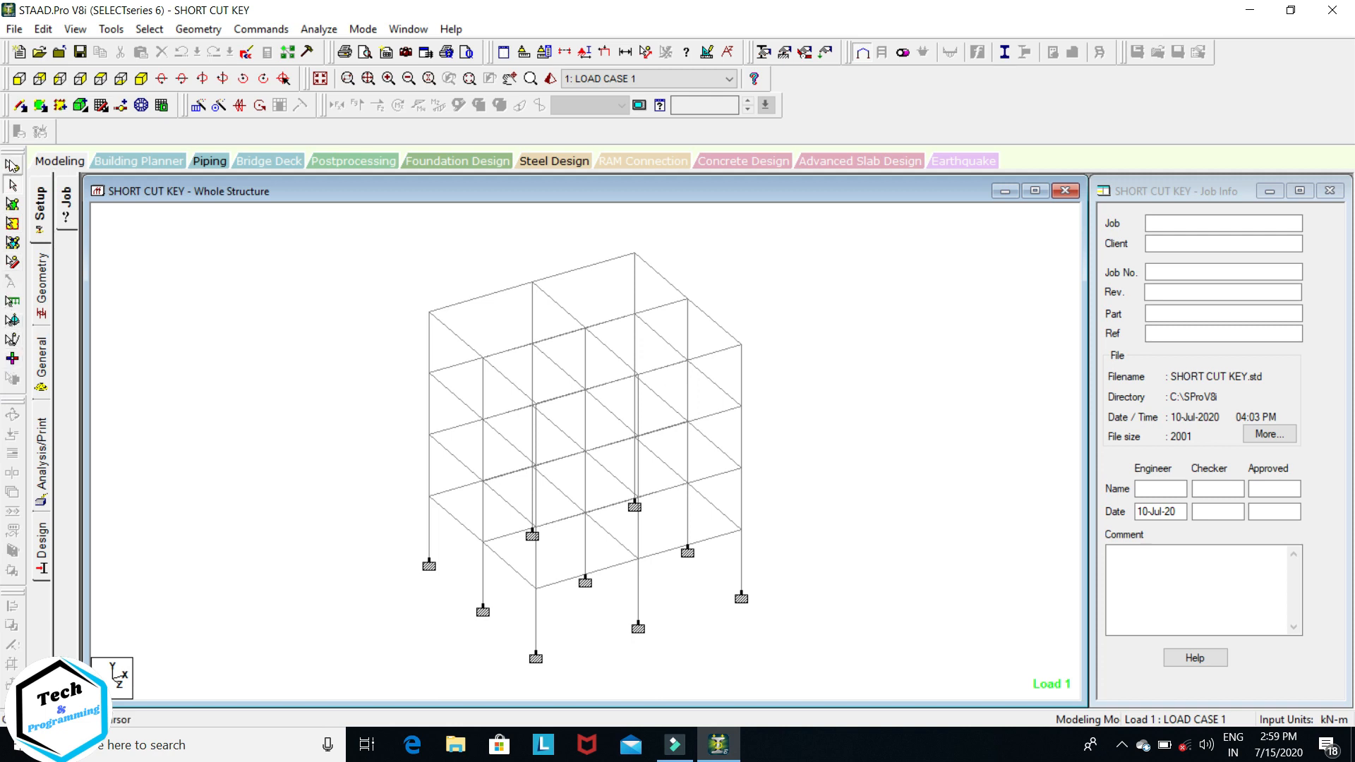
pyautogui.moveTo(19, 55)
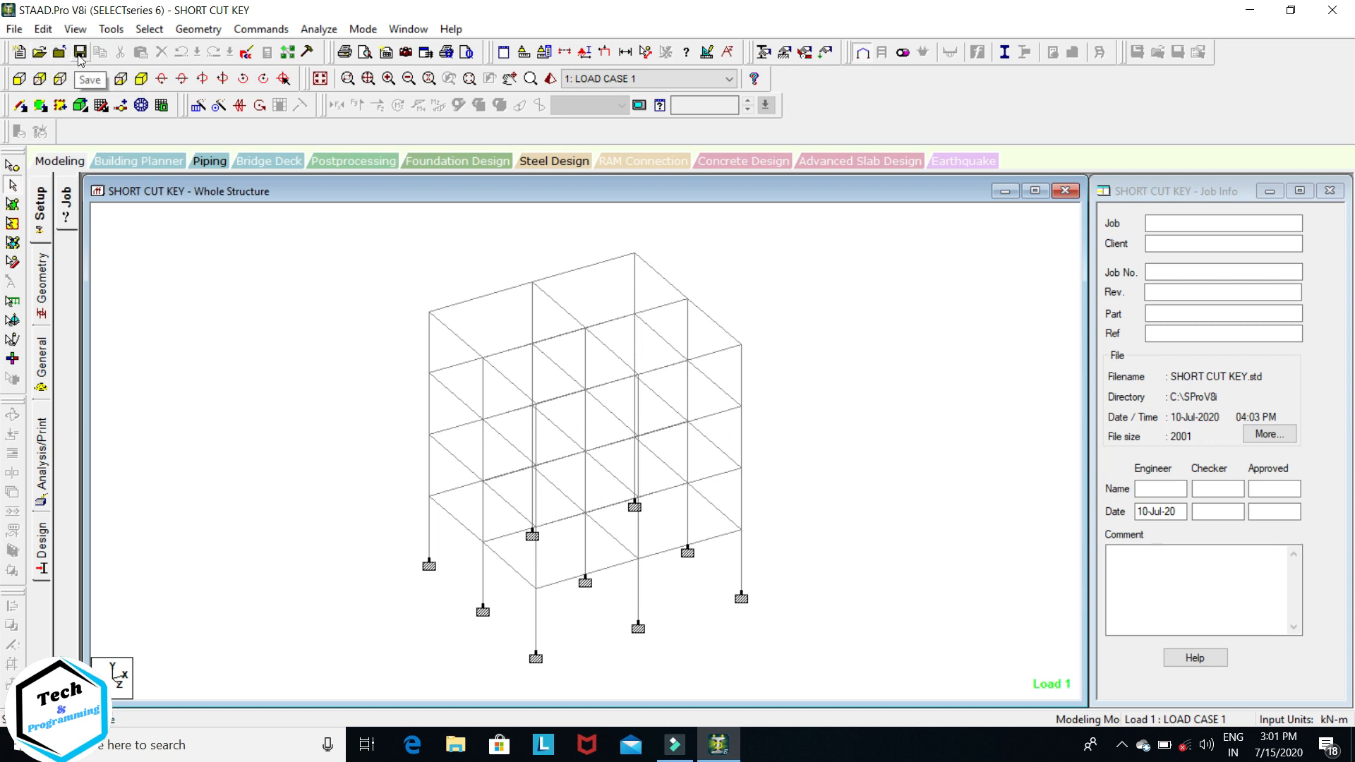
pyautogui.moveTo(100, 57)
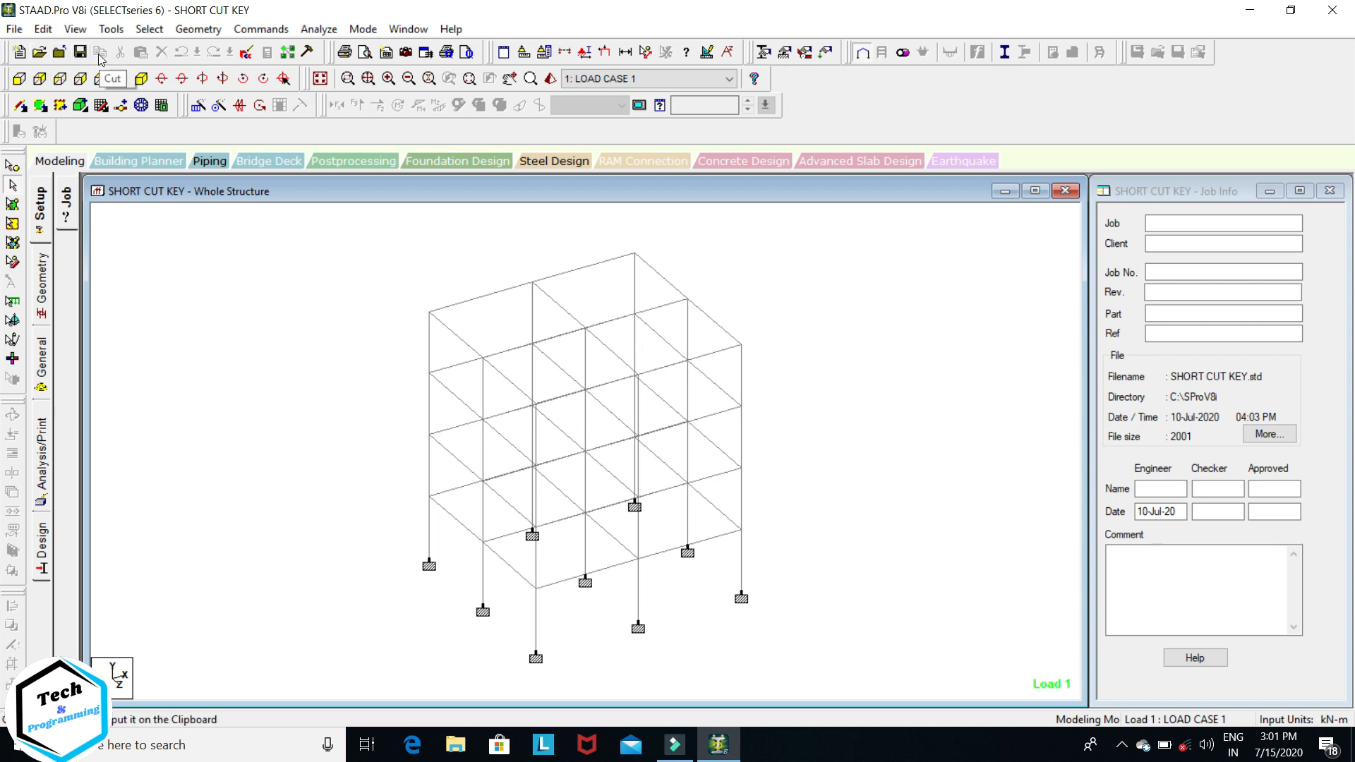
pyautogui.moveTo(139, 53)
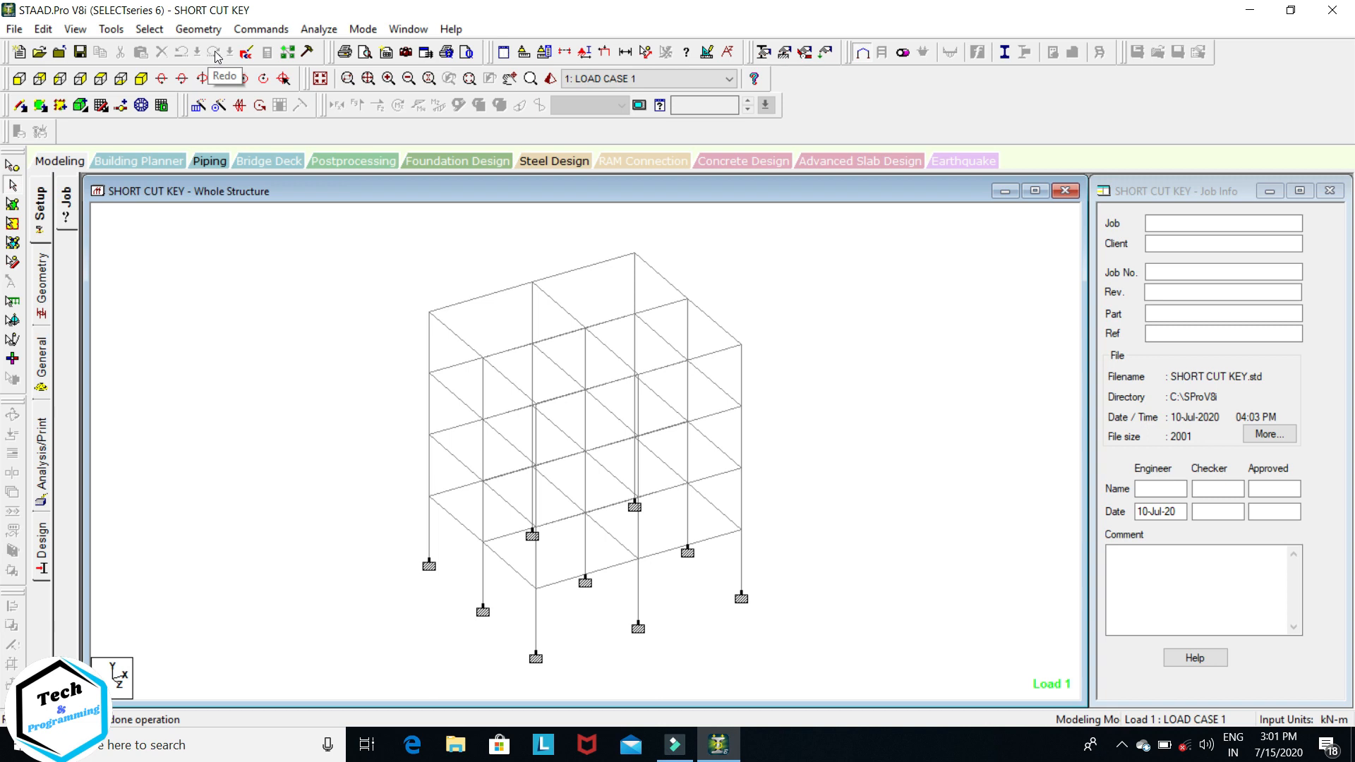
pyautogui.moveTo(482, 54)
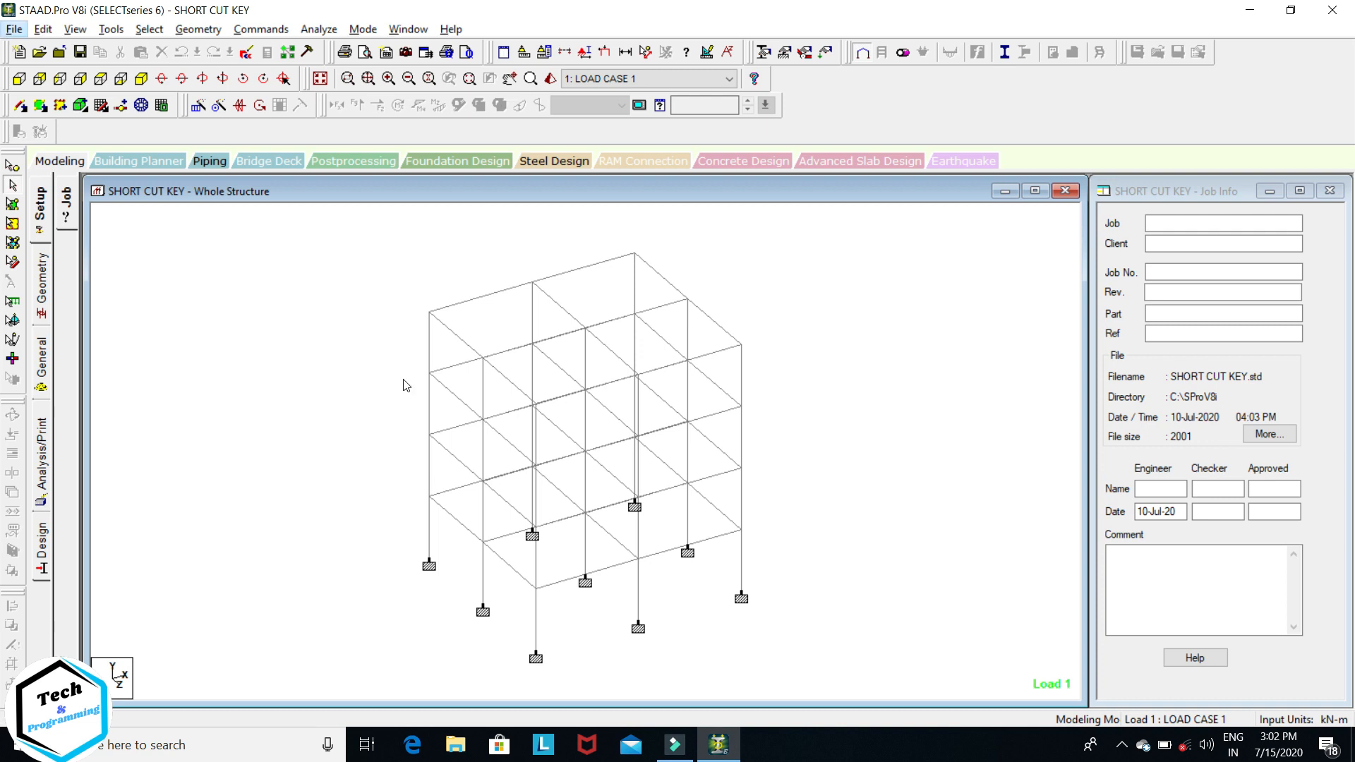
pyautogui.moveTo(473, 374)
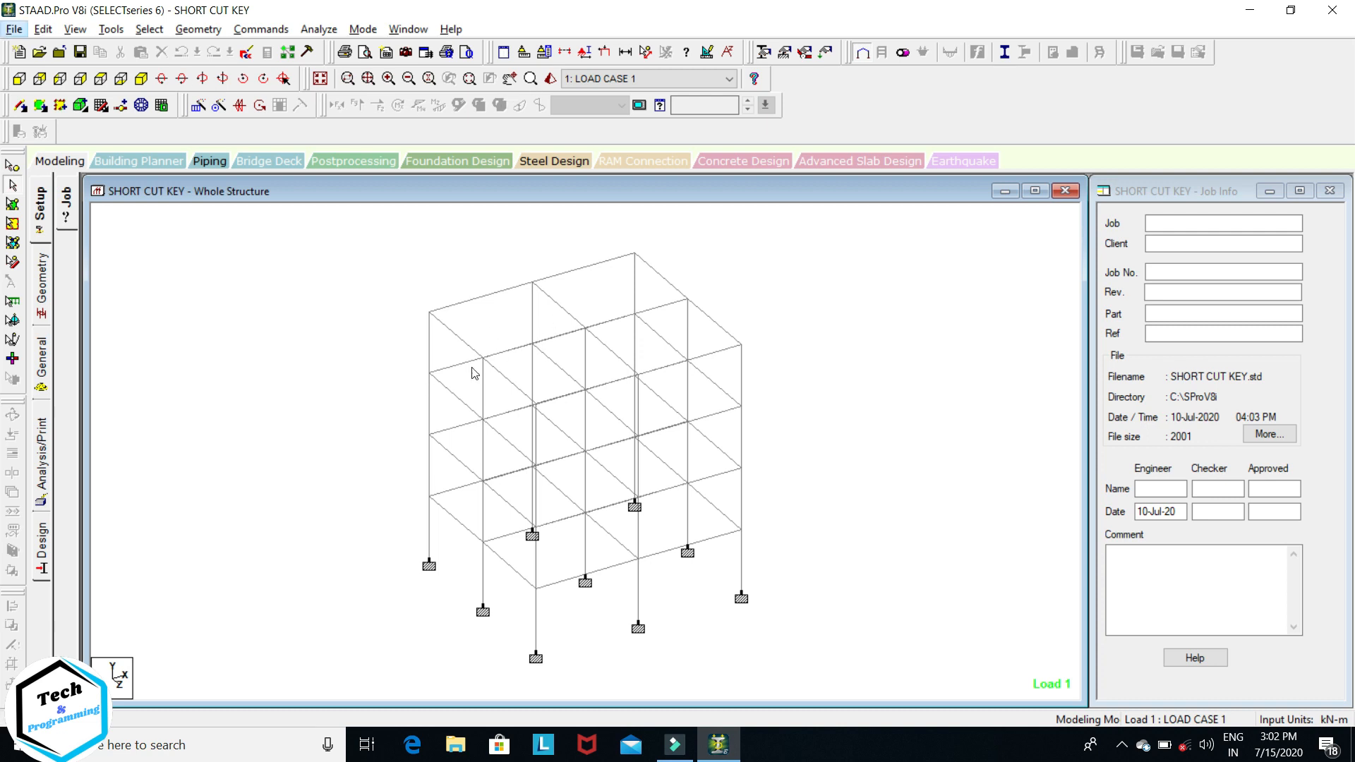
pyautogui.moveTo(602, 409)
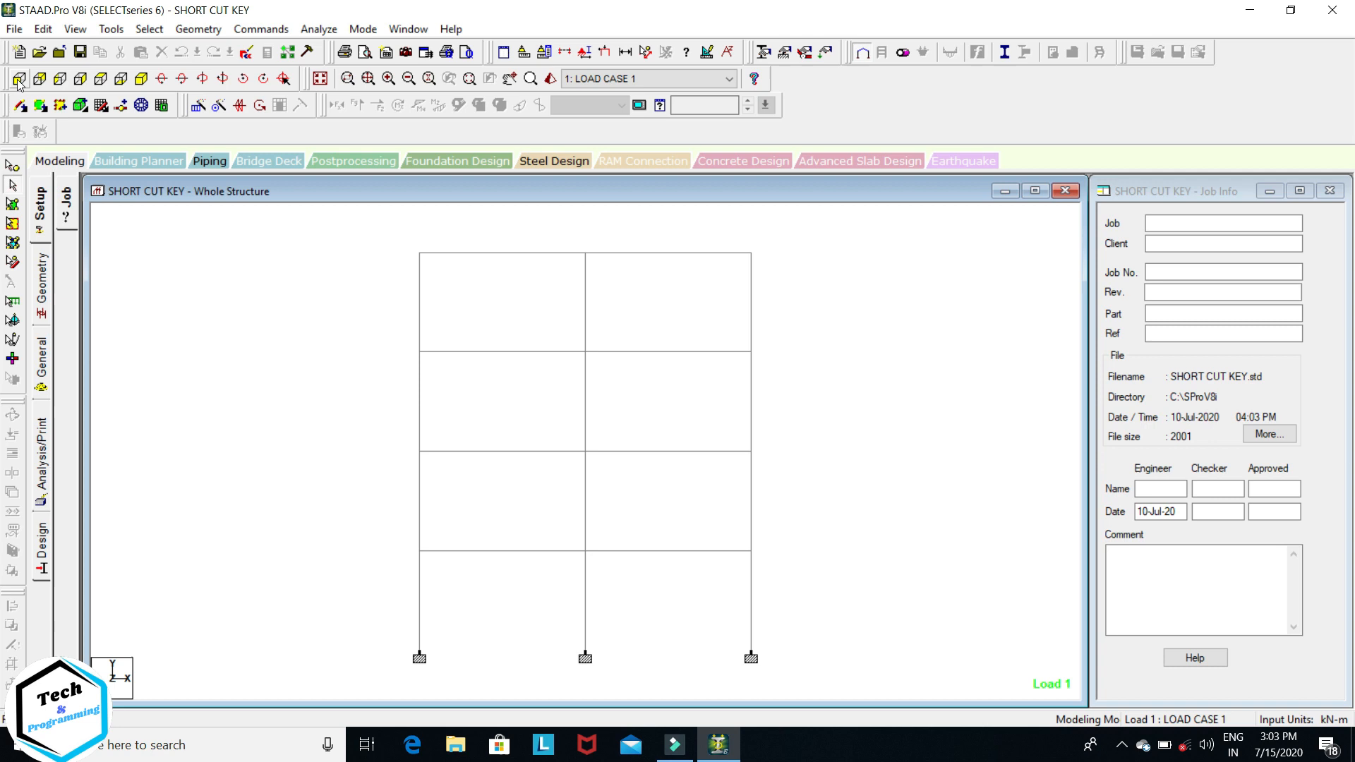
pyautogui.moveTo(40, 79)
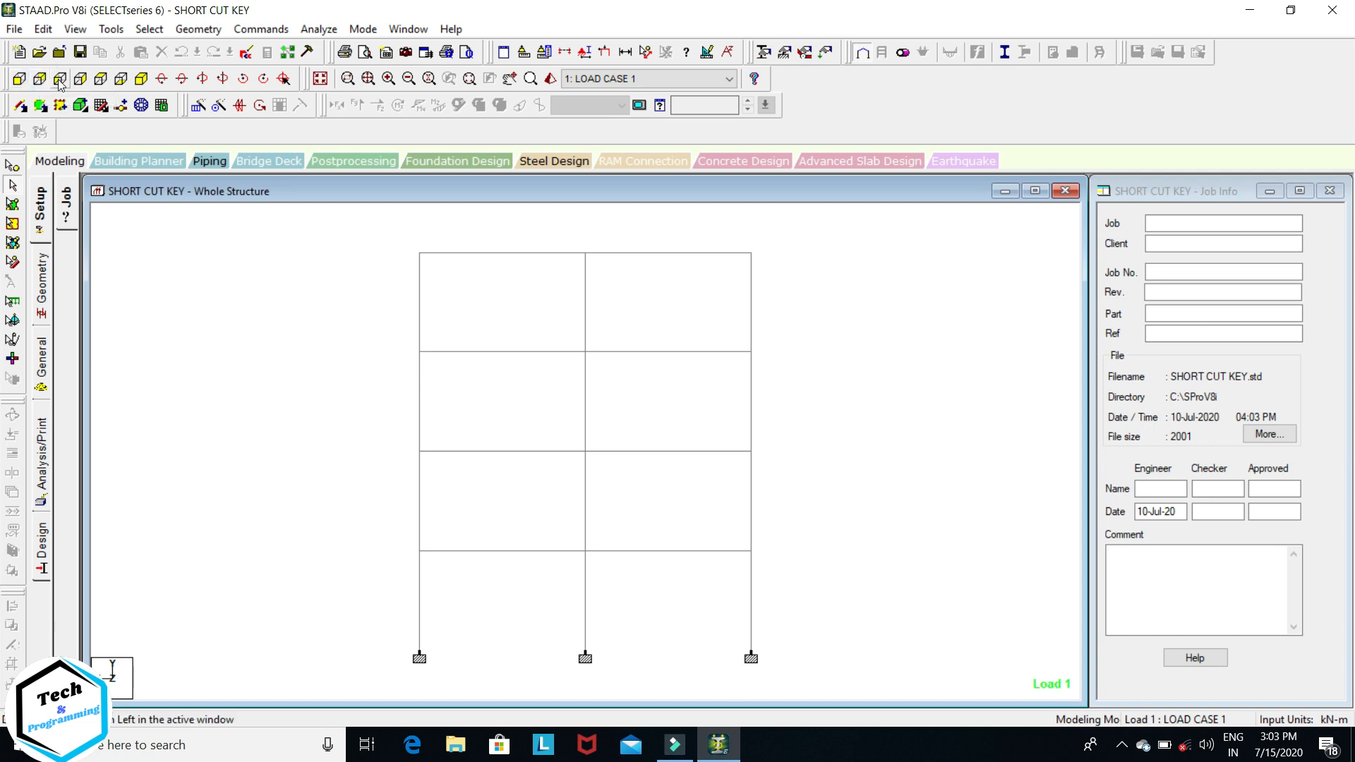
# Rotate the frame up and down to view it from below
pyautogui.click(78, 78)
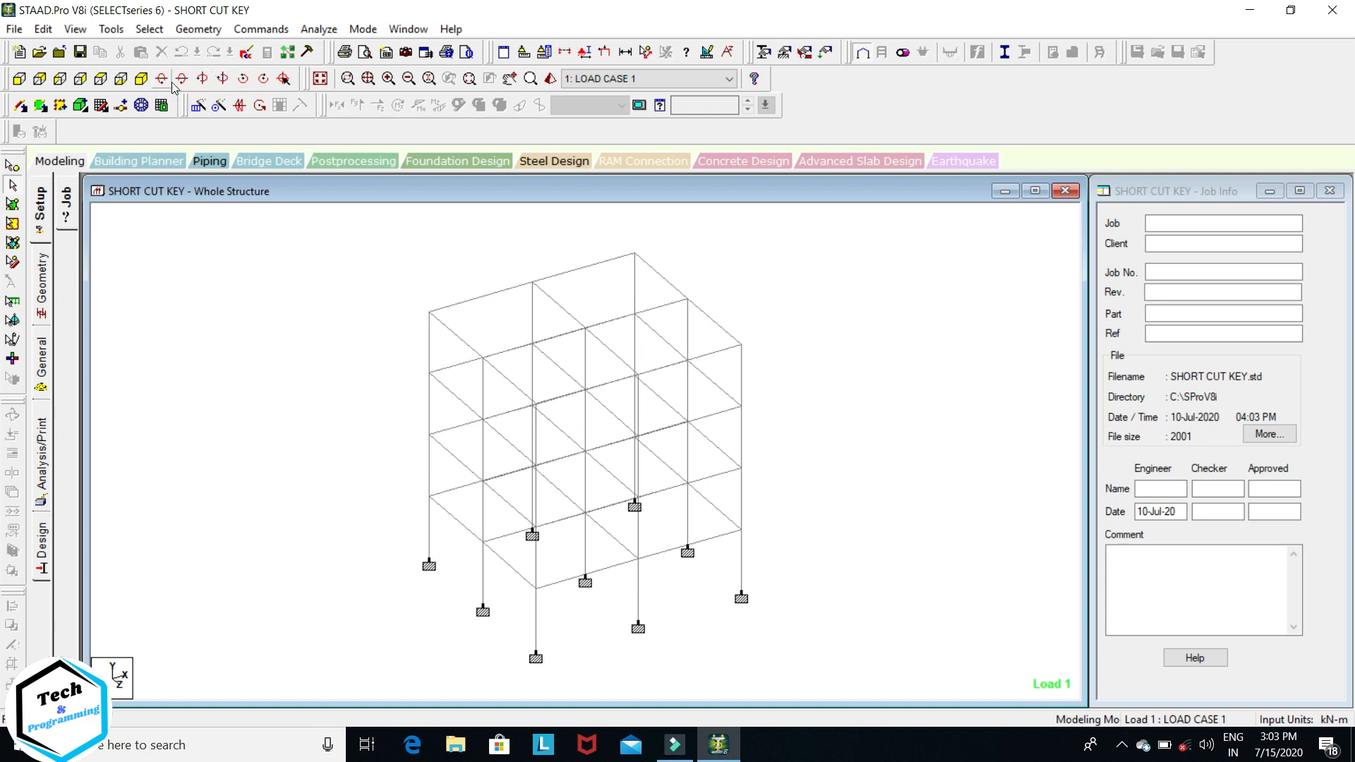
pyautogui.click(161, 78)
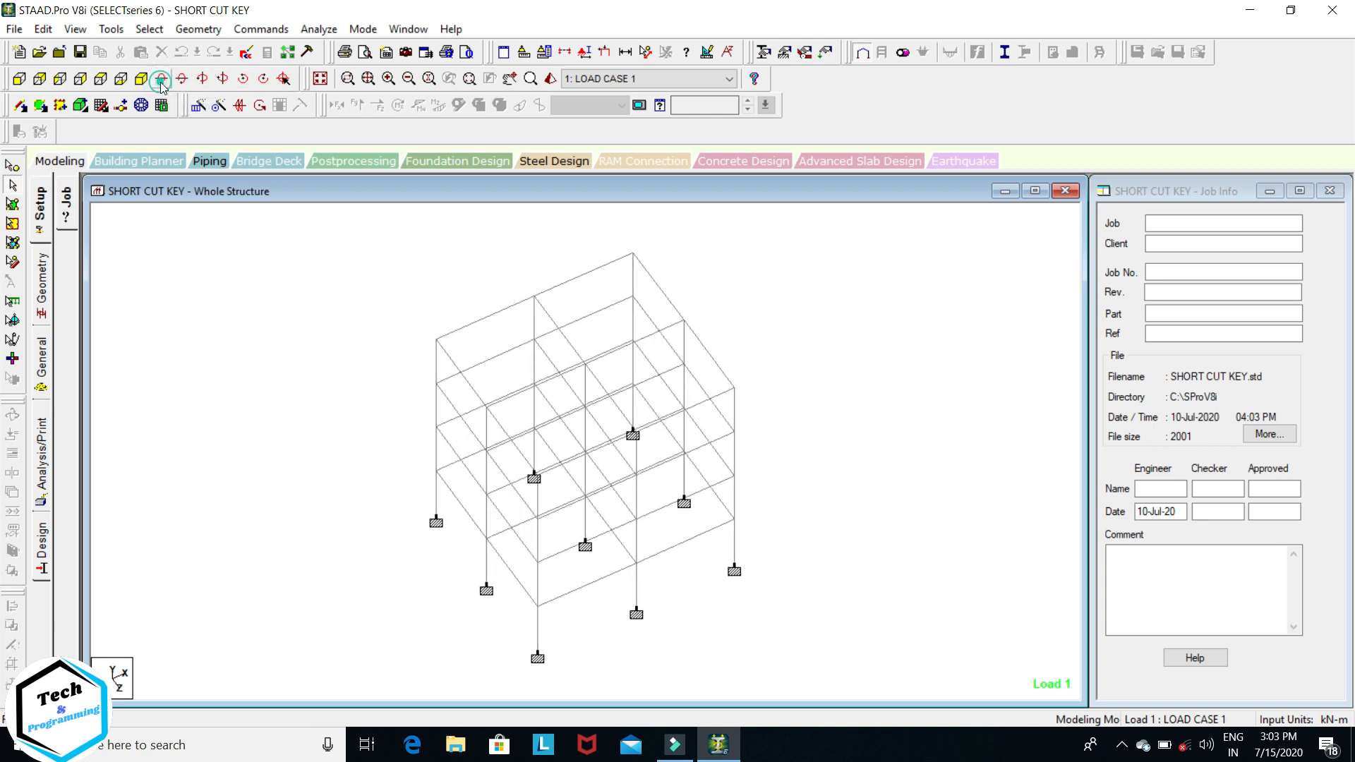
pyautogui.click(160, 78)
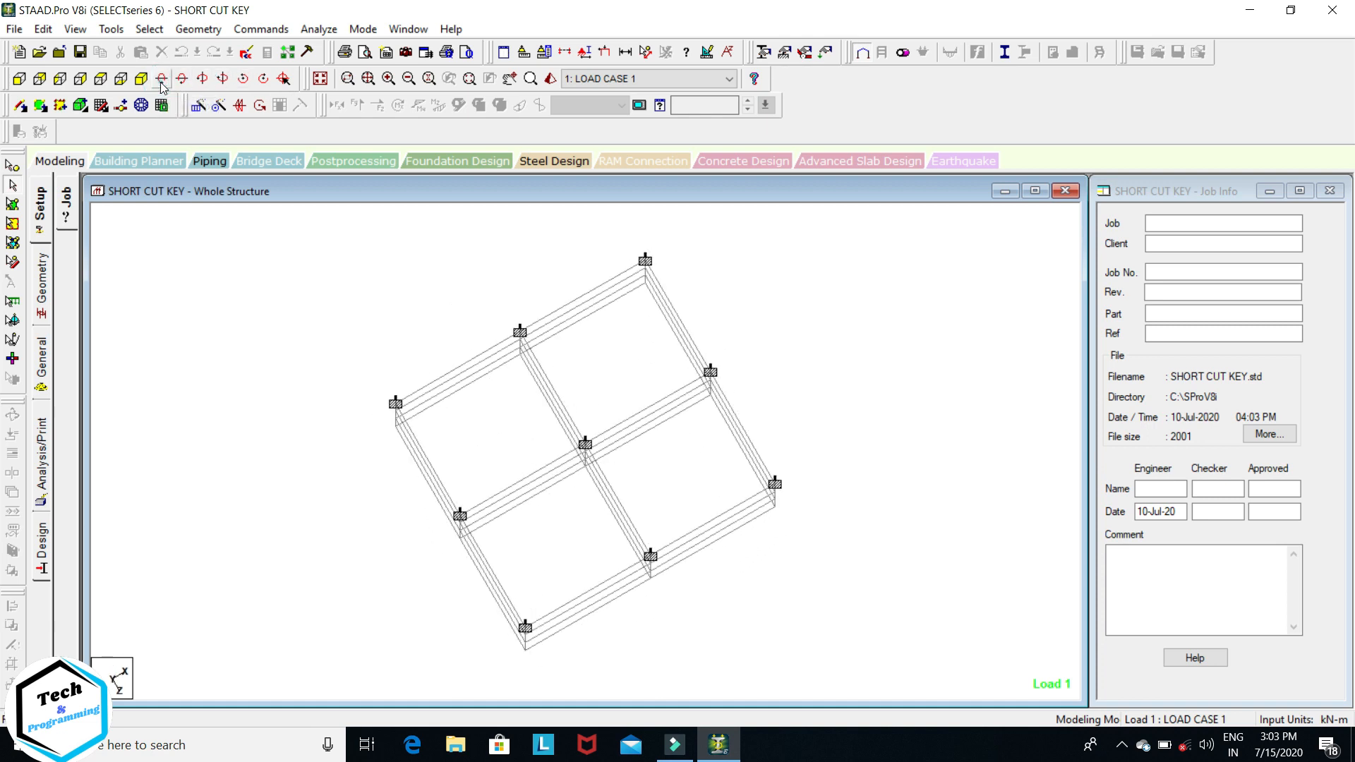
pyautogui.click(161, 78)
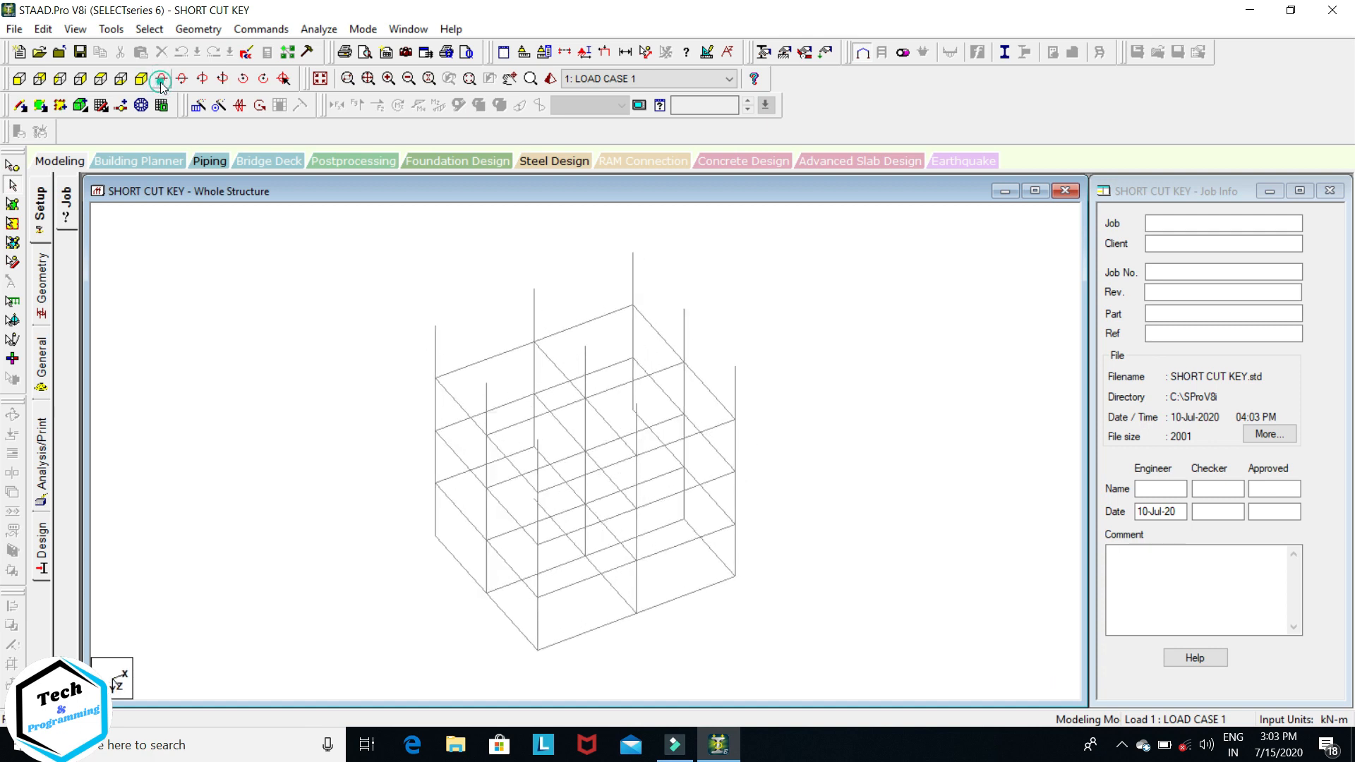
# Tilt the frame so its supports point upward, then rotate it left
pyautogui.click(182, 78)
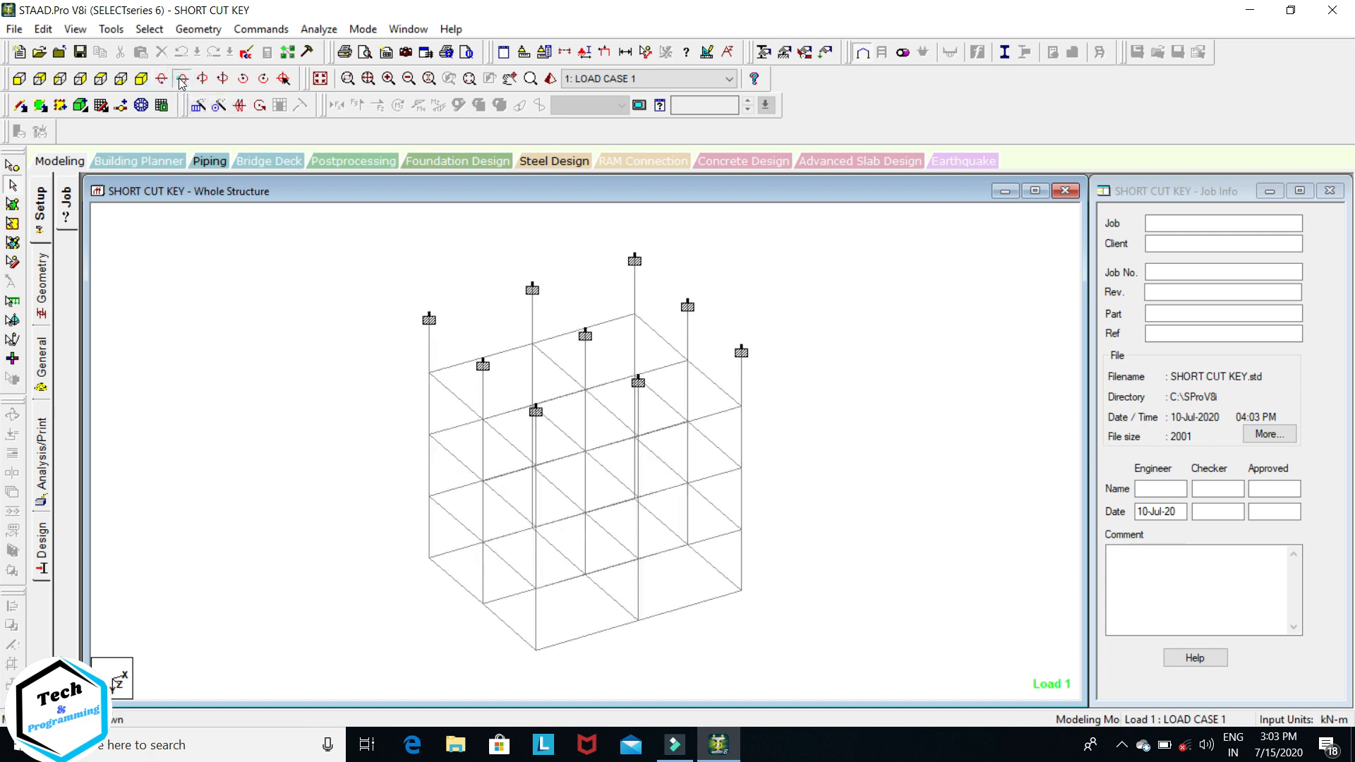
pyautogui.click(180, 78)
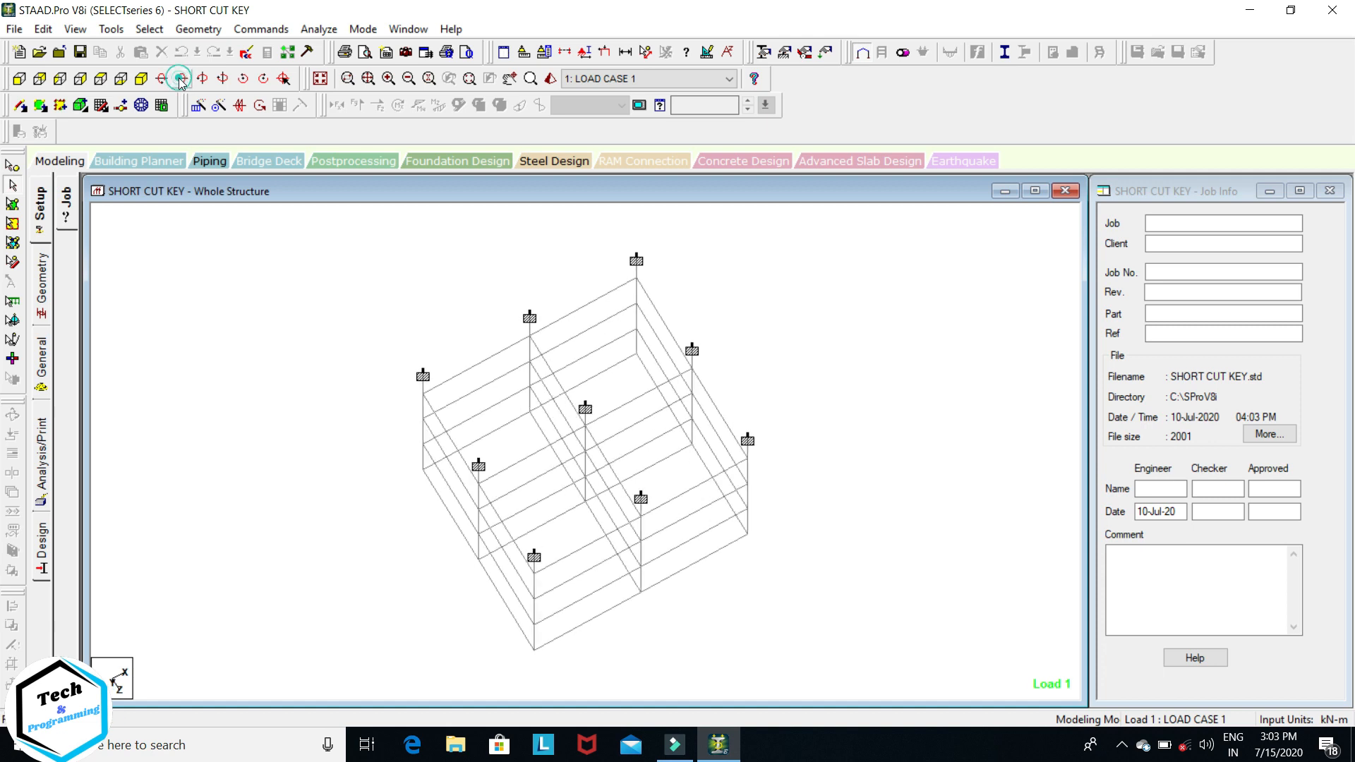
pyautogui.click(180, 79)
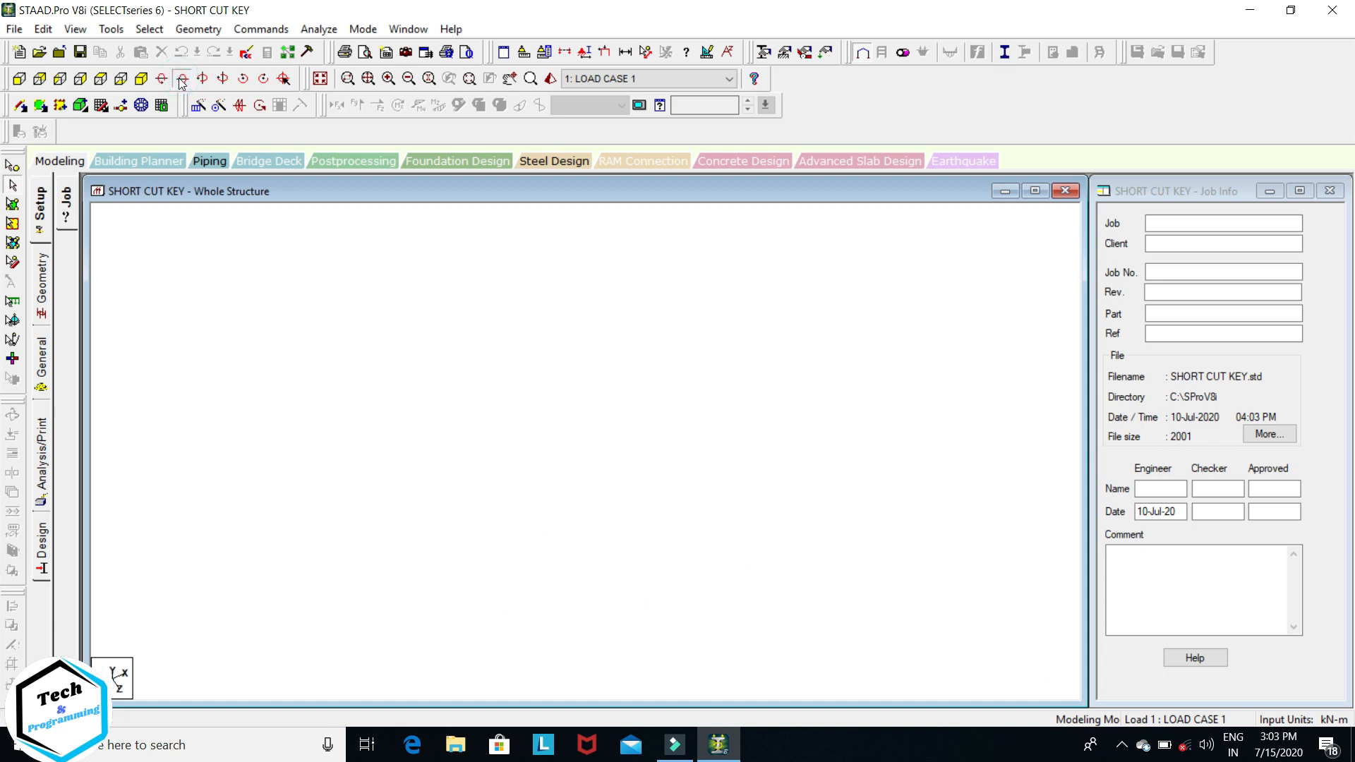
pyautogui.click(202, 78)
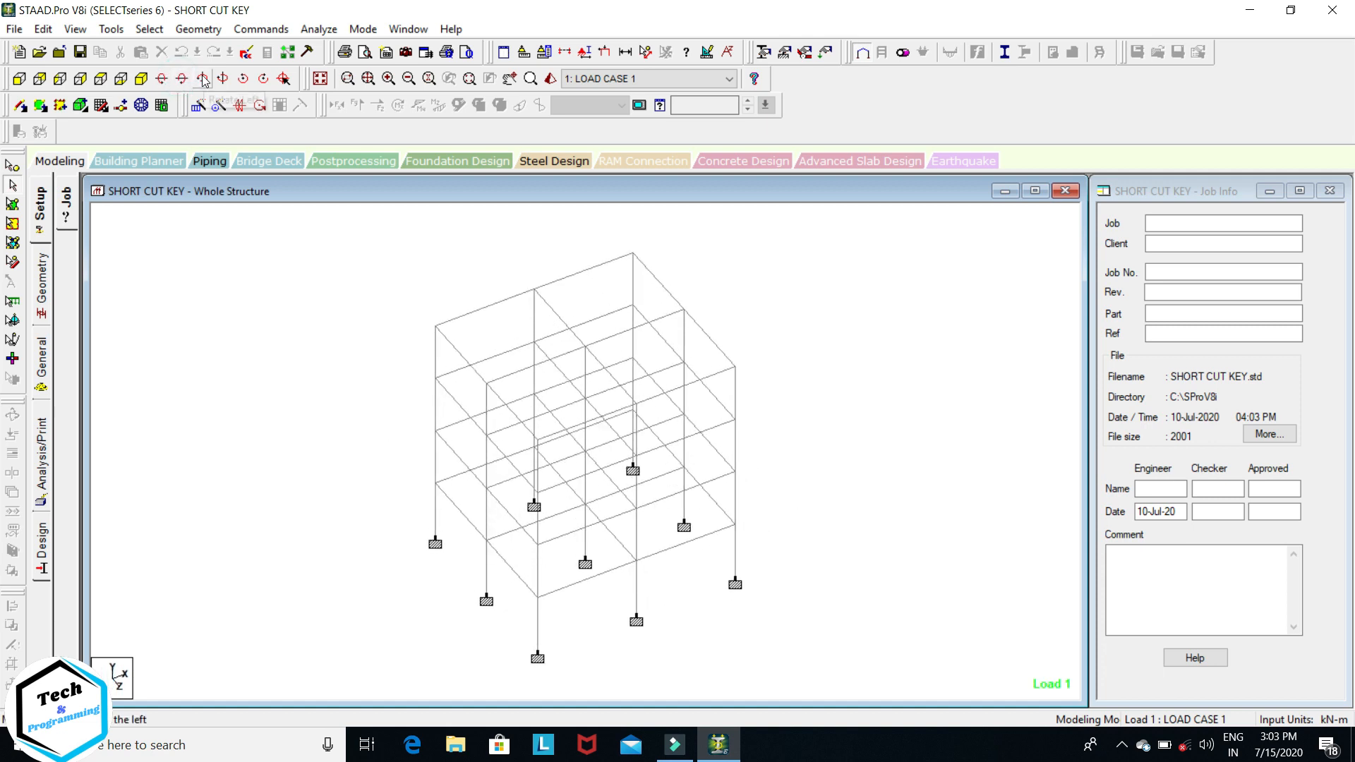
pyautogui.click(201, 78)
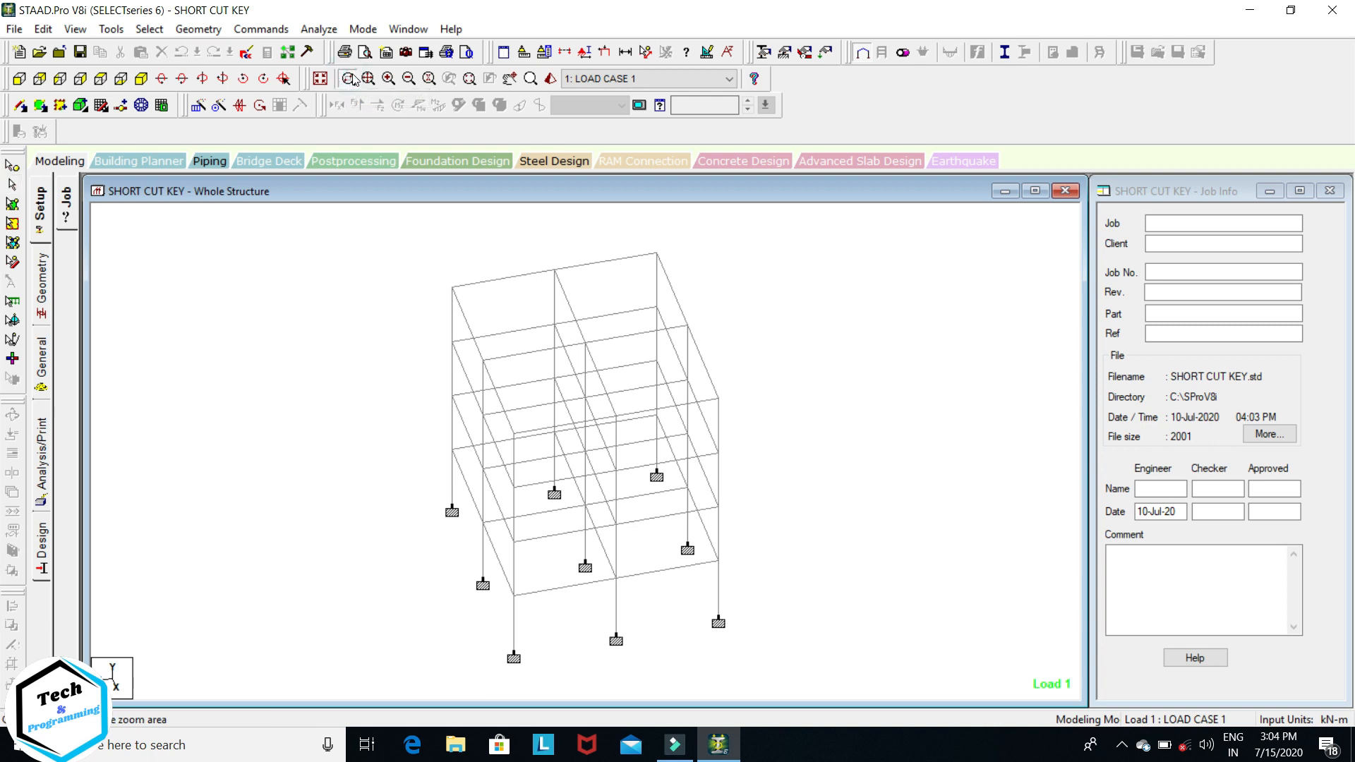
# Zoom in and out on the frame, restore the whole isometric view, and open Zoom Factor
pyautogui.click(366, 79)
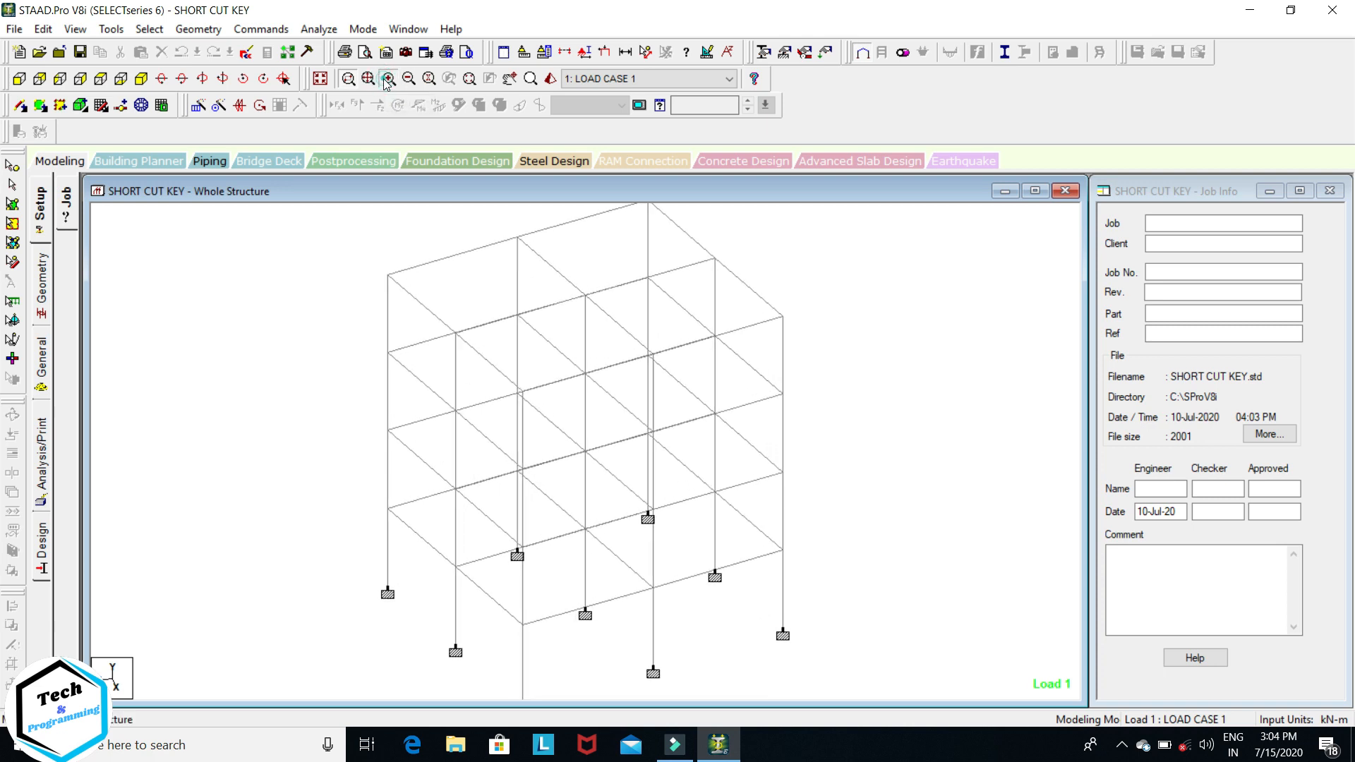
pyautogui.click(408, 78)
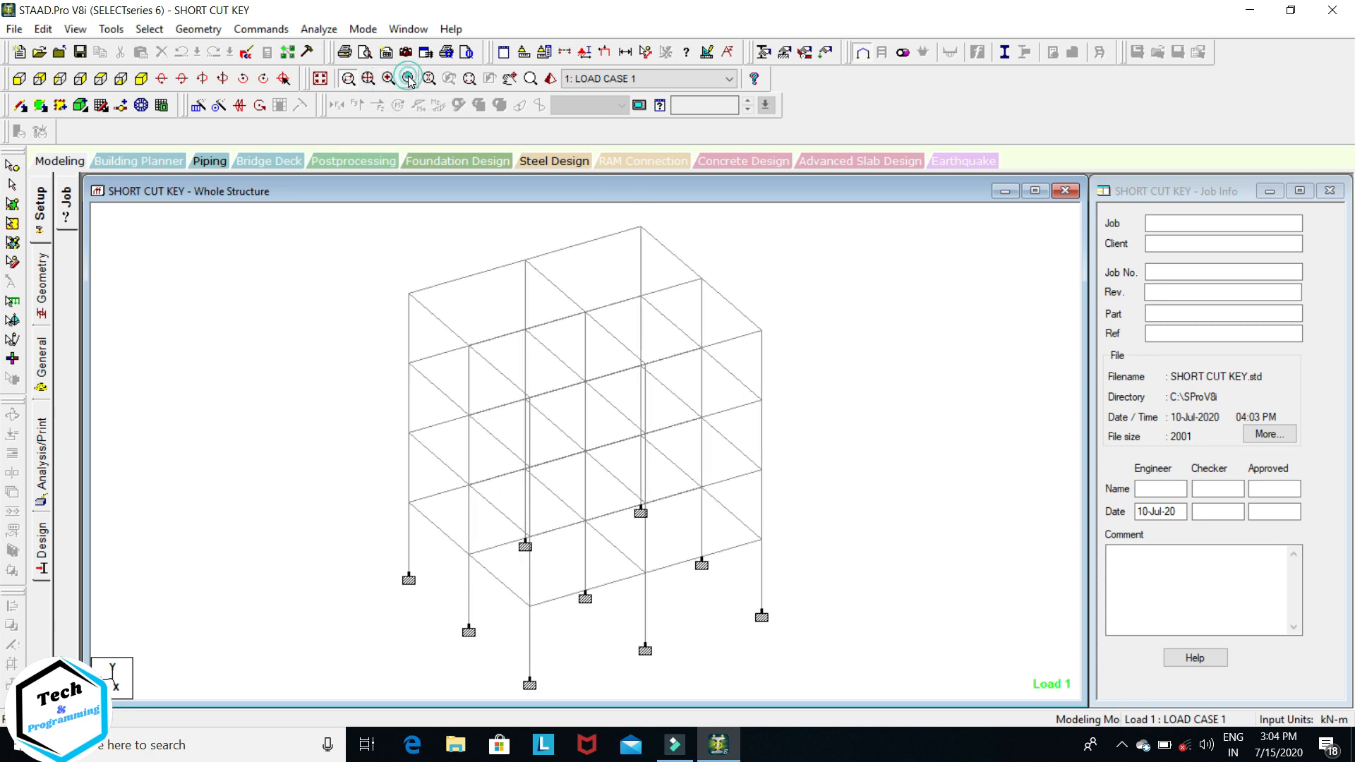
pyautogui.click(407, 78)
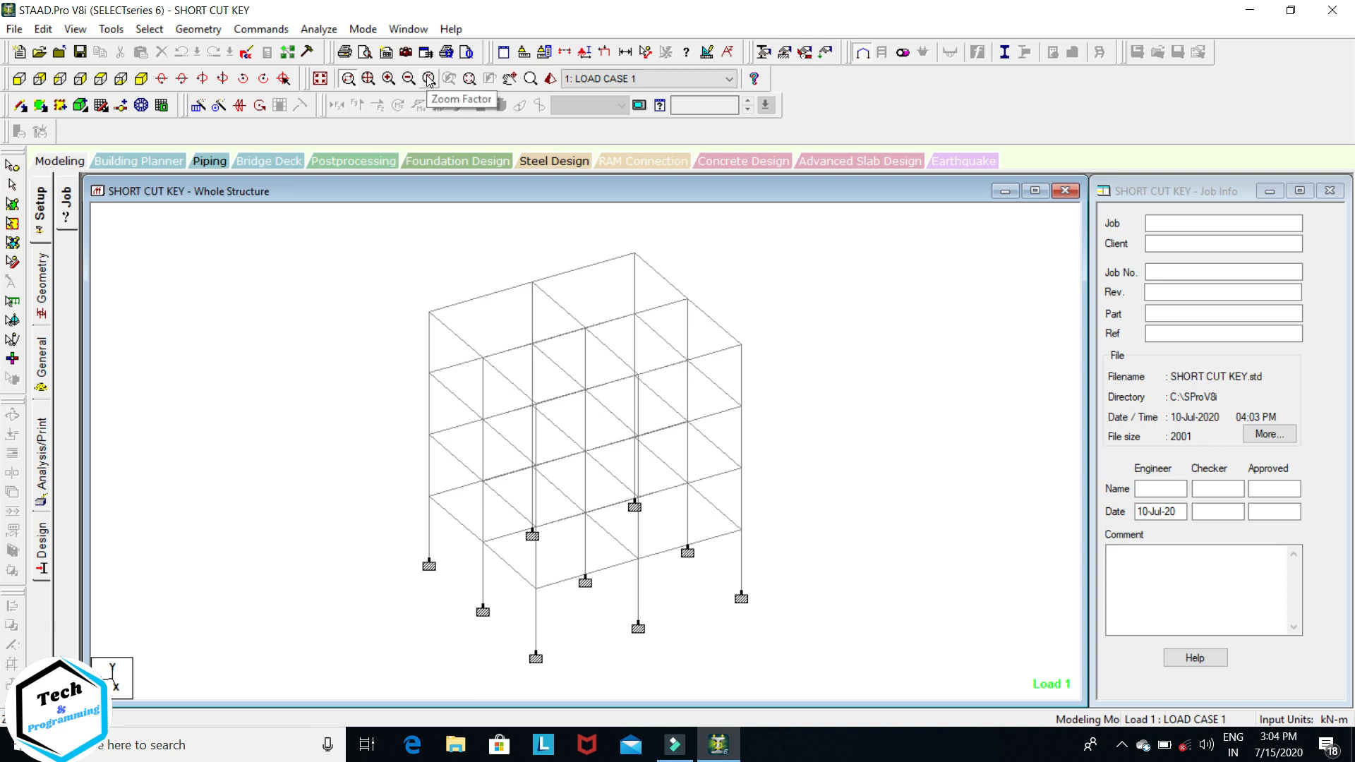
pyautogui.click(427, 79)
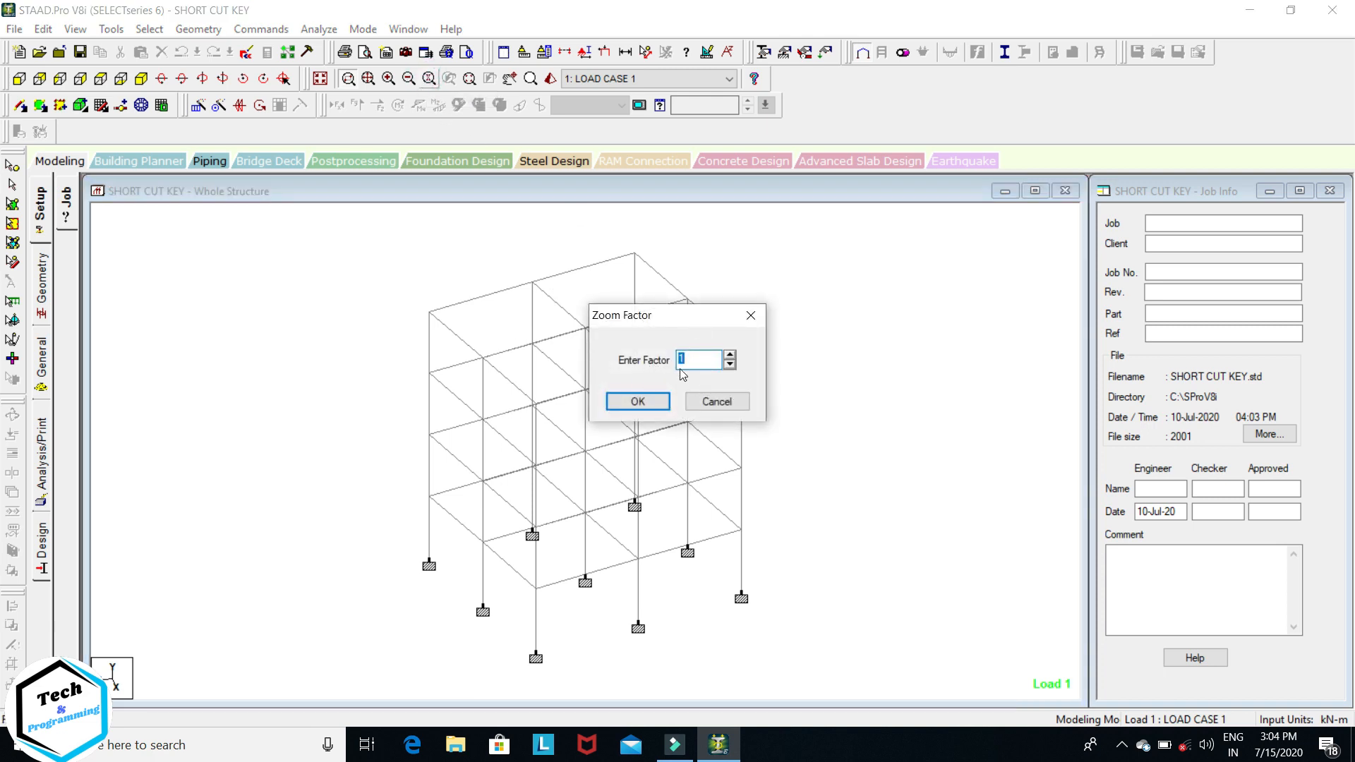
pyautogui.moveTo(666, 372)
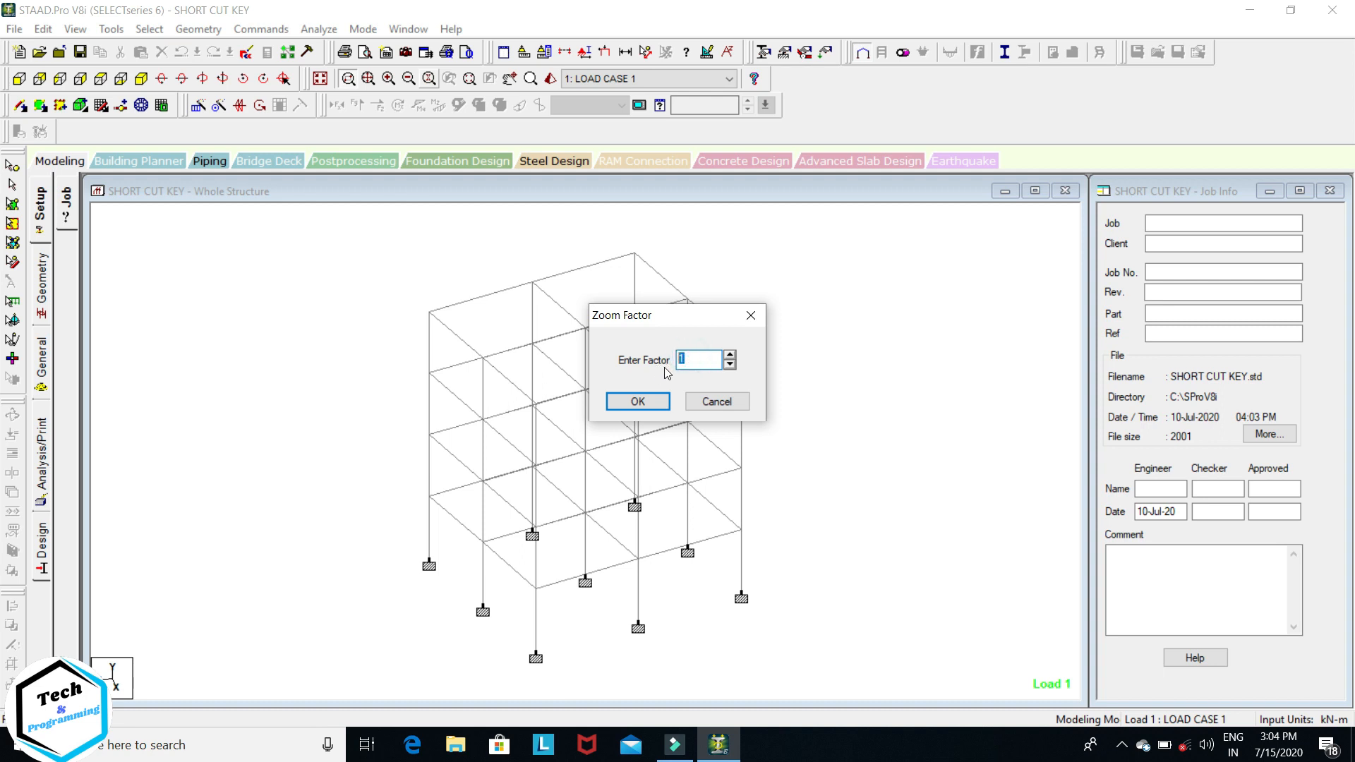
pyautogui.write('2')
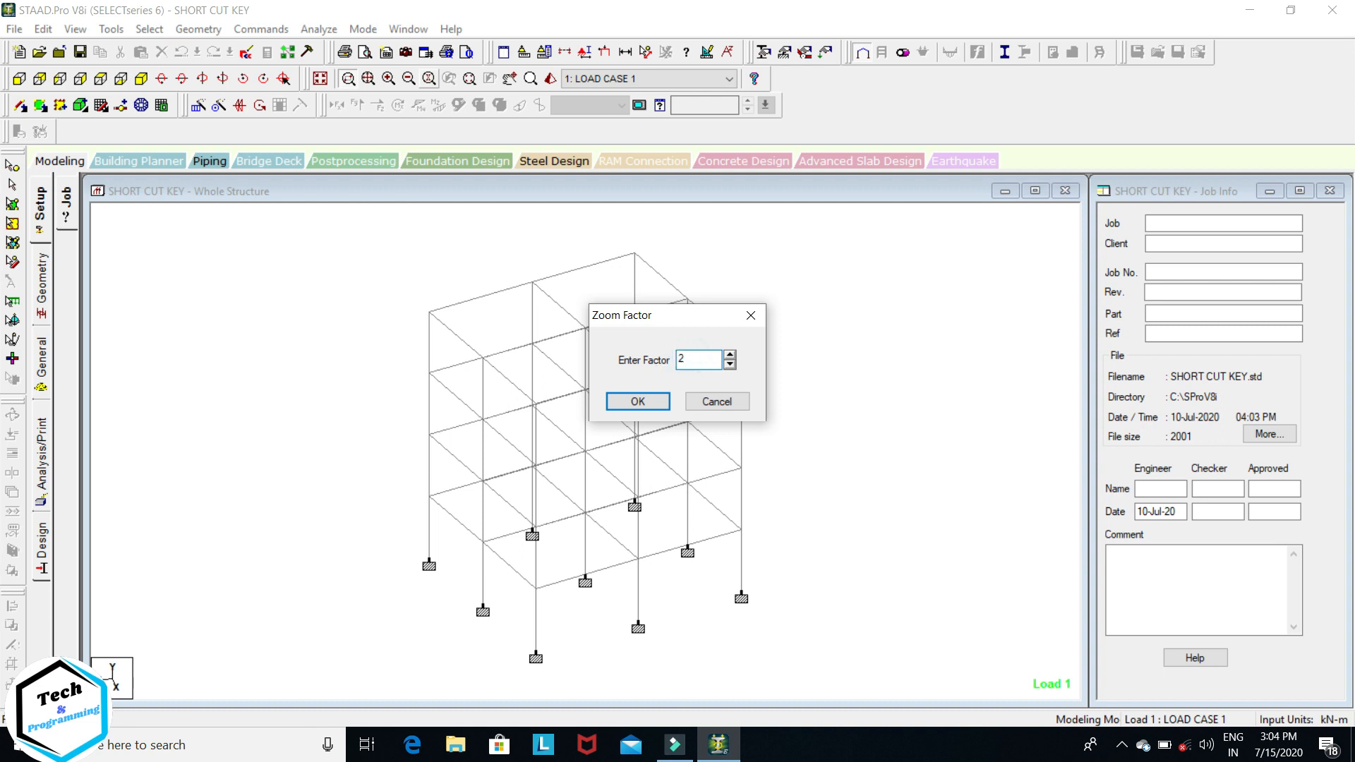
pyautogui.click(637, 401)
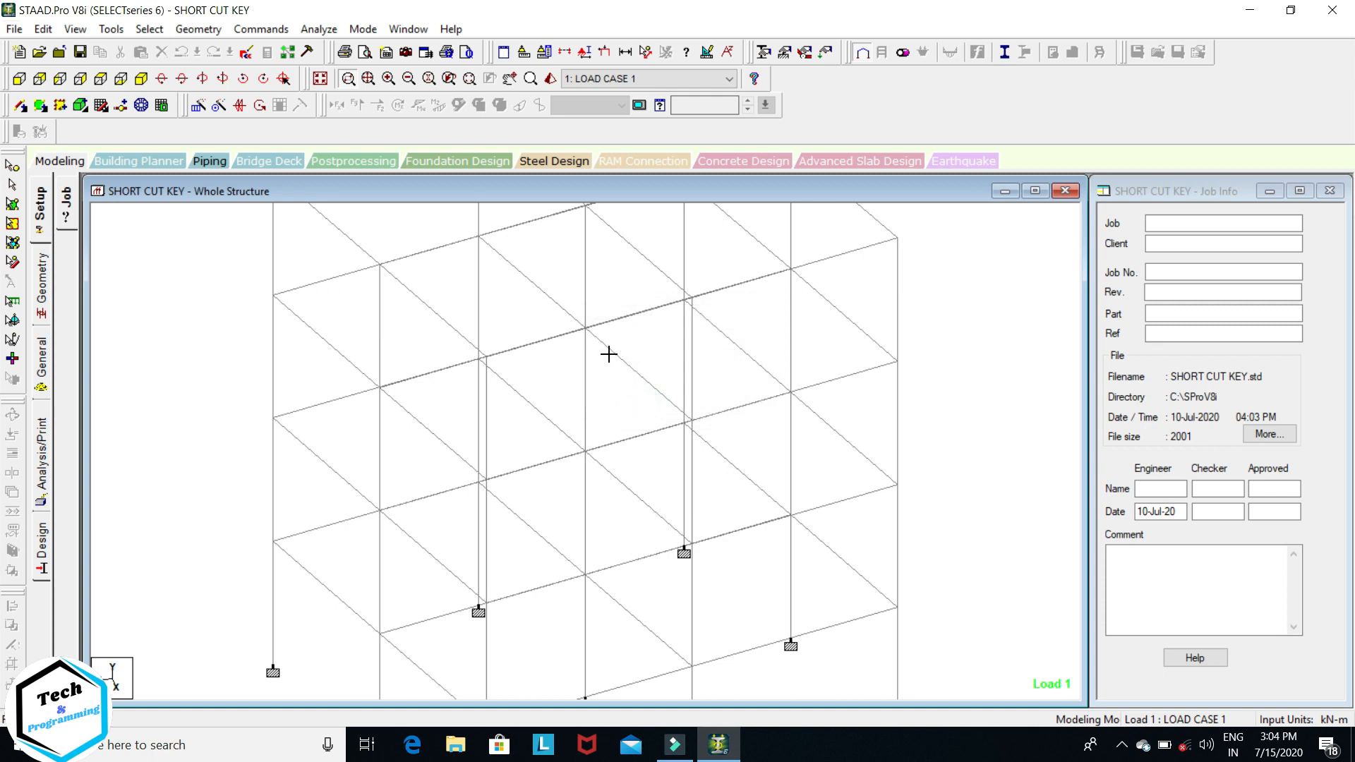
pyautogui.moveTo(602, 267)
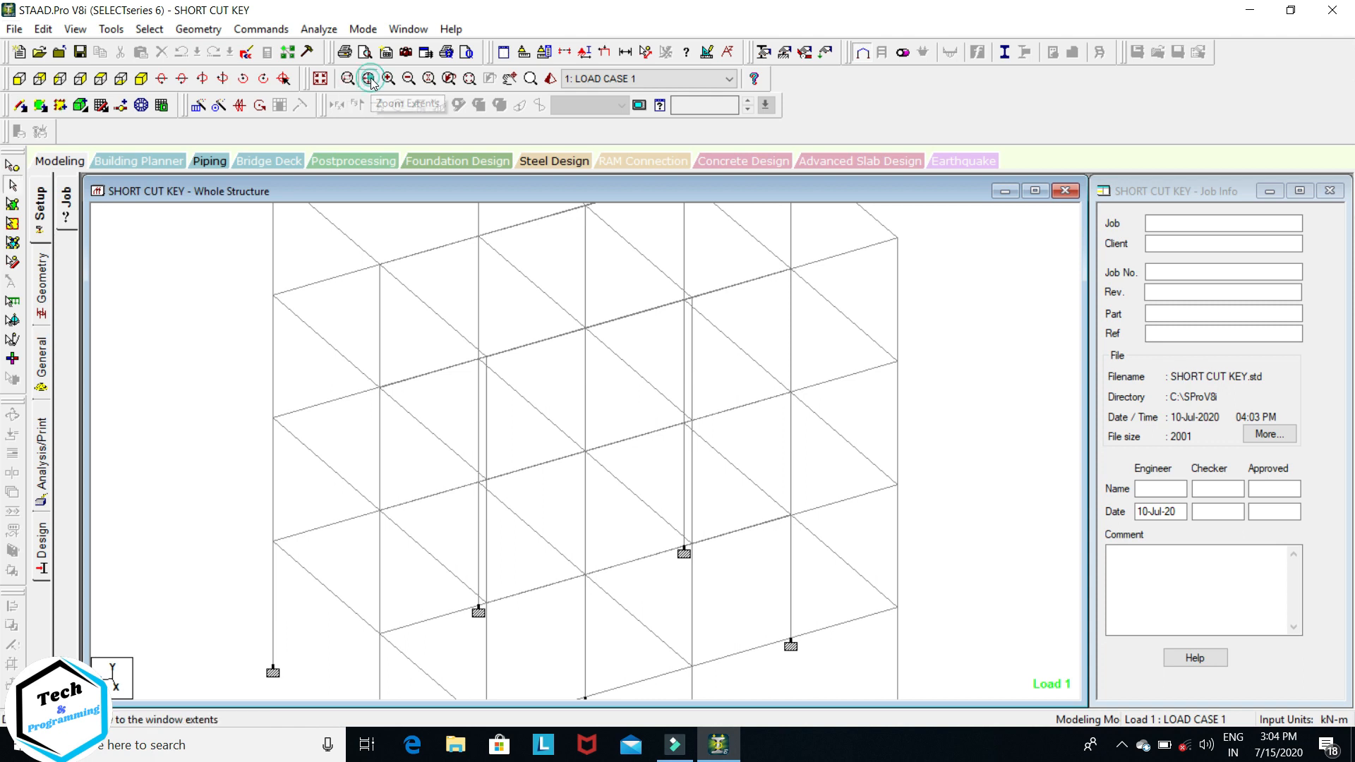
pyautogui.click(369, 78)
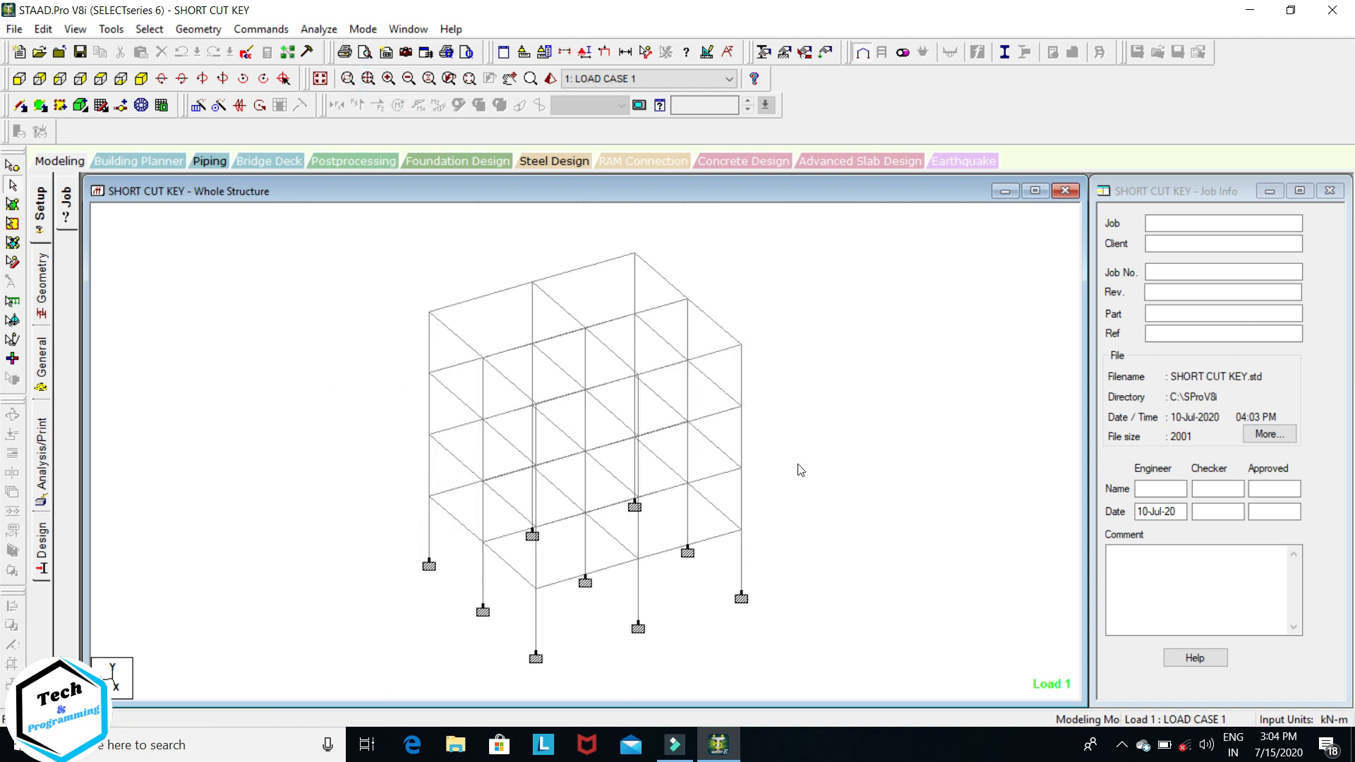
pyautogui.moveTo(500, 144)
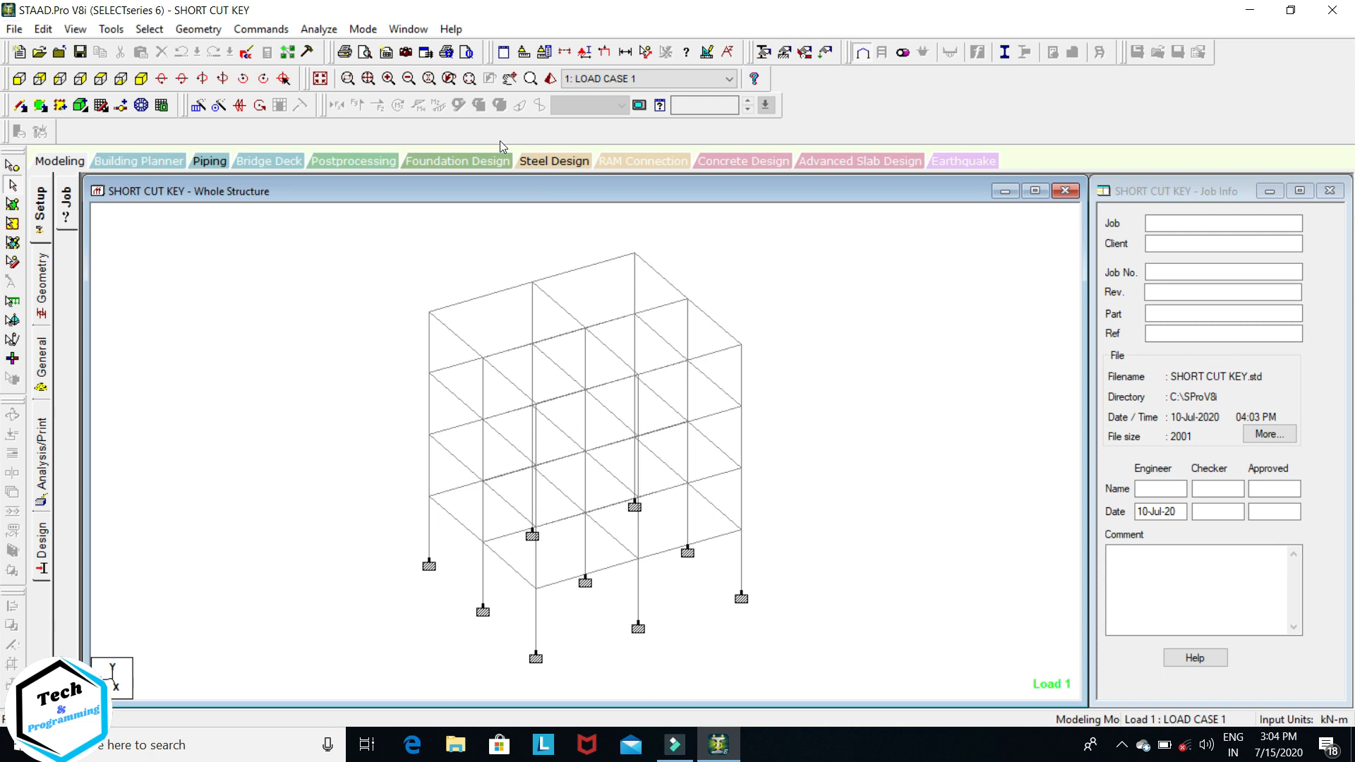
pyautogui.moveTo(509, 79)
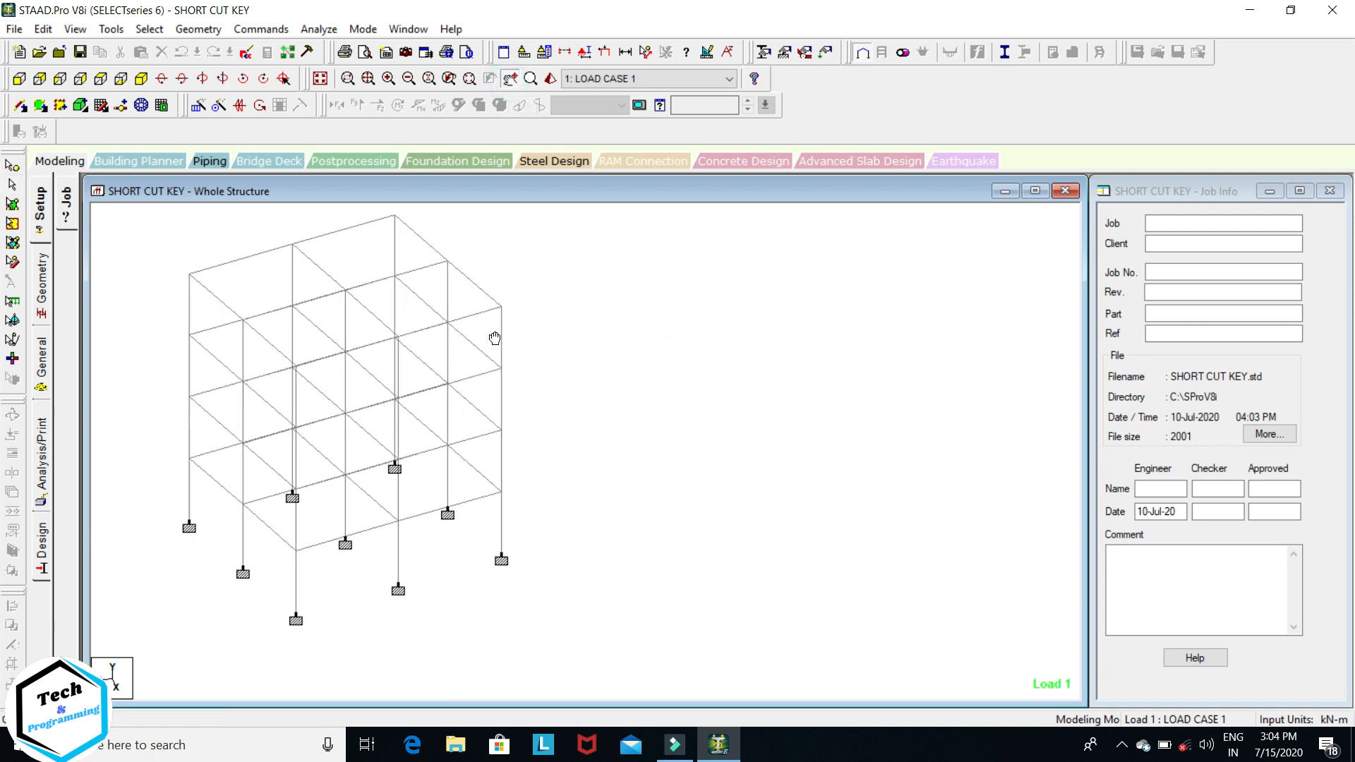
pyautogui.moveTo(496, 338); pyautogui.dragTo(645, 324)
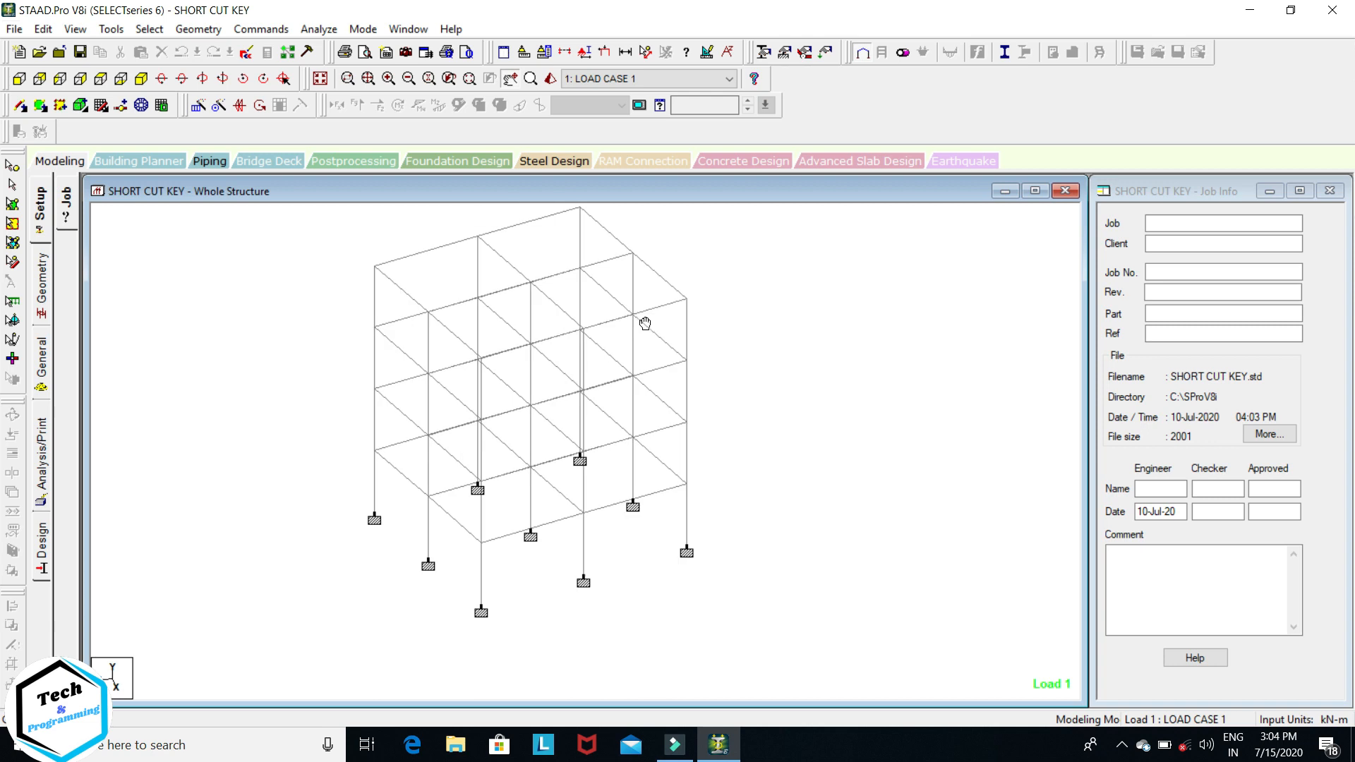
pyautogui.moveTo(645, 323); pyautogui.dragTo(681, 280)
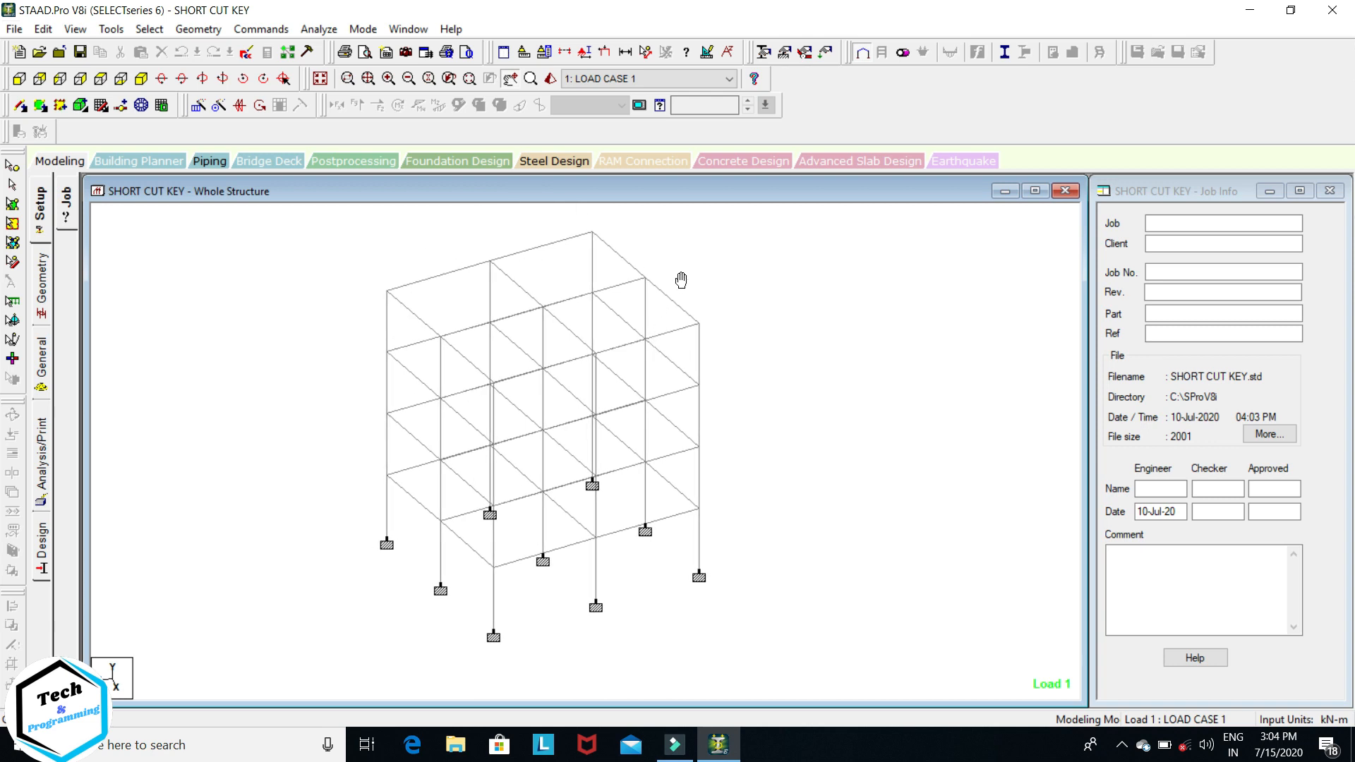
pyautogui.moveTo(681, 278)
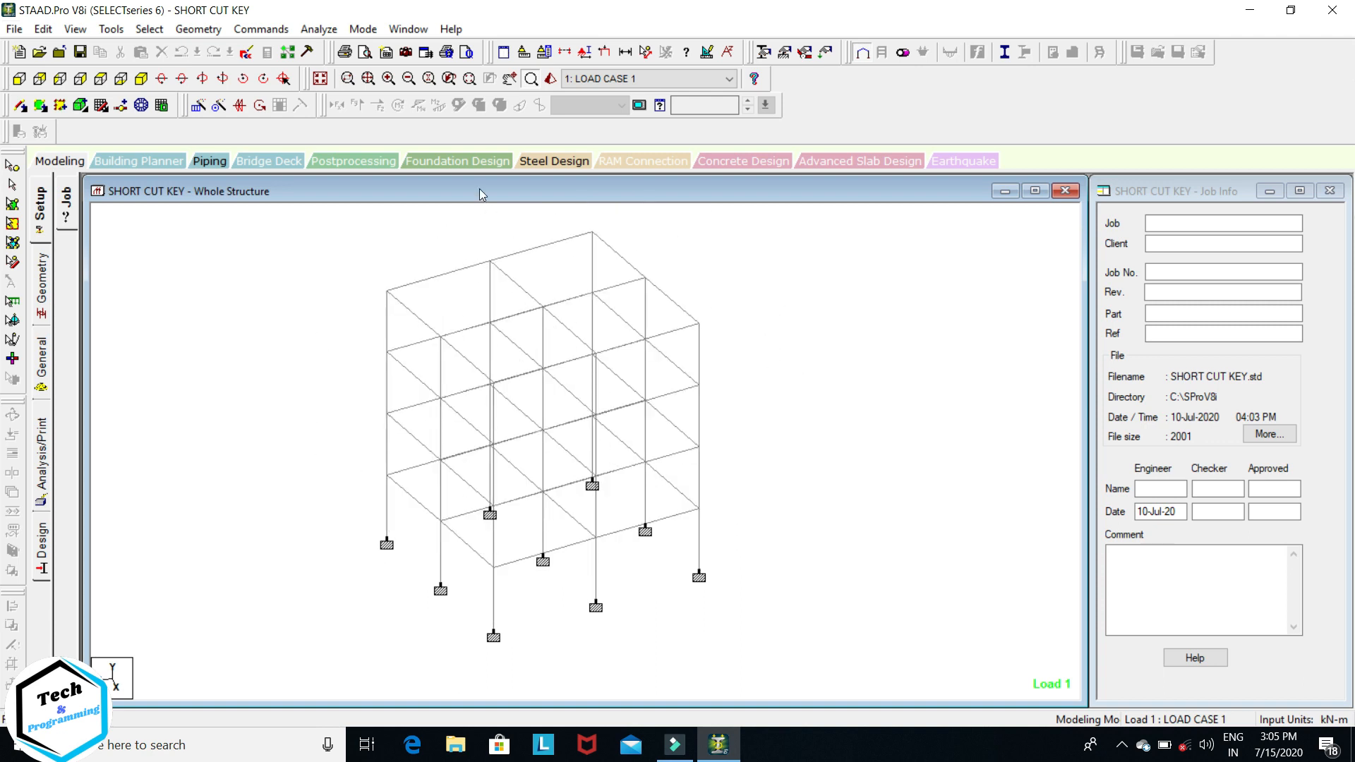
pyautogui.moveTo(552, 78)
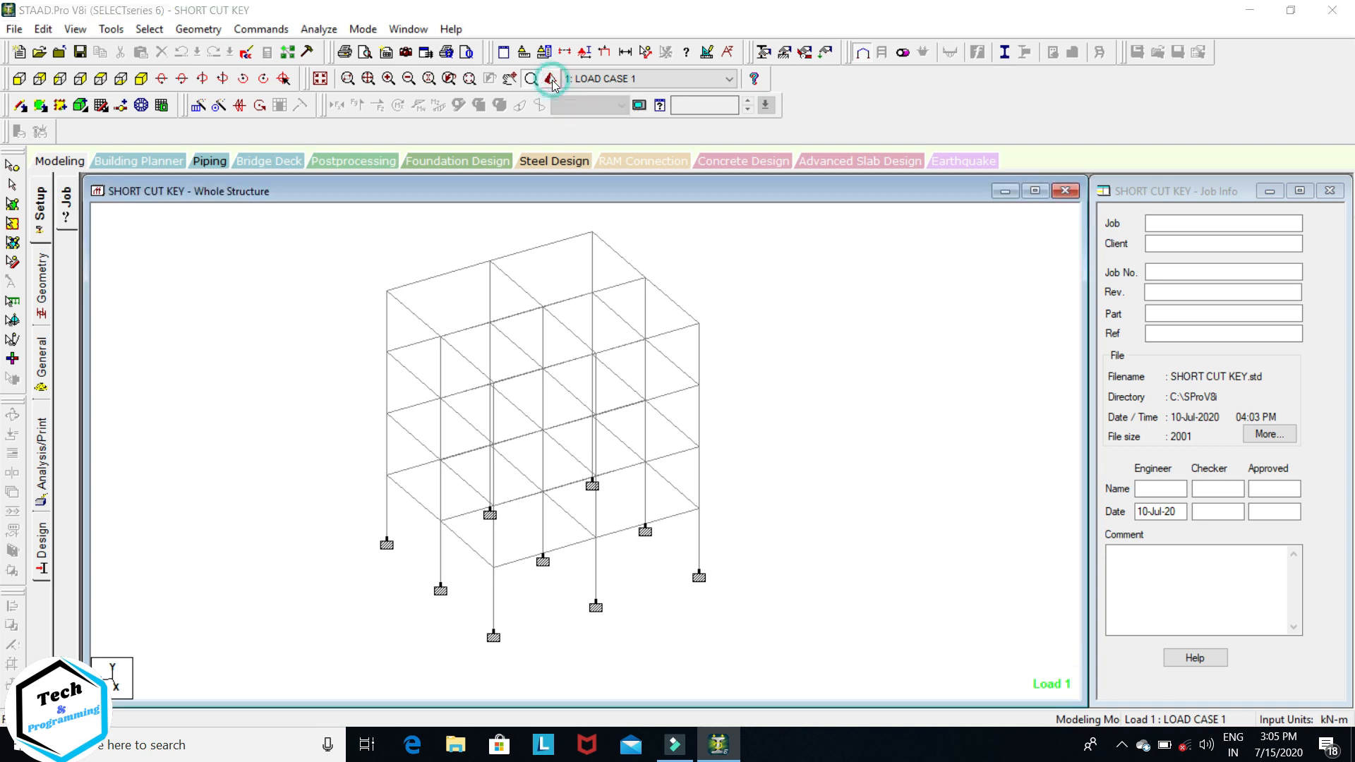
pyautogui.click(551, 79)
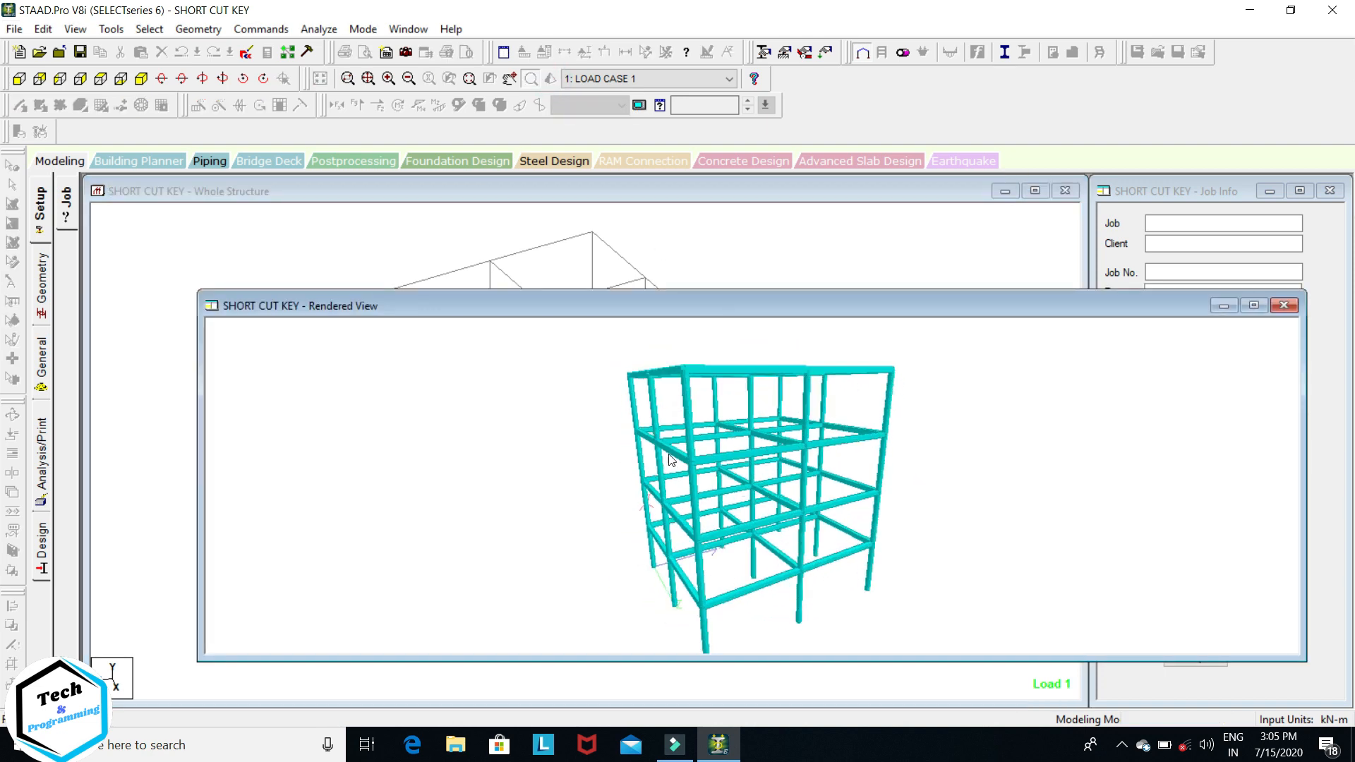
pyautogui.moveTo(670, 461); pyautogui.dragTo(808, 441)
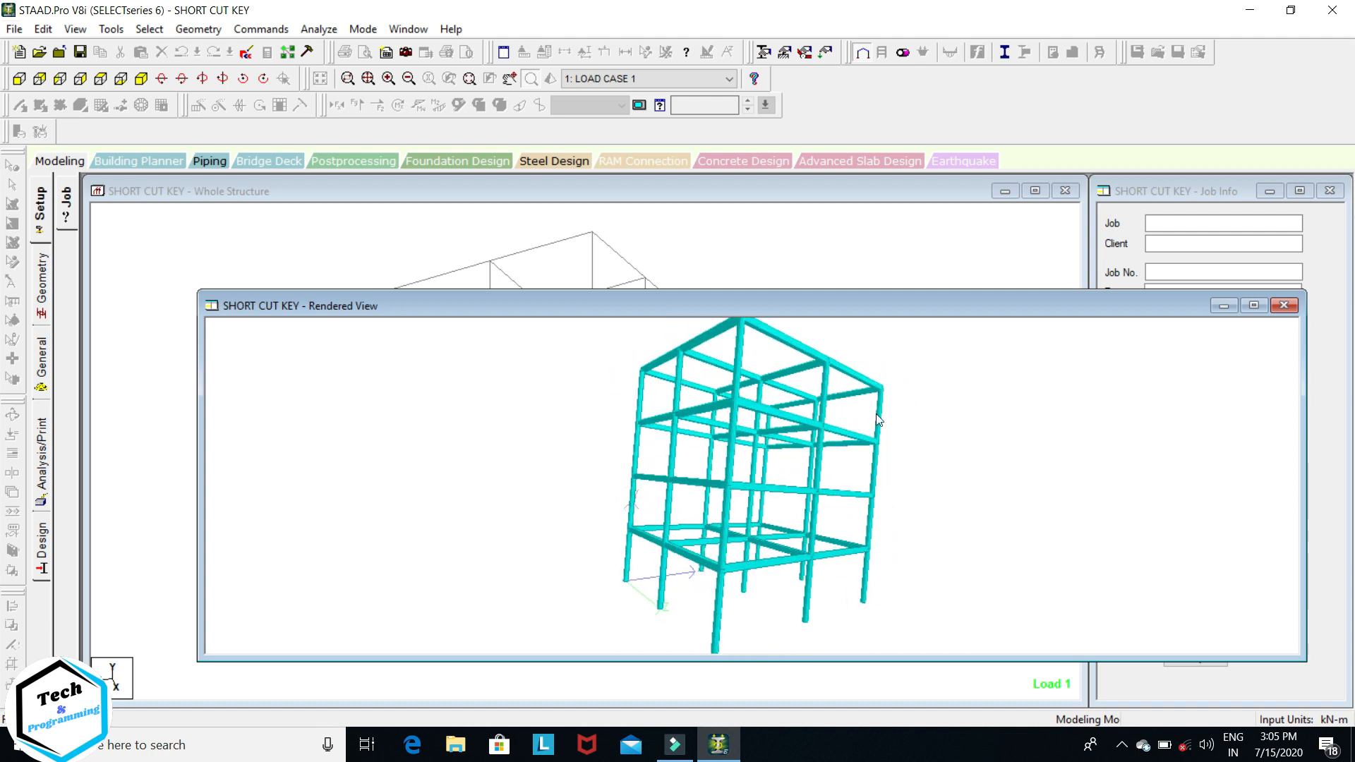
pyautogui.click(1283, 305)
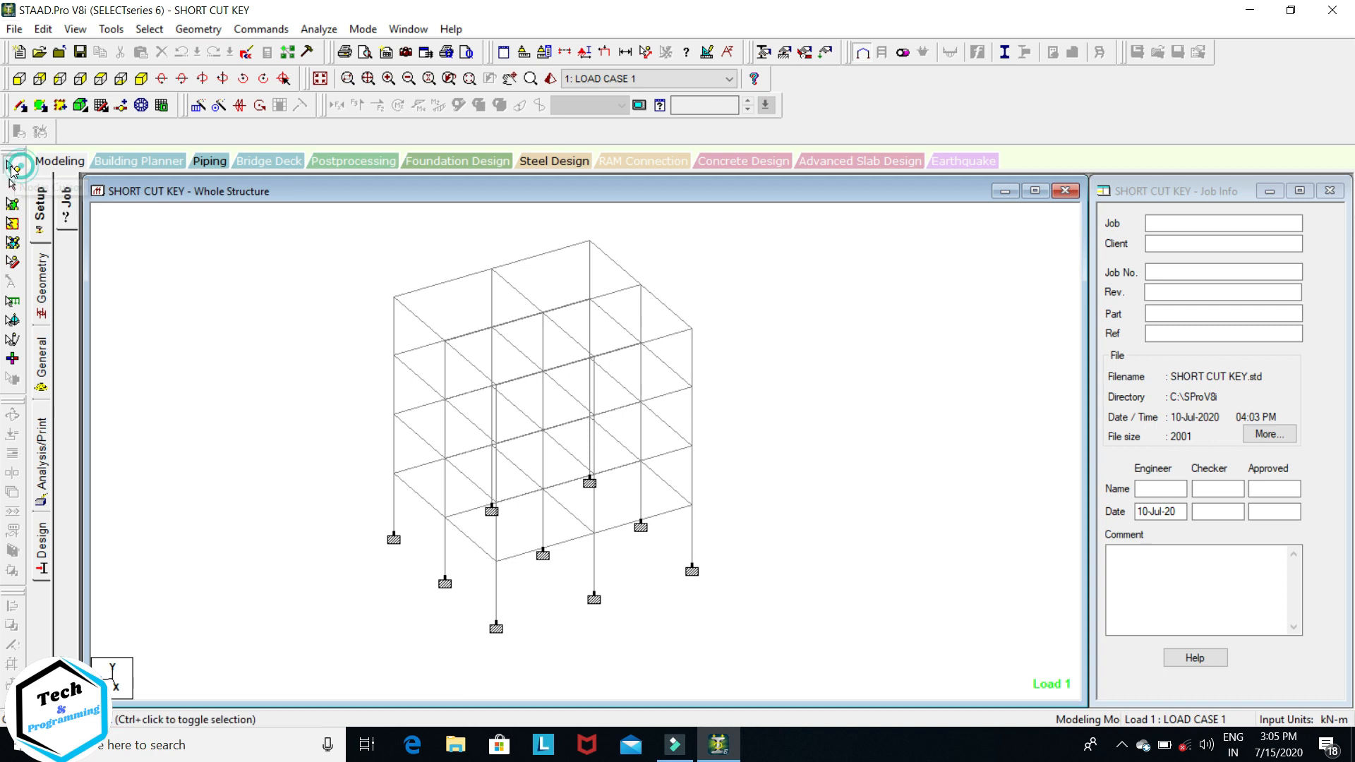
# Switch to the Beams Cursor and pick a single roof beam
pyautogui.click(394, 298)
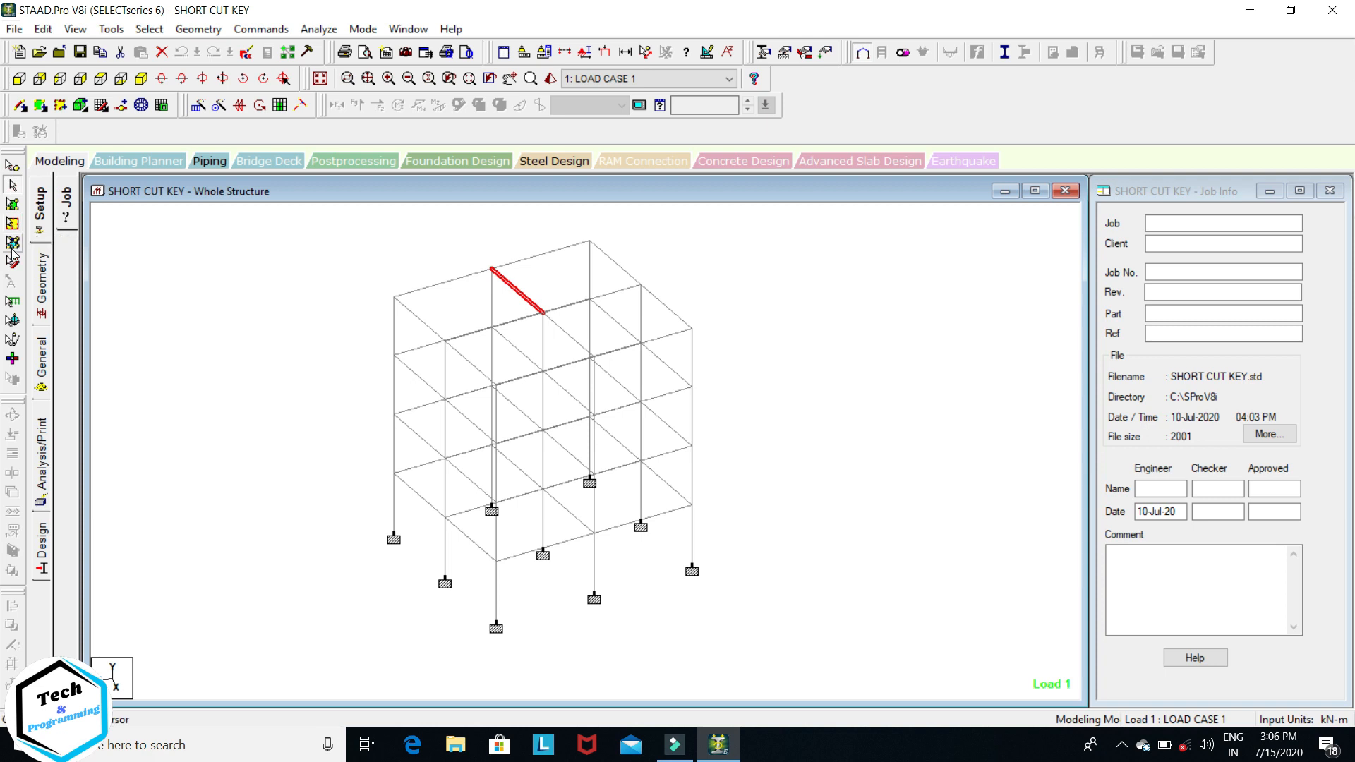
pyautogui.moveTo(13, 263)
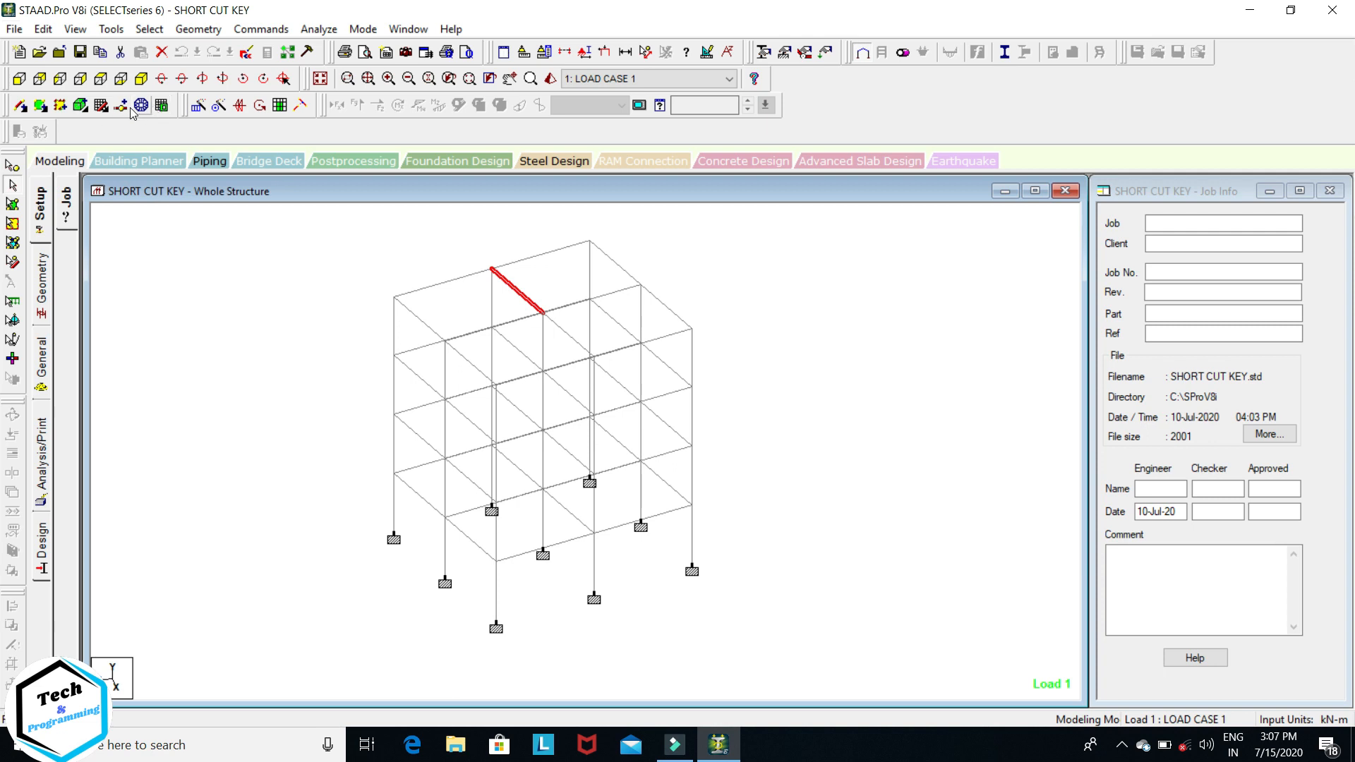
pyautogui.moveTo(107, 113)
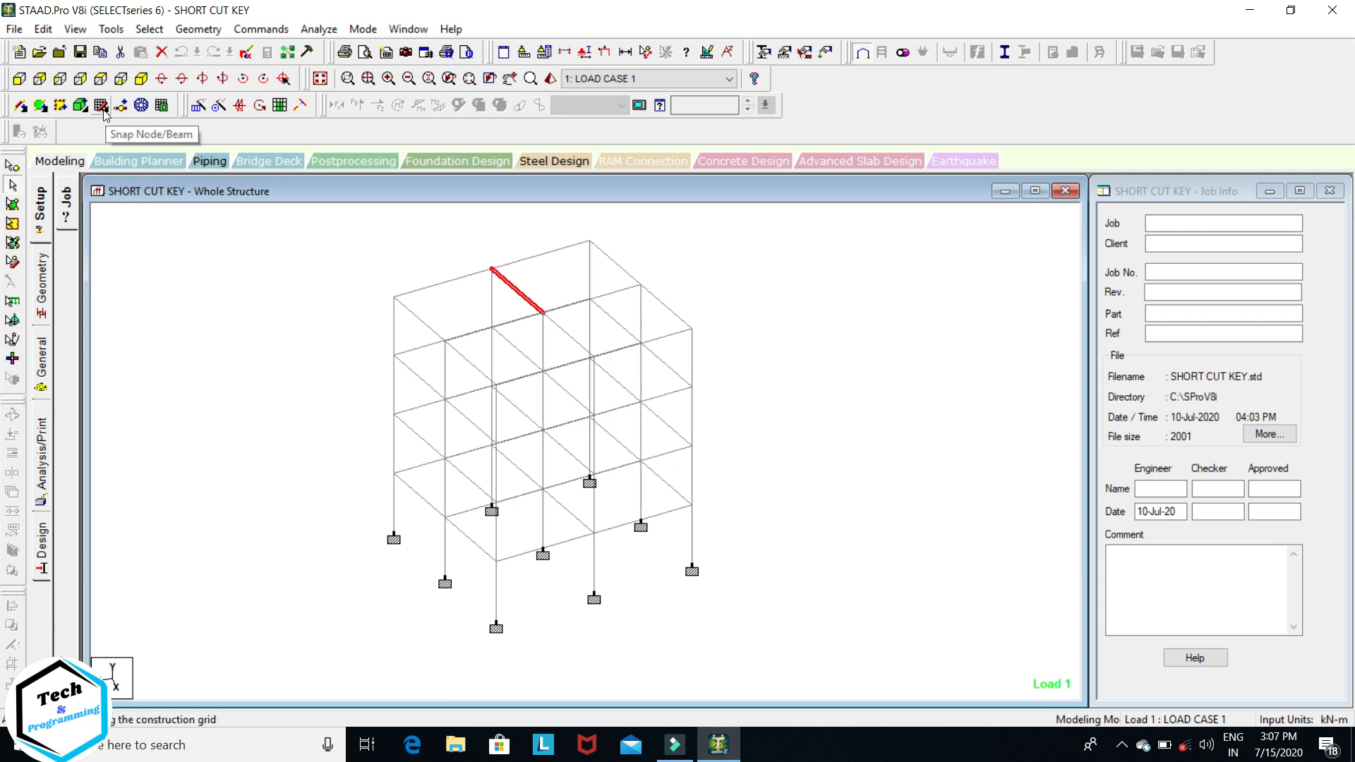
# Turn on Snap Node/Beam to show the Default Grid (Linear)
pyautogui.click(100, 104)
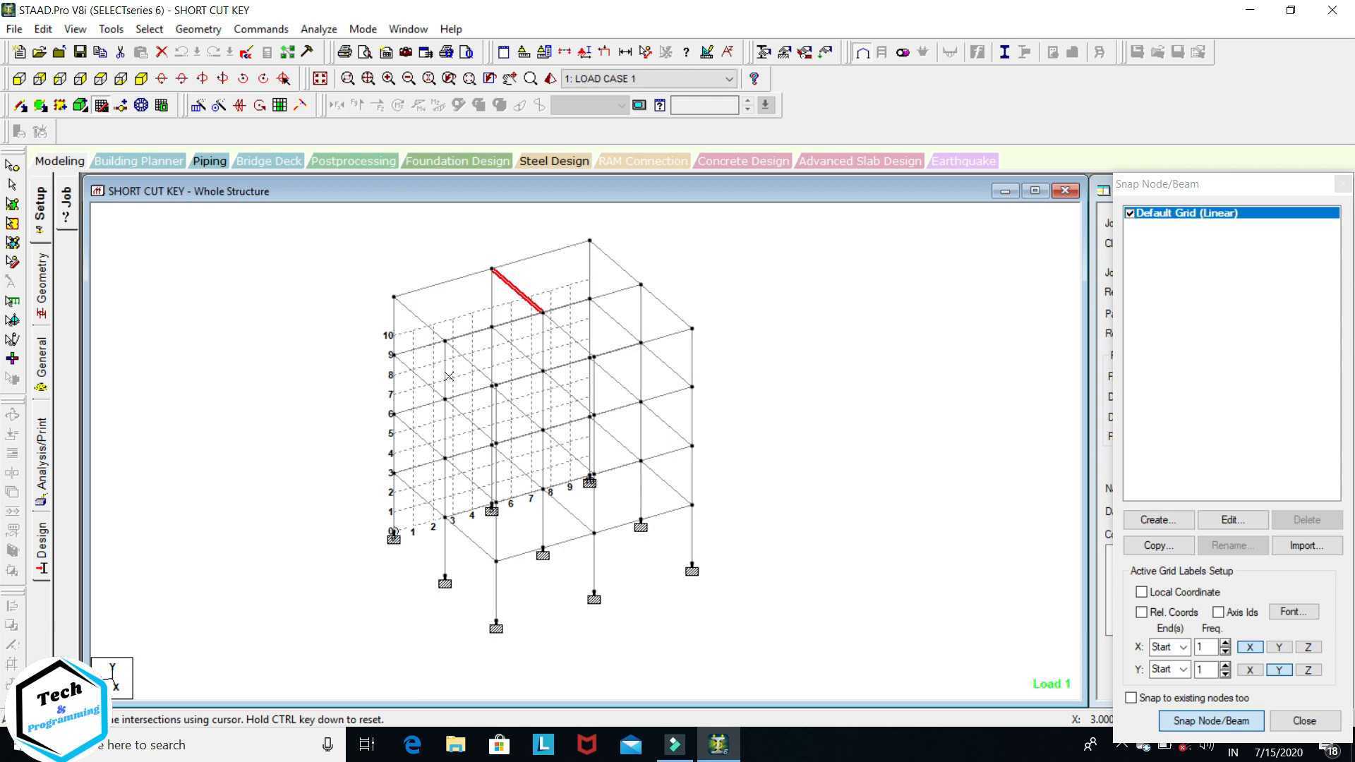
pyautogui.moveTo(290, 449)
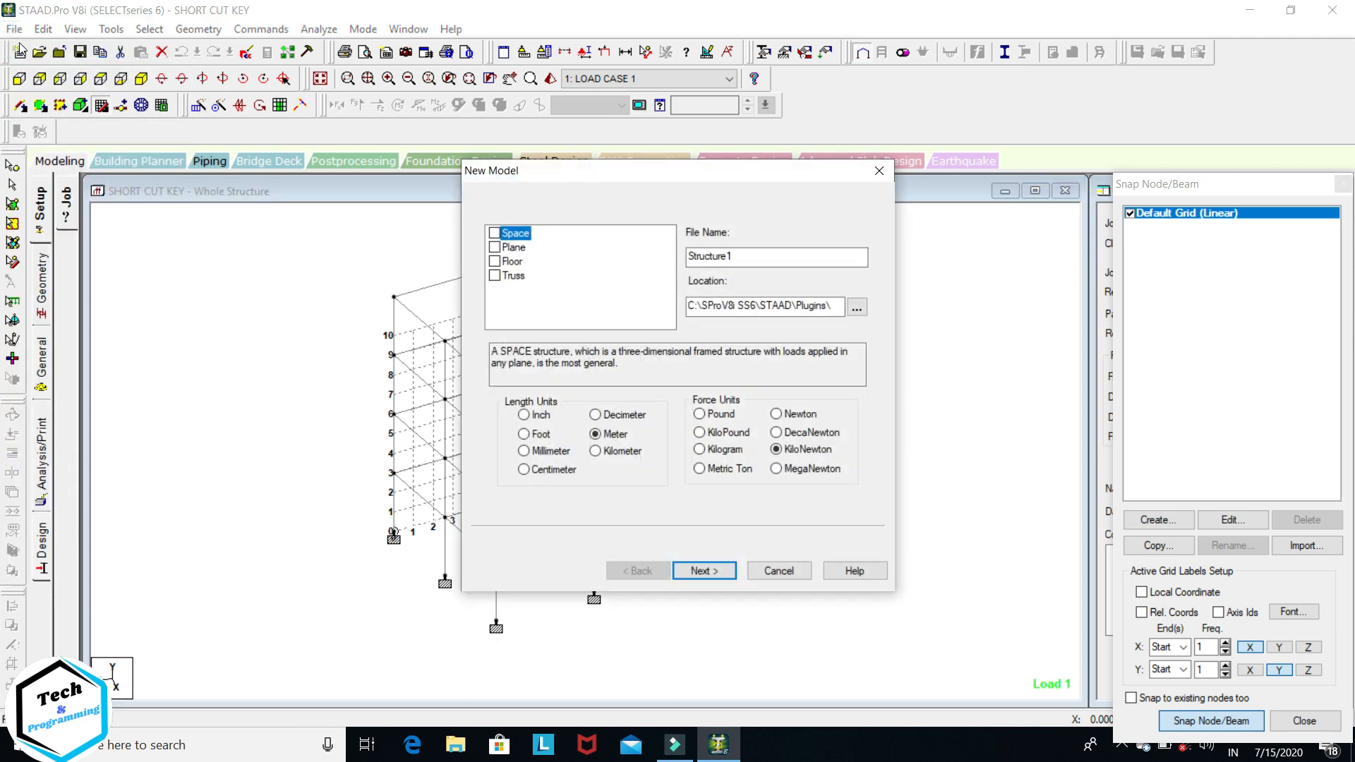
# Create a Space model named 'liner grid editing' in Meter and KiloNewton units
pyautogui.click(494, 234)
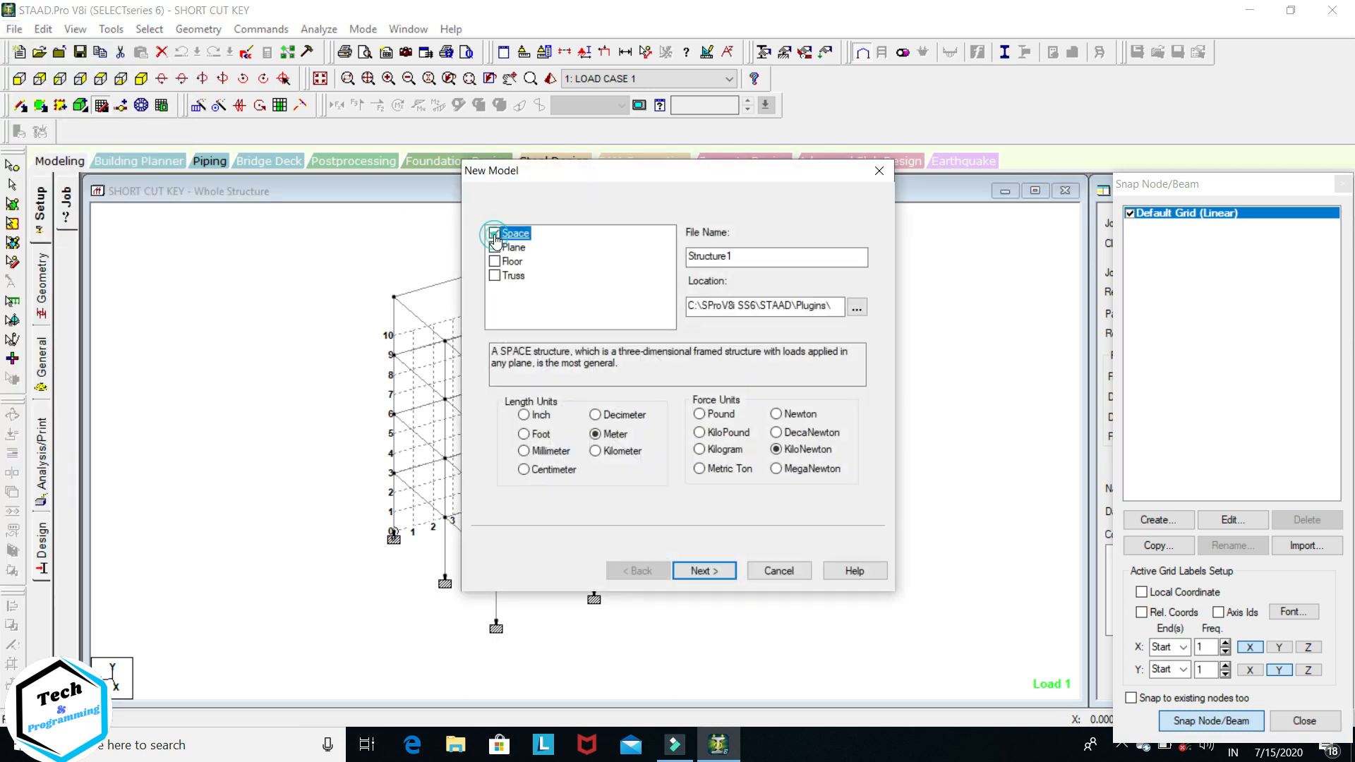
pyautogui.click(773, 257)
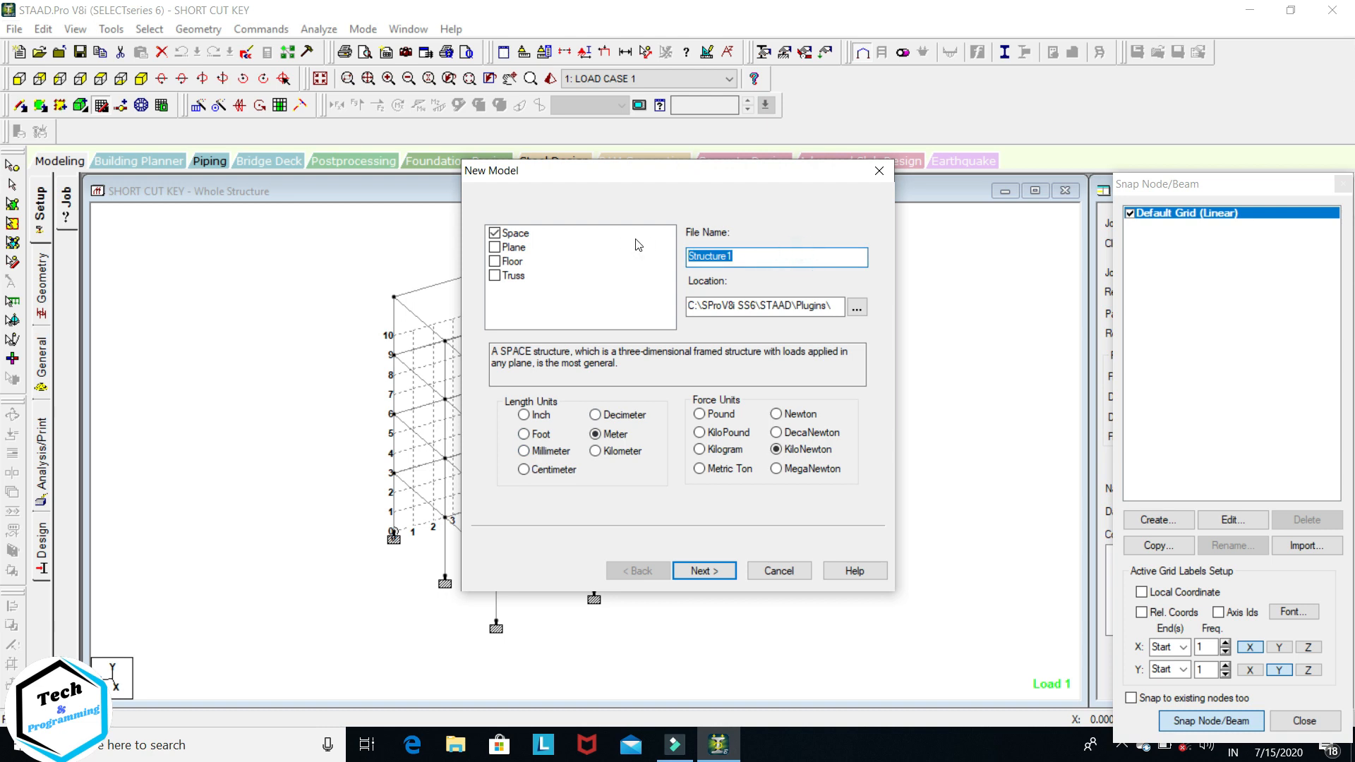
pyautogui.write('linera')
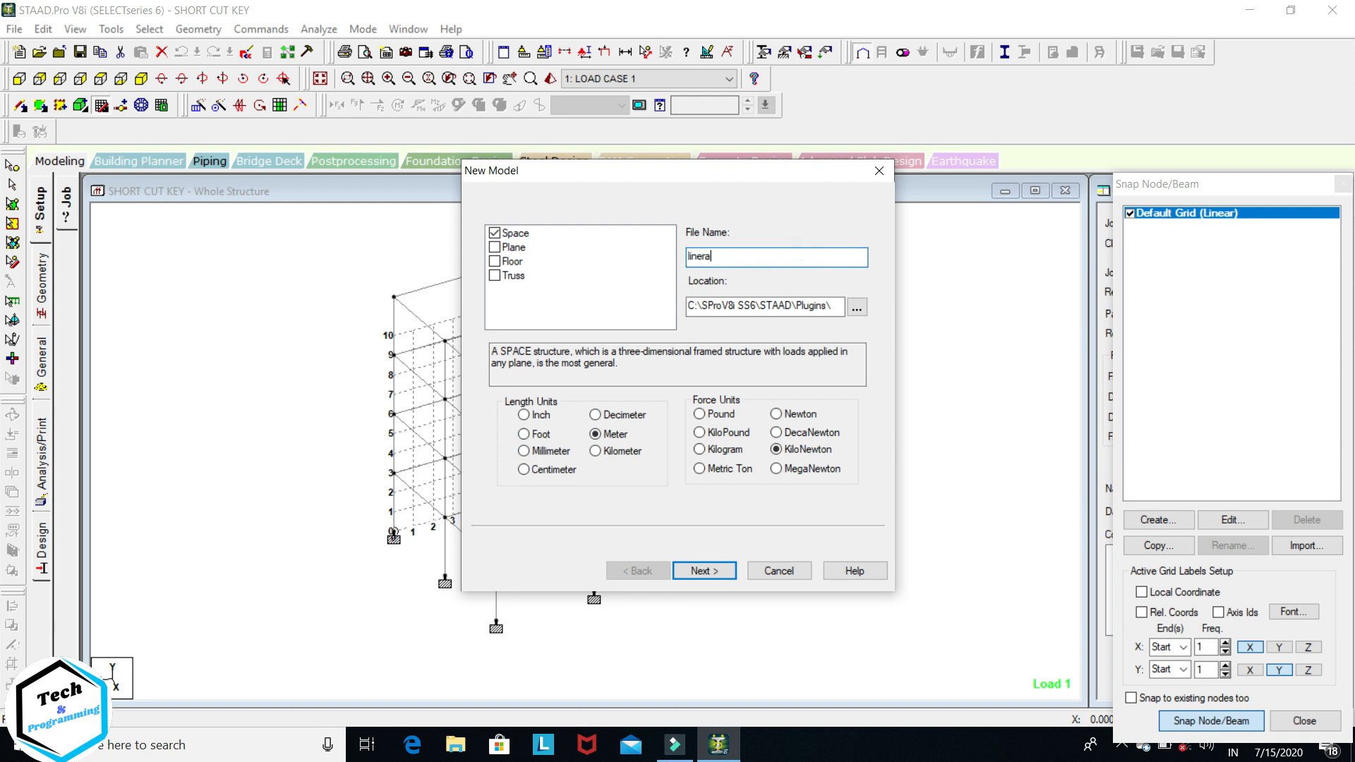
pyautogui.press('Backspace')
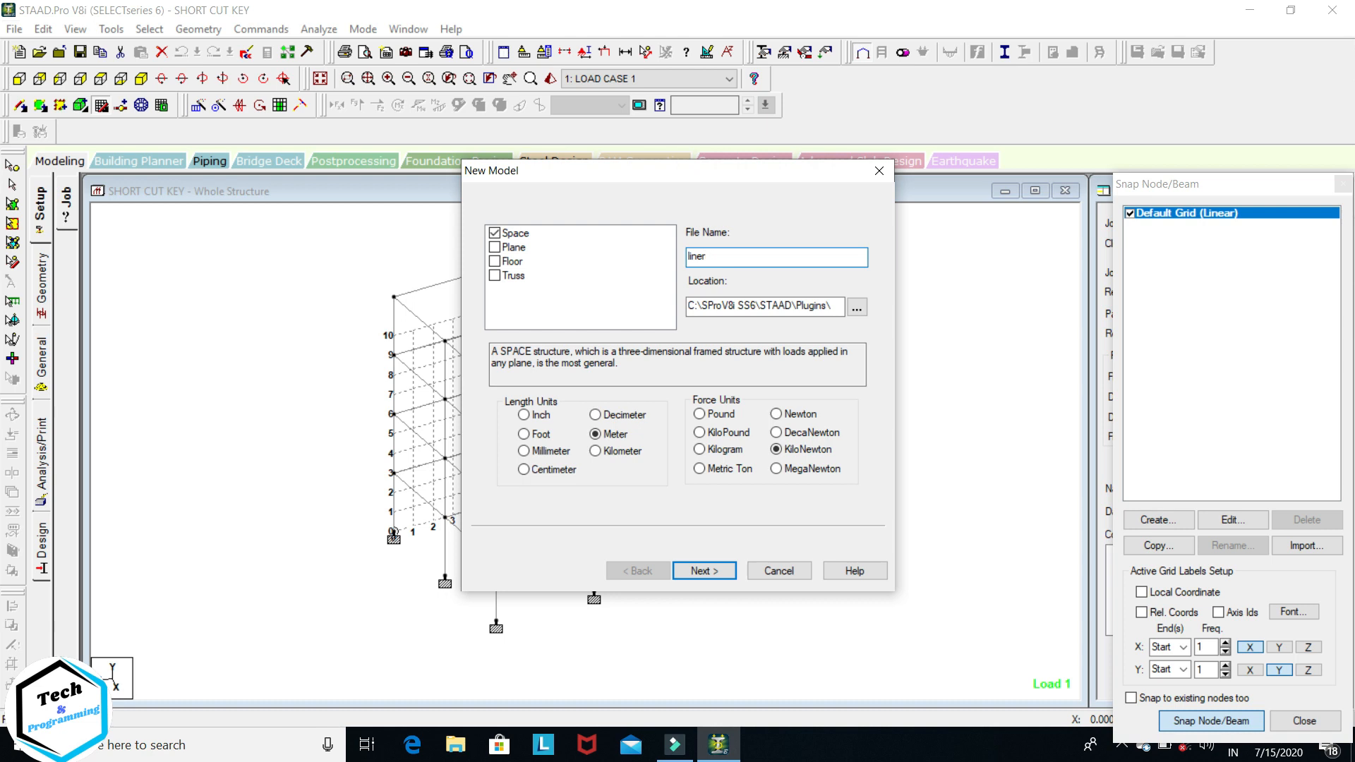
pyautogui.write('grid editin')
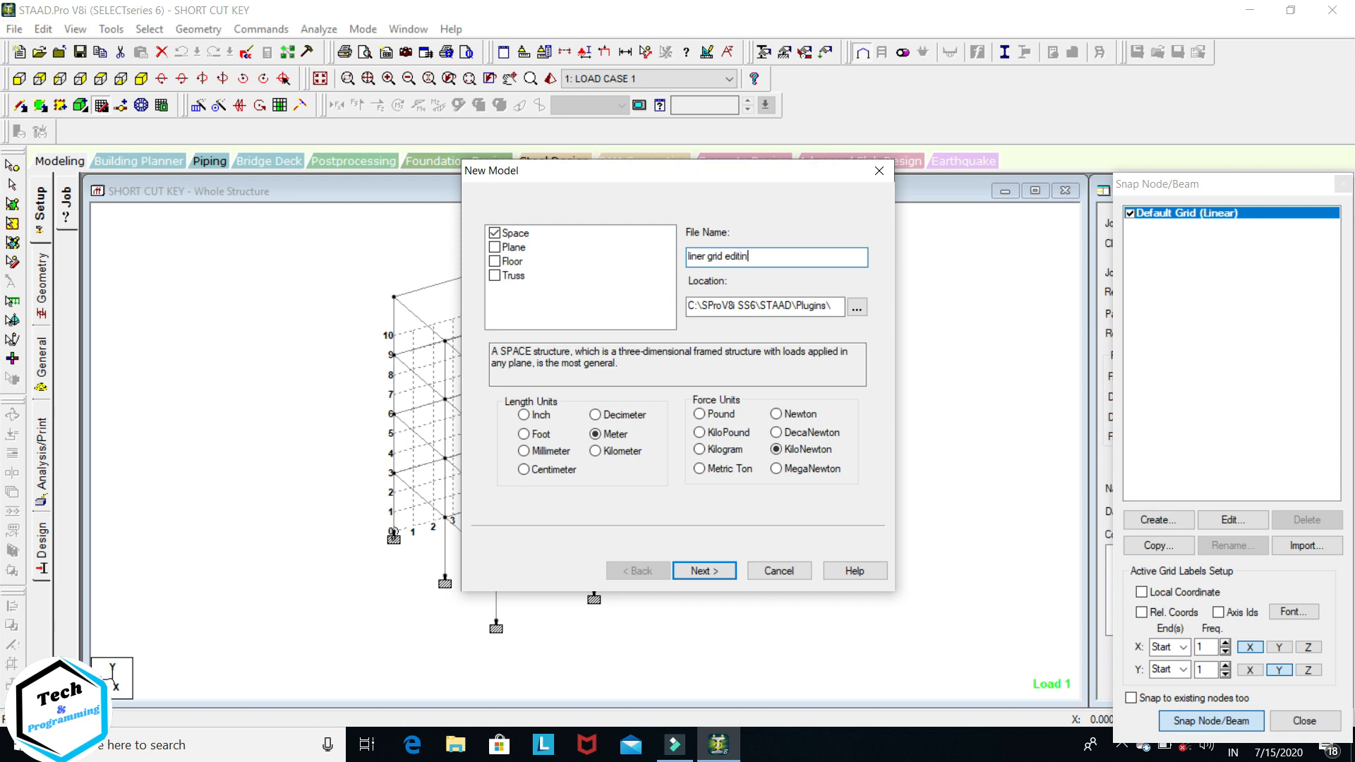
pyautogui.write('g')
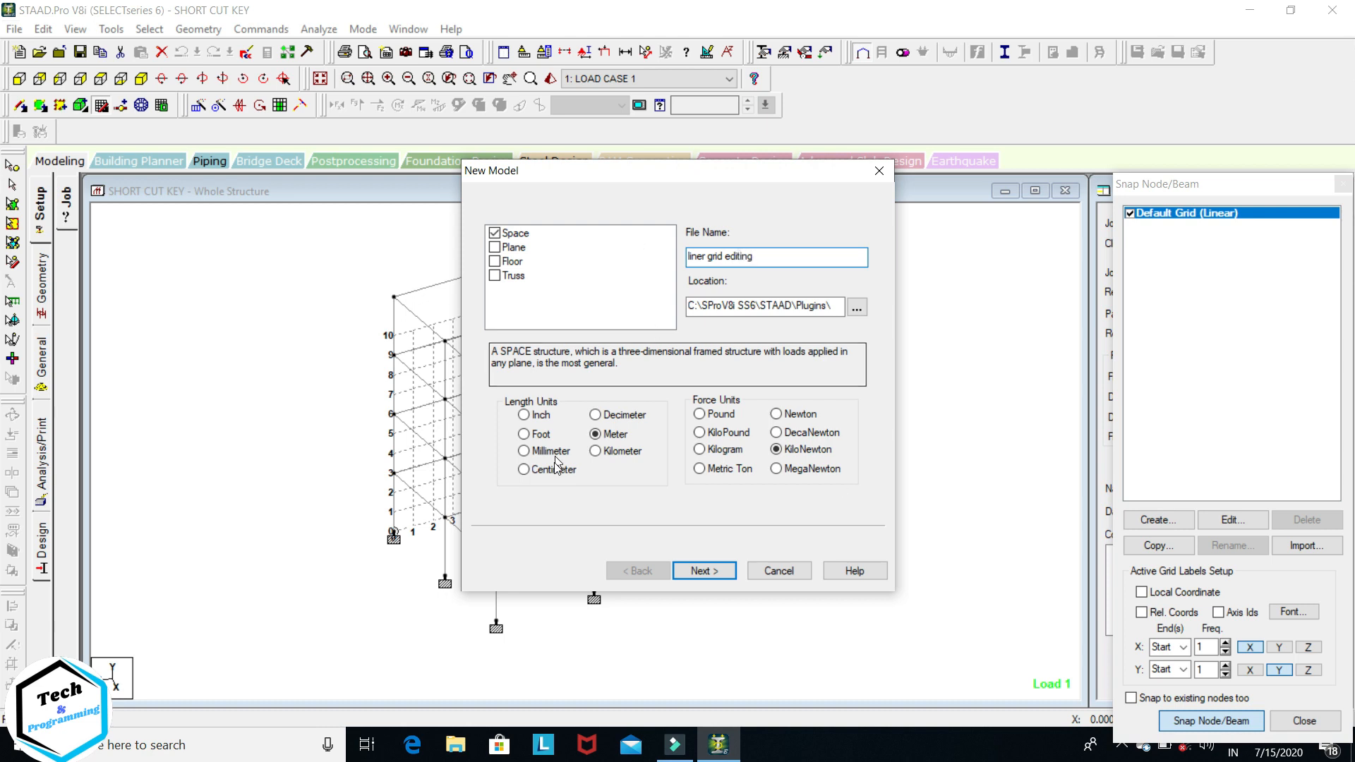
pyautogui.click(702, 570)
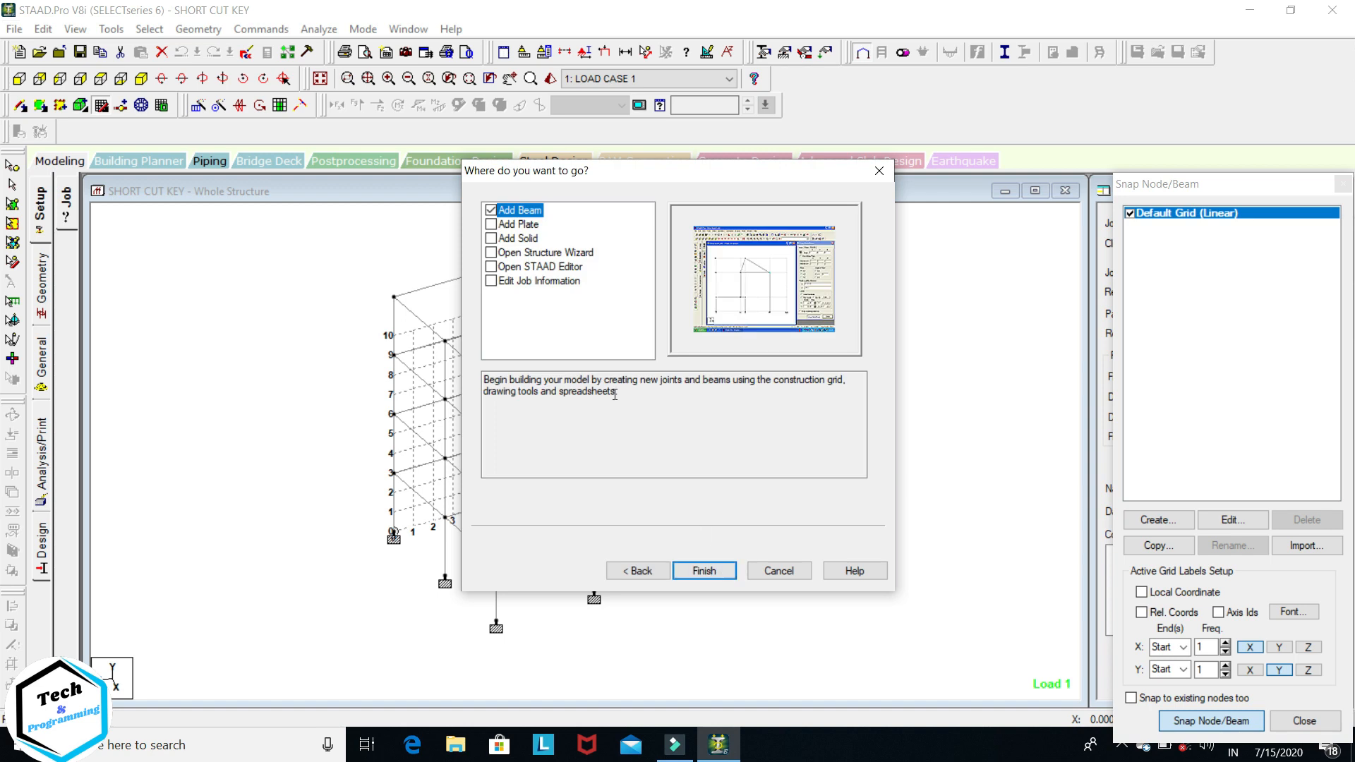
pyautogui.click(703, 570)
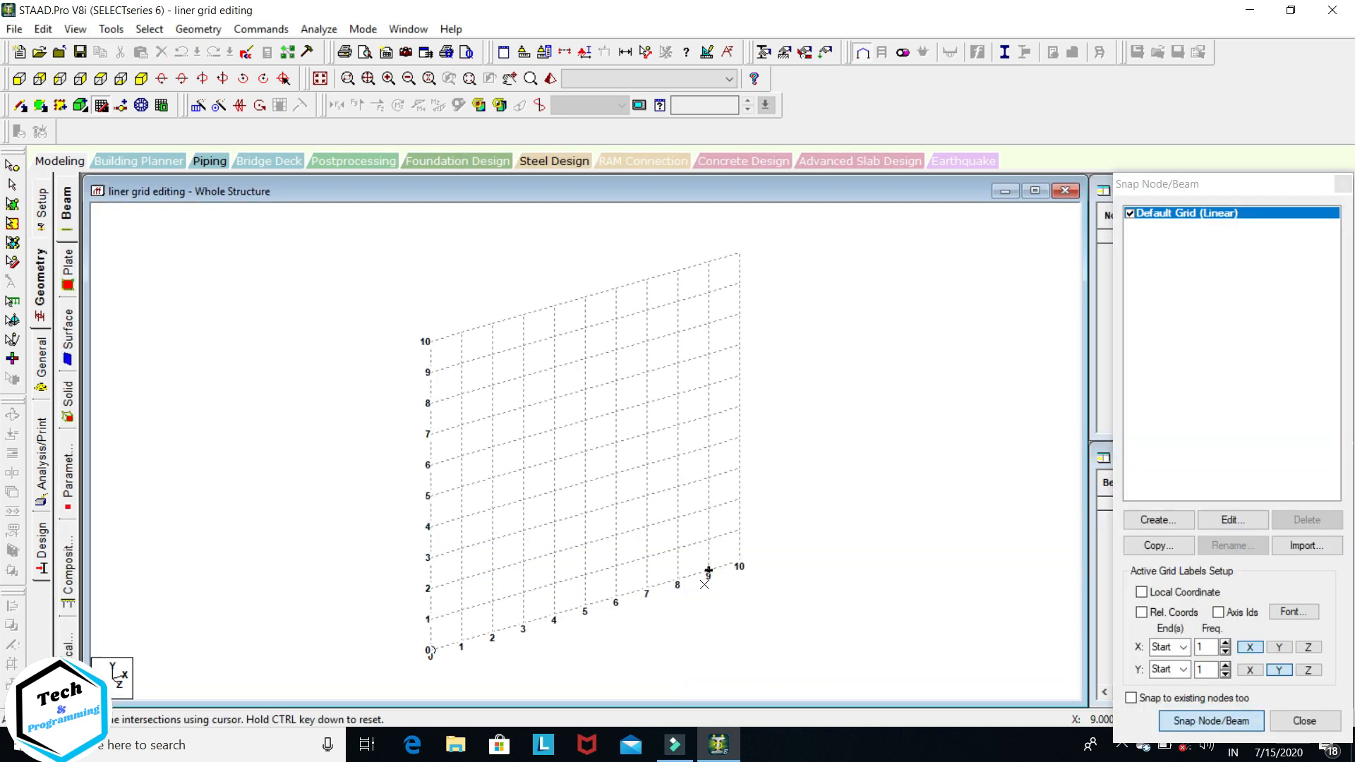
pyautogui.moveTo(585, 296)
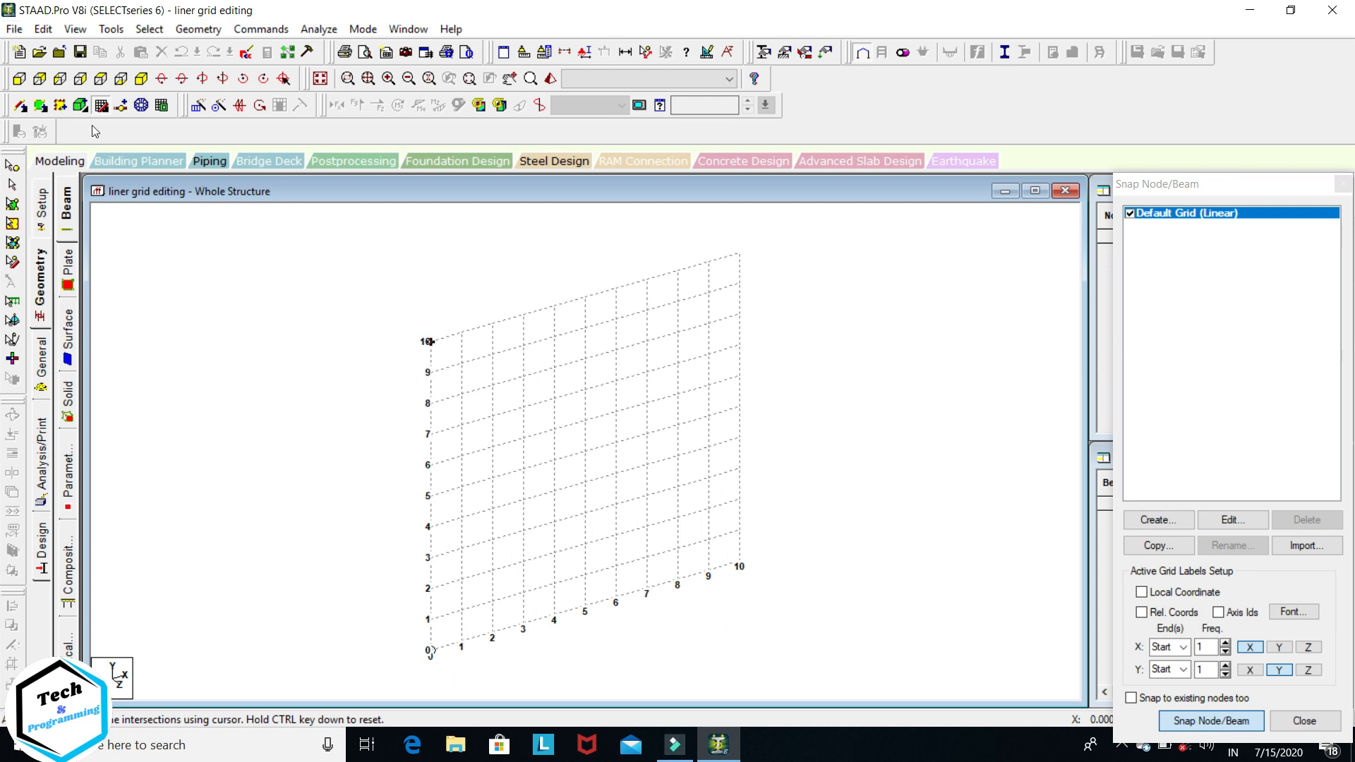
pyautogui.moveTo(101, 104)
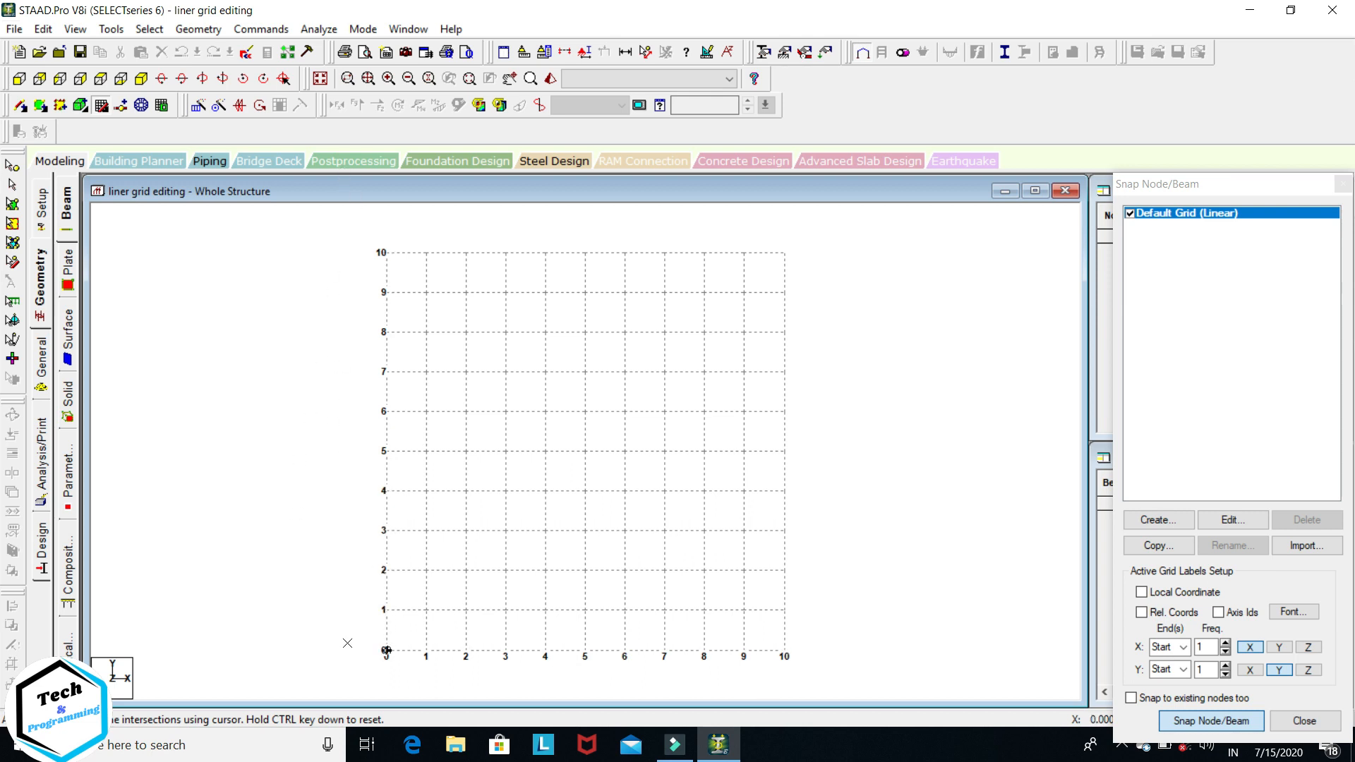
pyautogui.moveTo(386, 663)
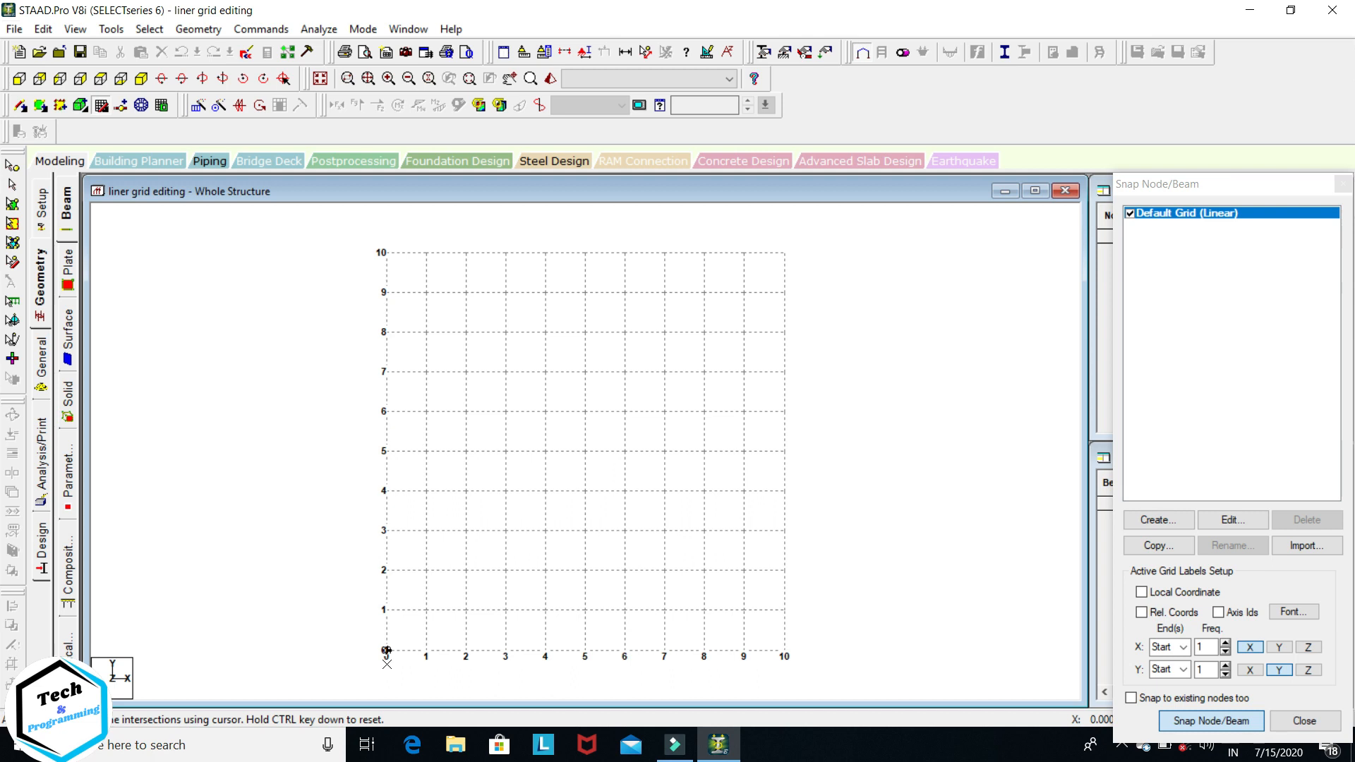
pyautogui.moveTo(465, 650)
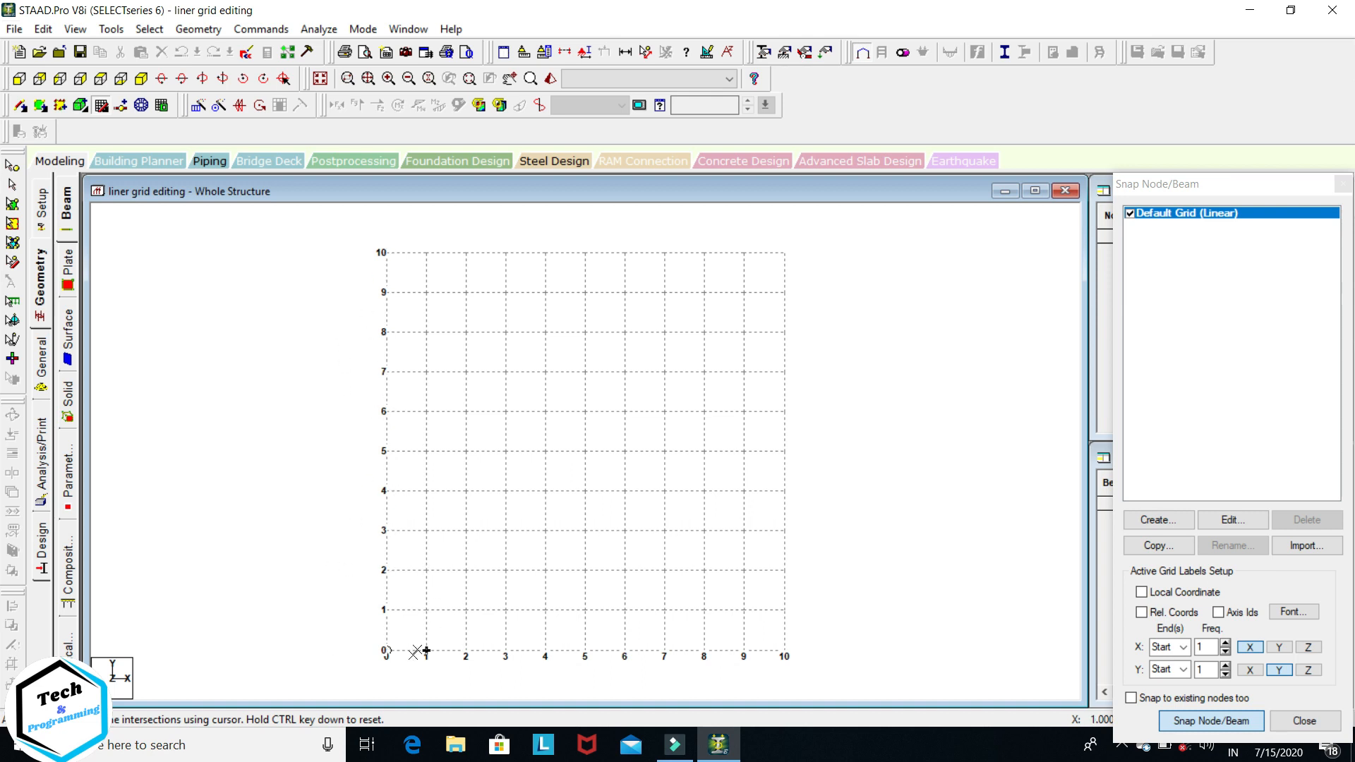
pyautogui.moveTo(364, 325)
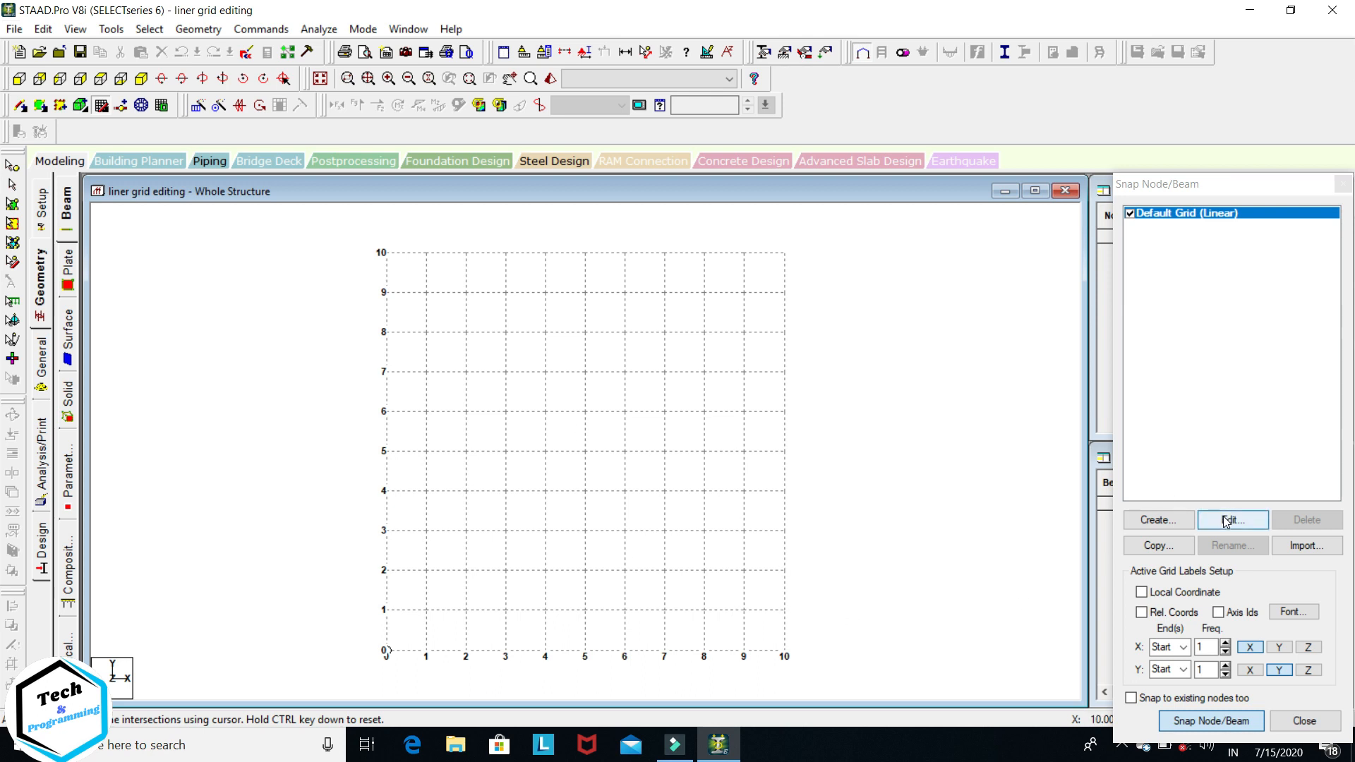
# Edit the Default Grid, trying X-Z and Y-Z planes before returning to X-Y
pyautogui.click(1230, 519)
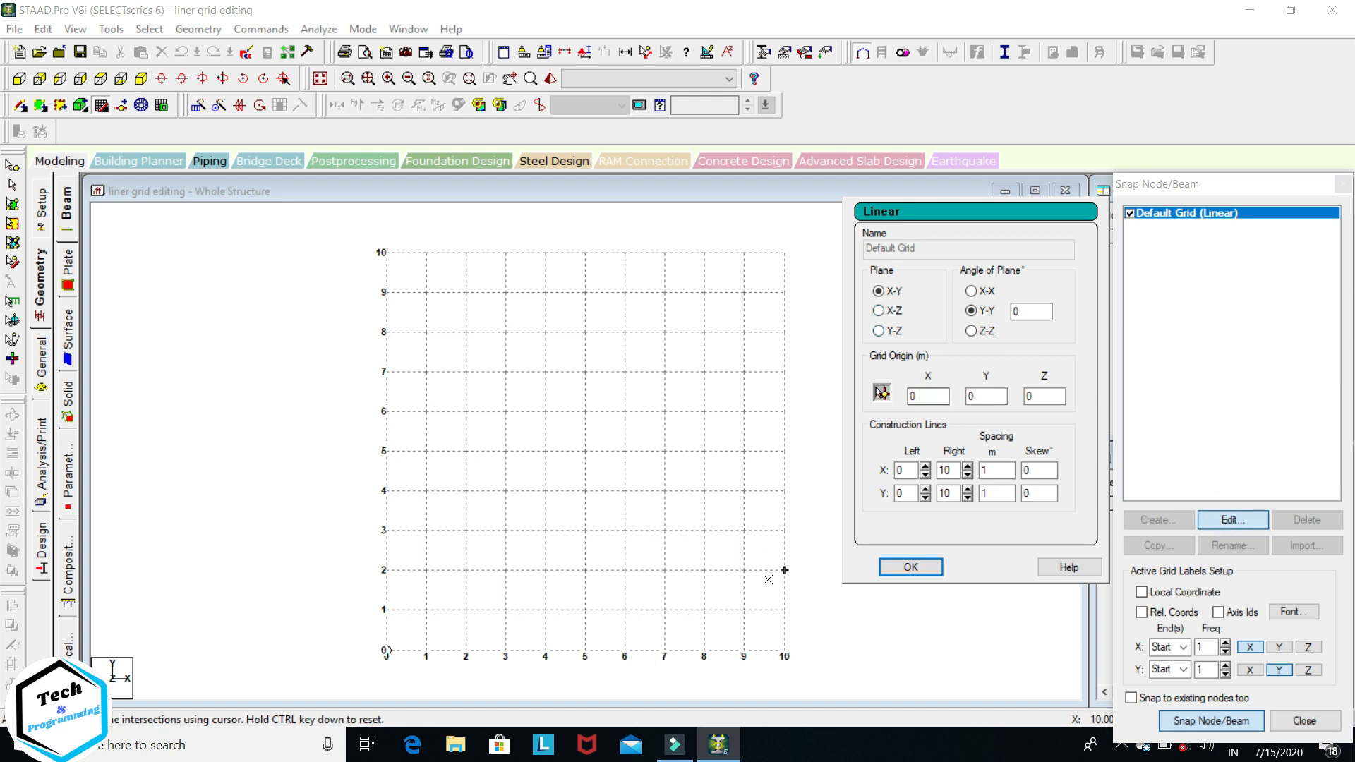
pyautogui.moveTo(951, 282)
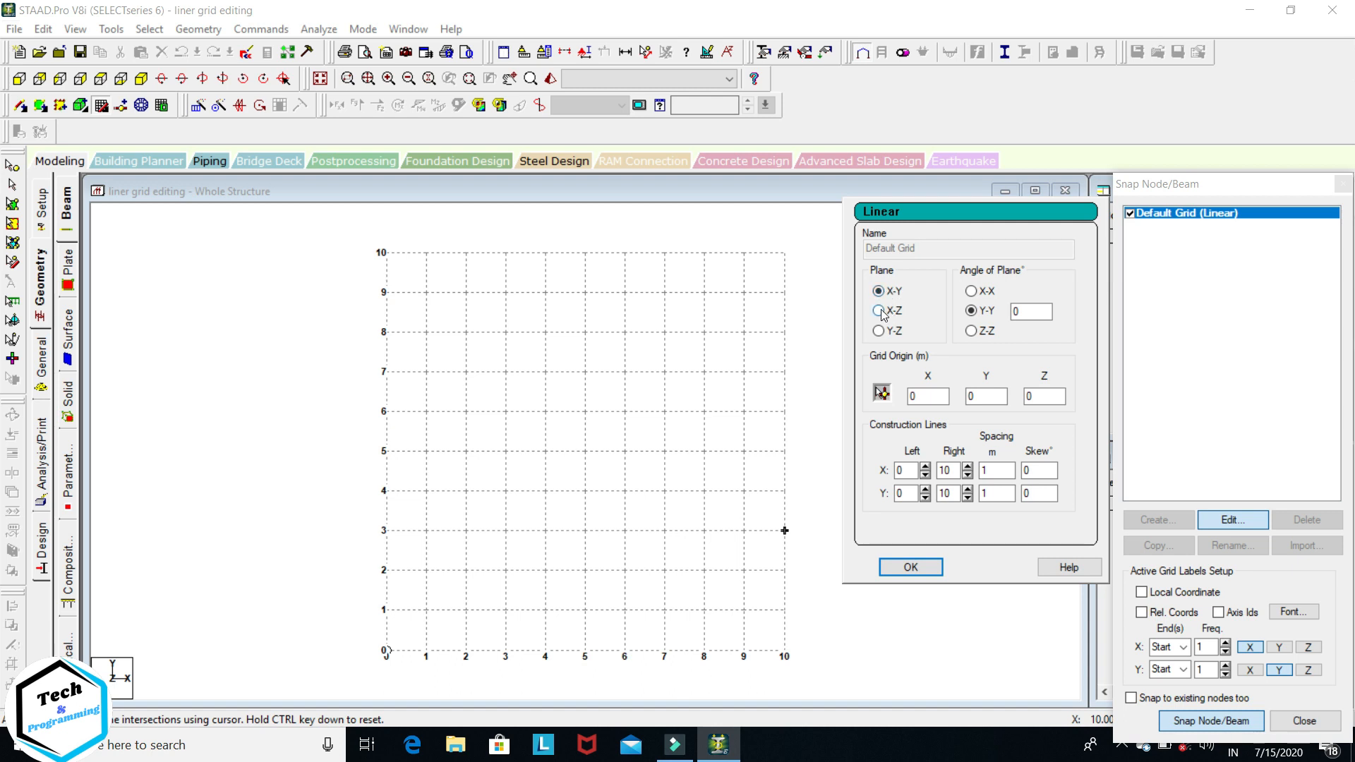
pyautogui.click(880, 310)
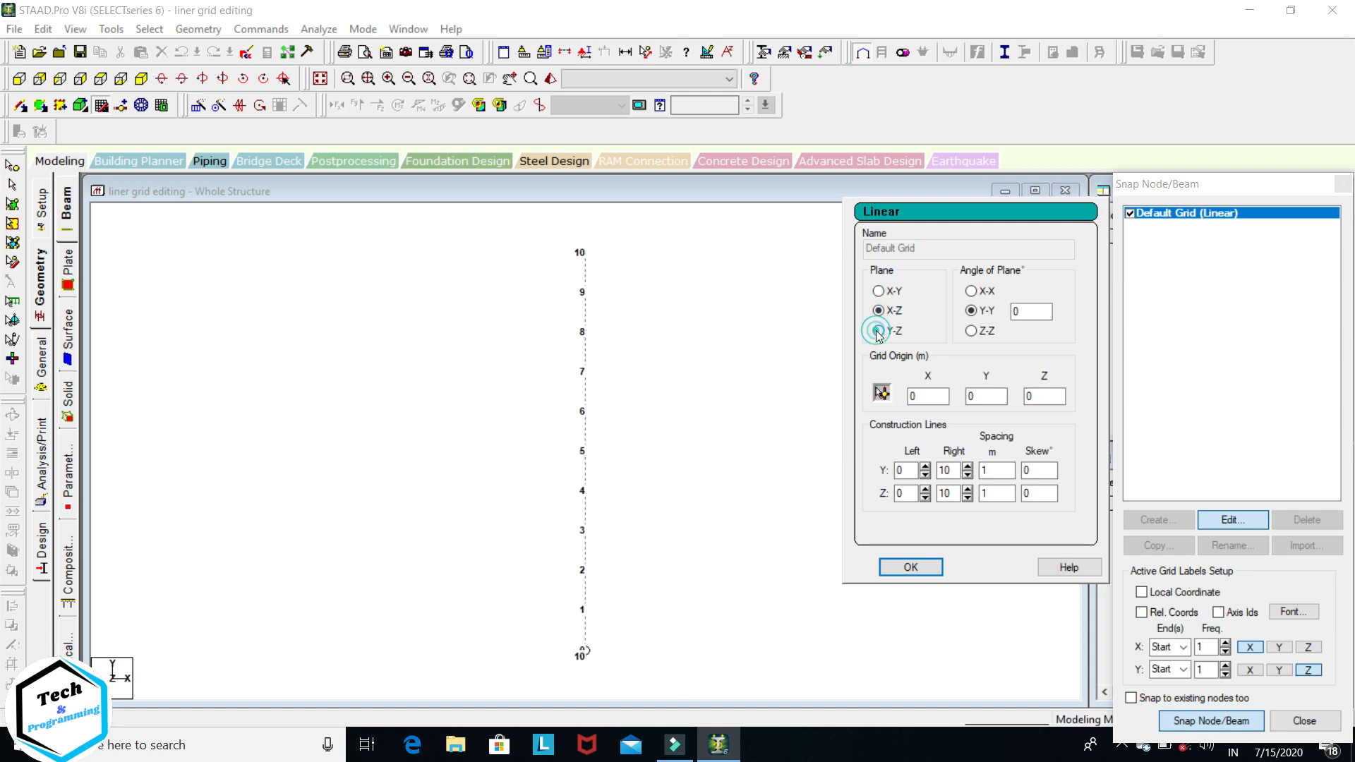
pyautogui.click(878, 331)
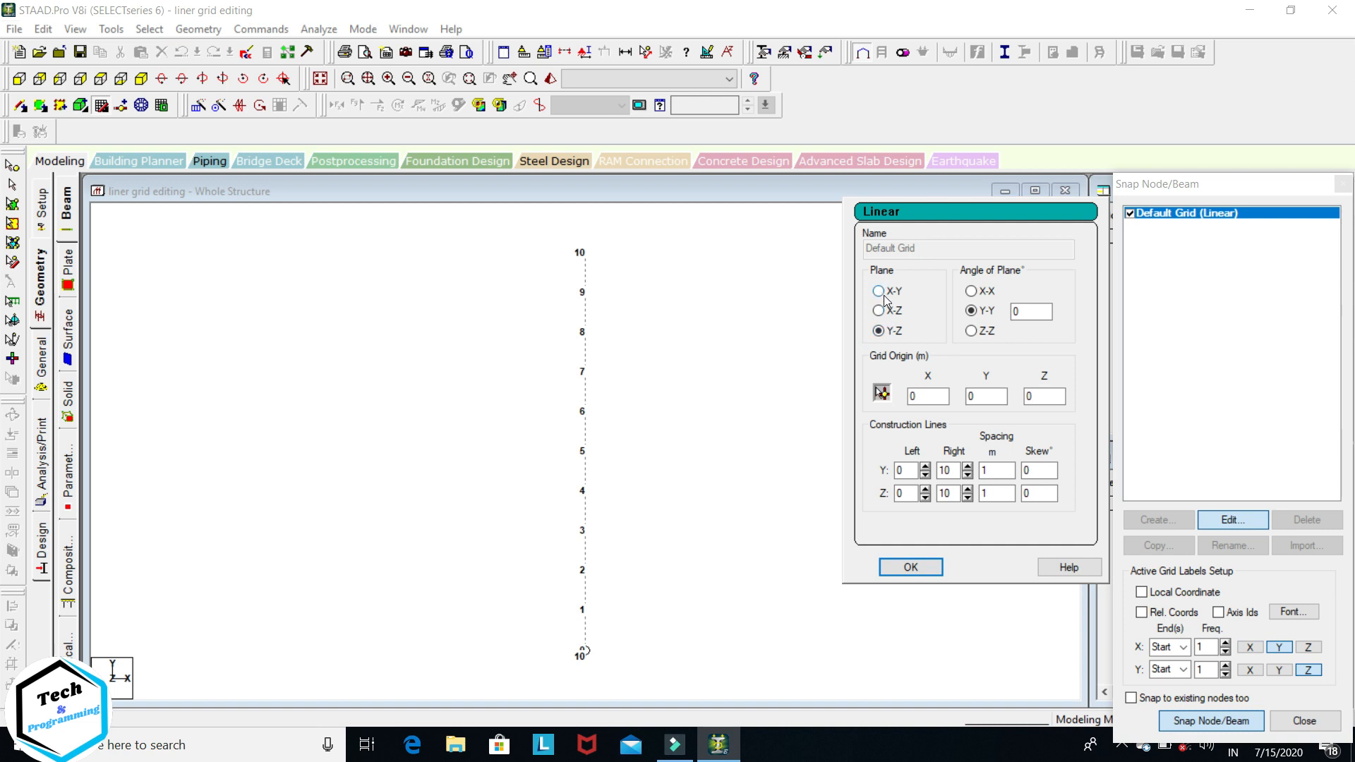
pyautogui.click(879, 291)
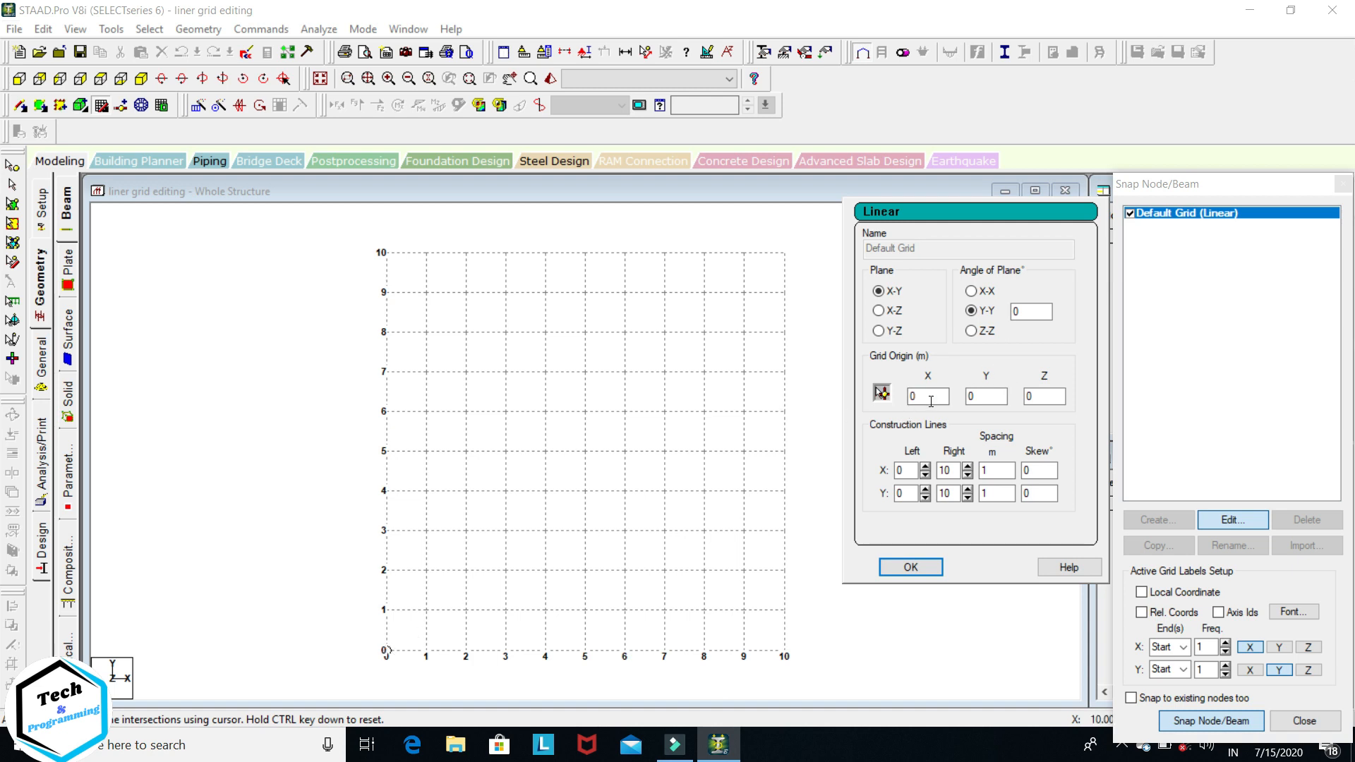
# Shift the grid origin to 10,10,10, then reset it to 0,0,0
pyautogui.click(927, 397)
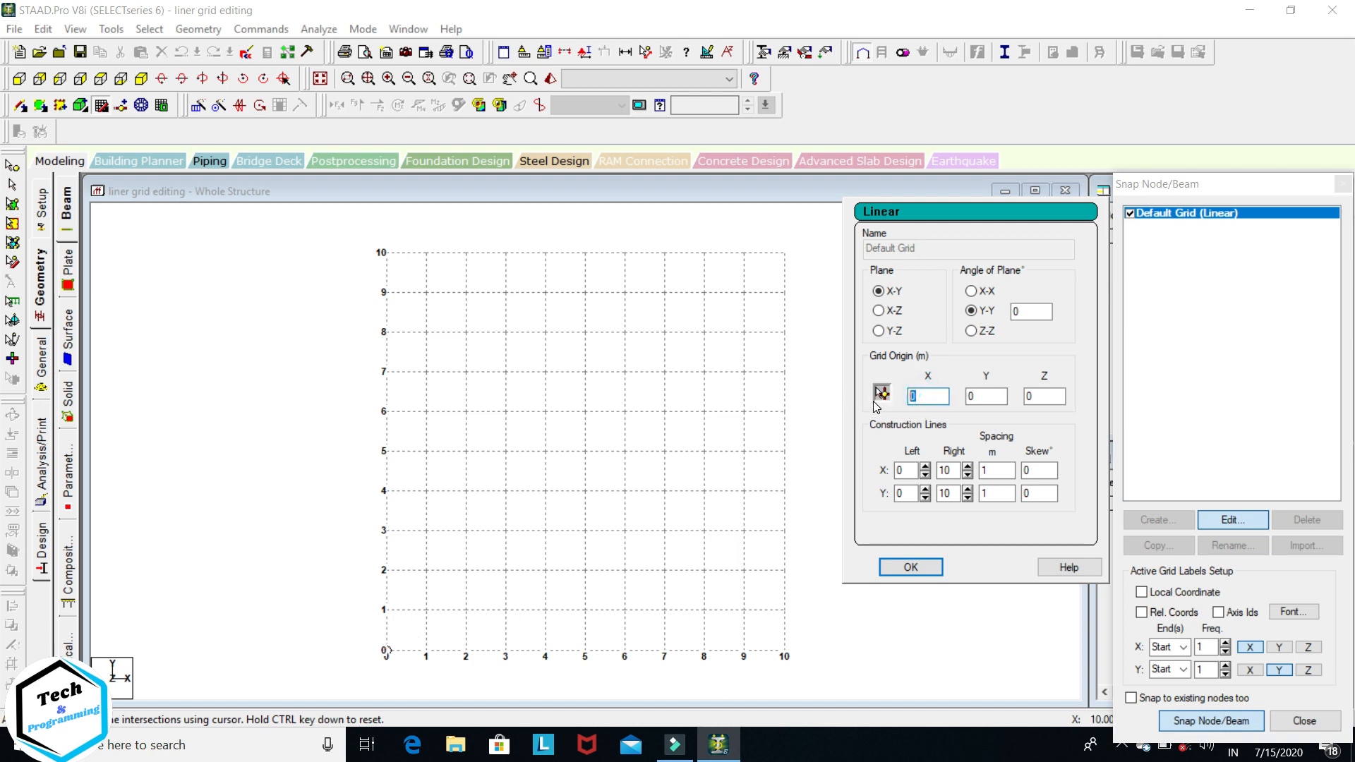
pyautogui.write('10')
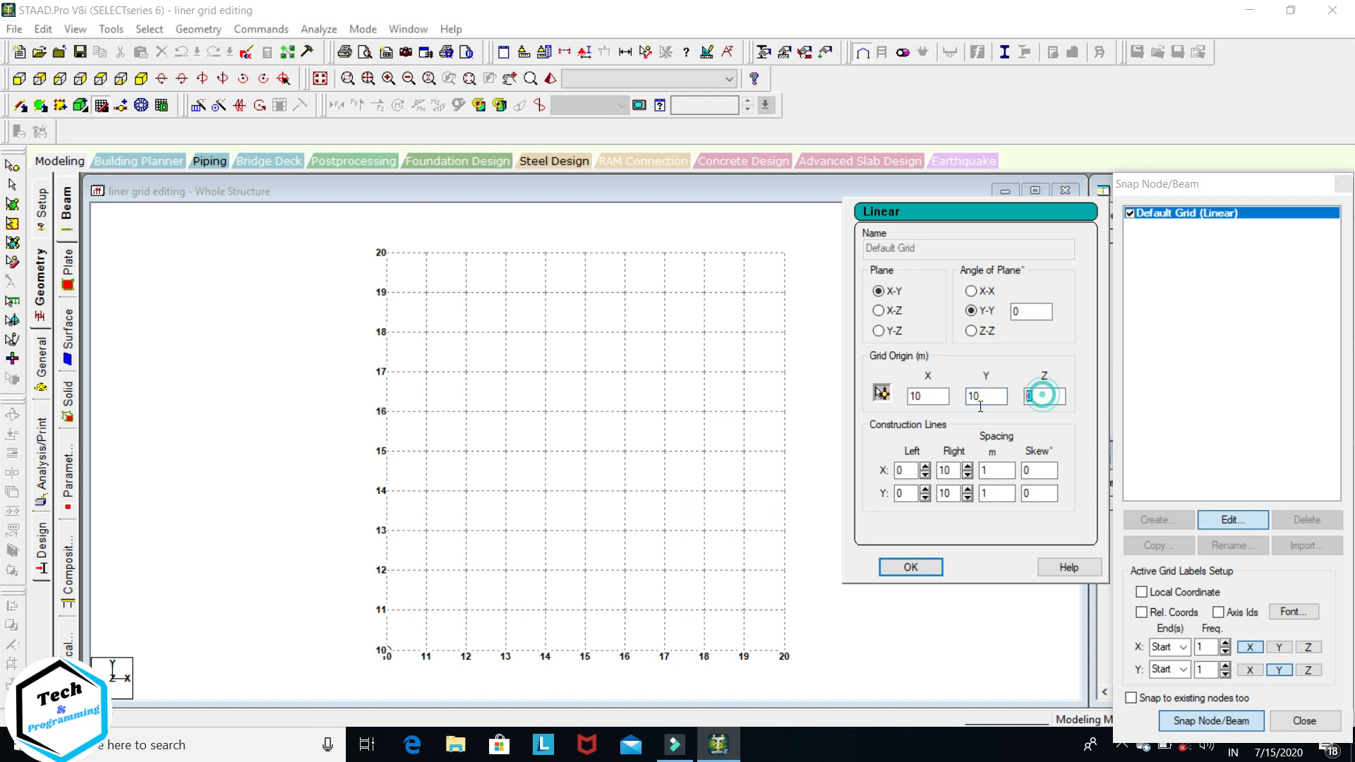
pyautogui.write('10')
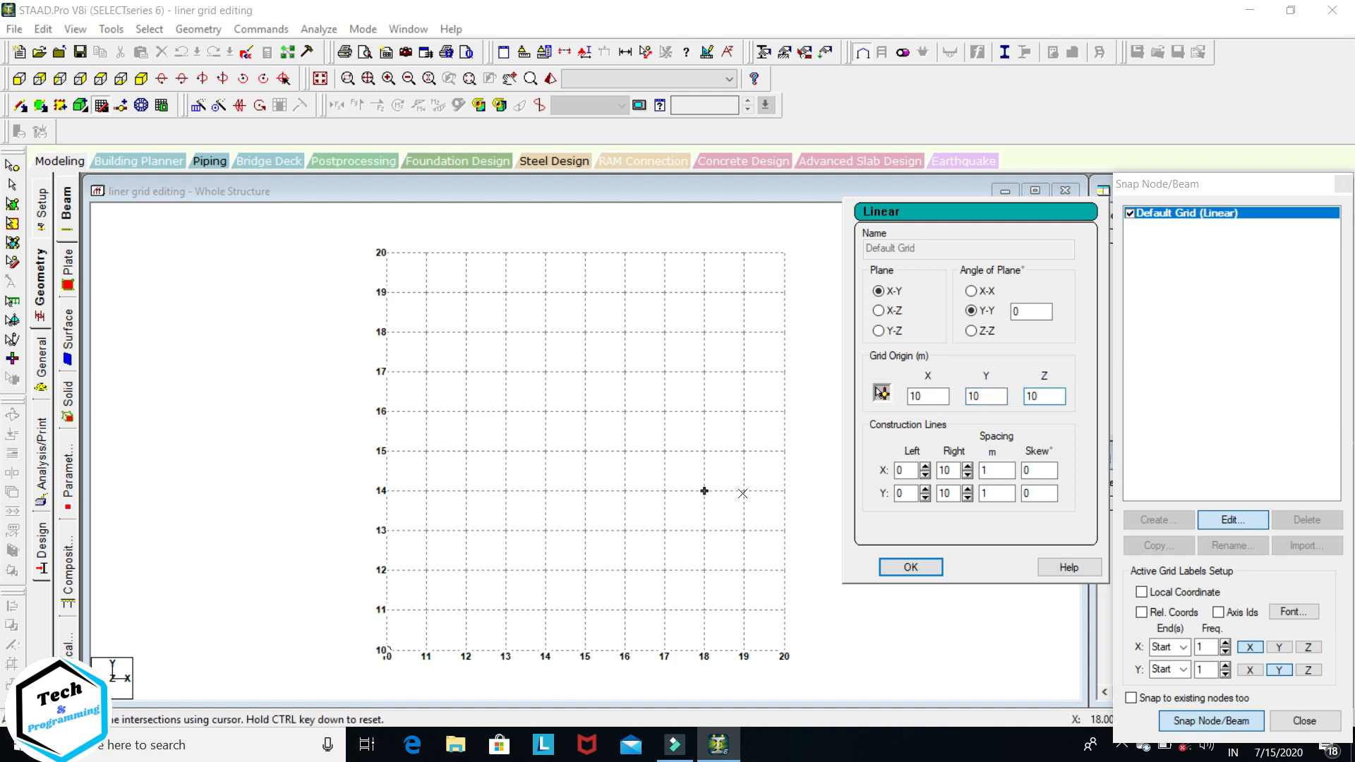
pyautogui.click(926, 396)
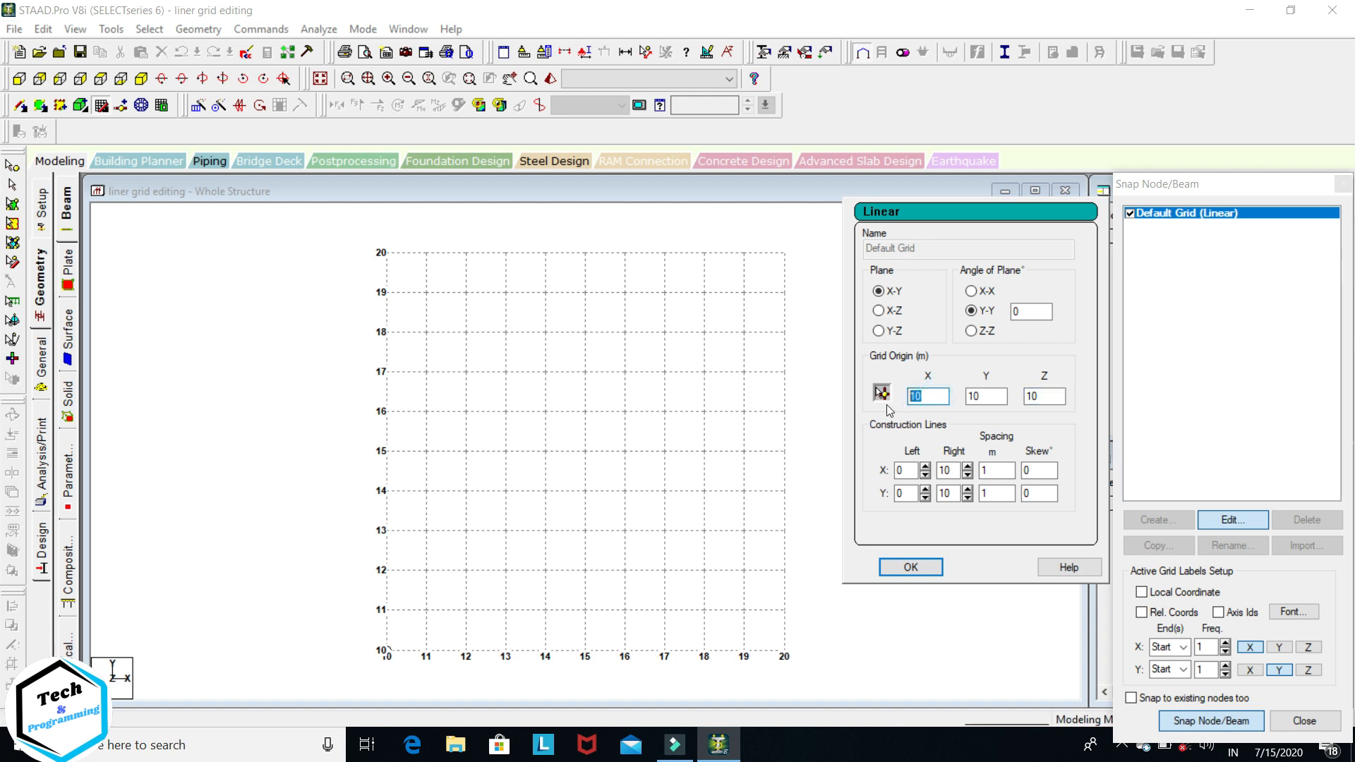
pyautogui.write('0')
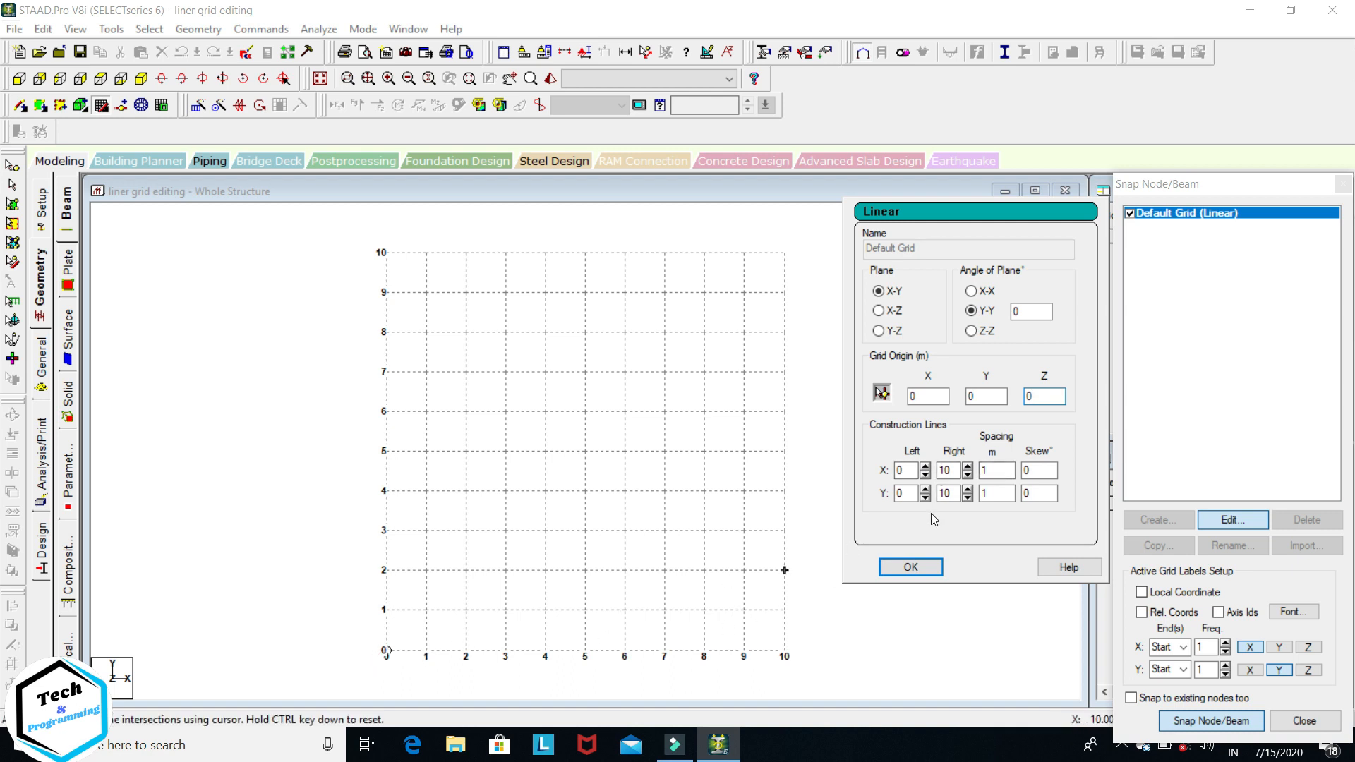
# Set the grid's X spacing to 2 m
pyautogui.click(993, 469)
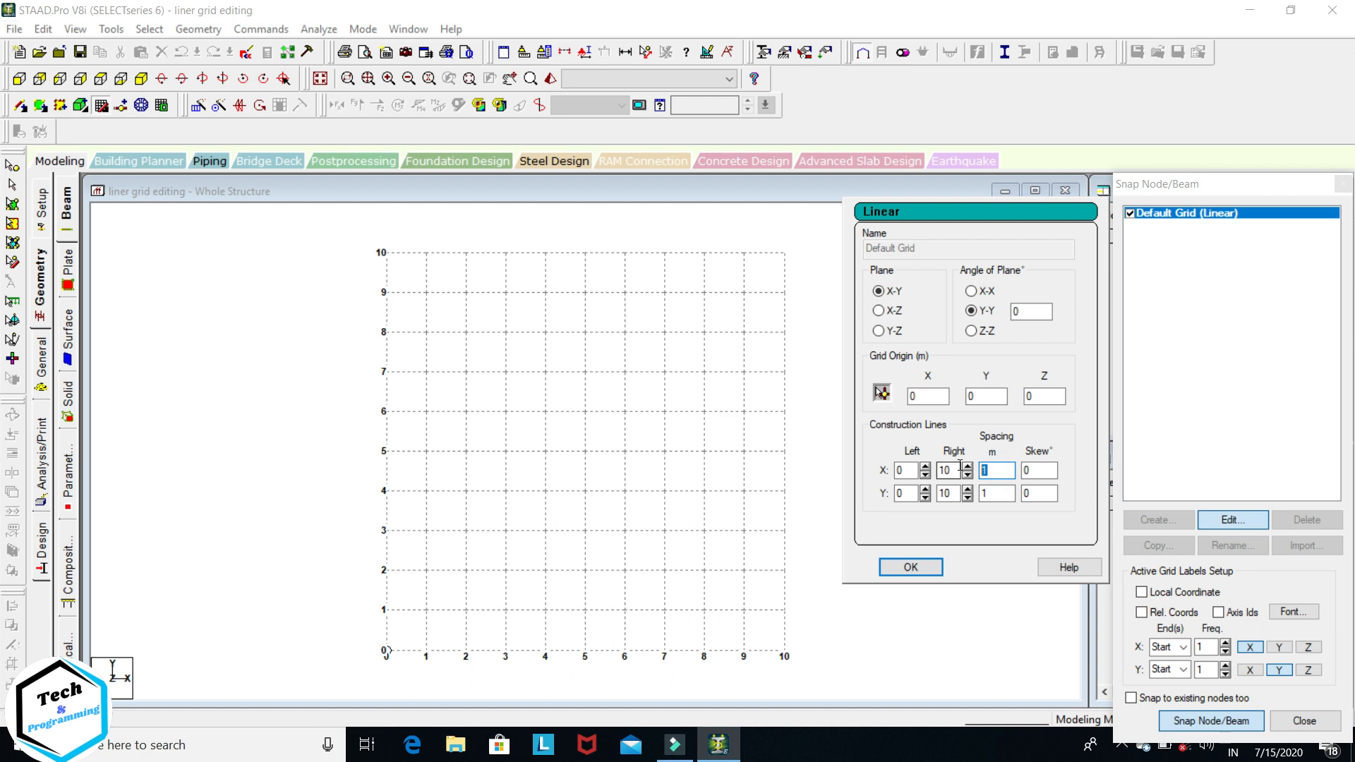
pyautogui.click(969, 466)
pyautogui.write('2')
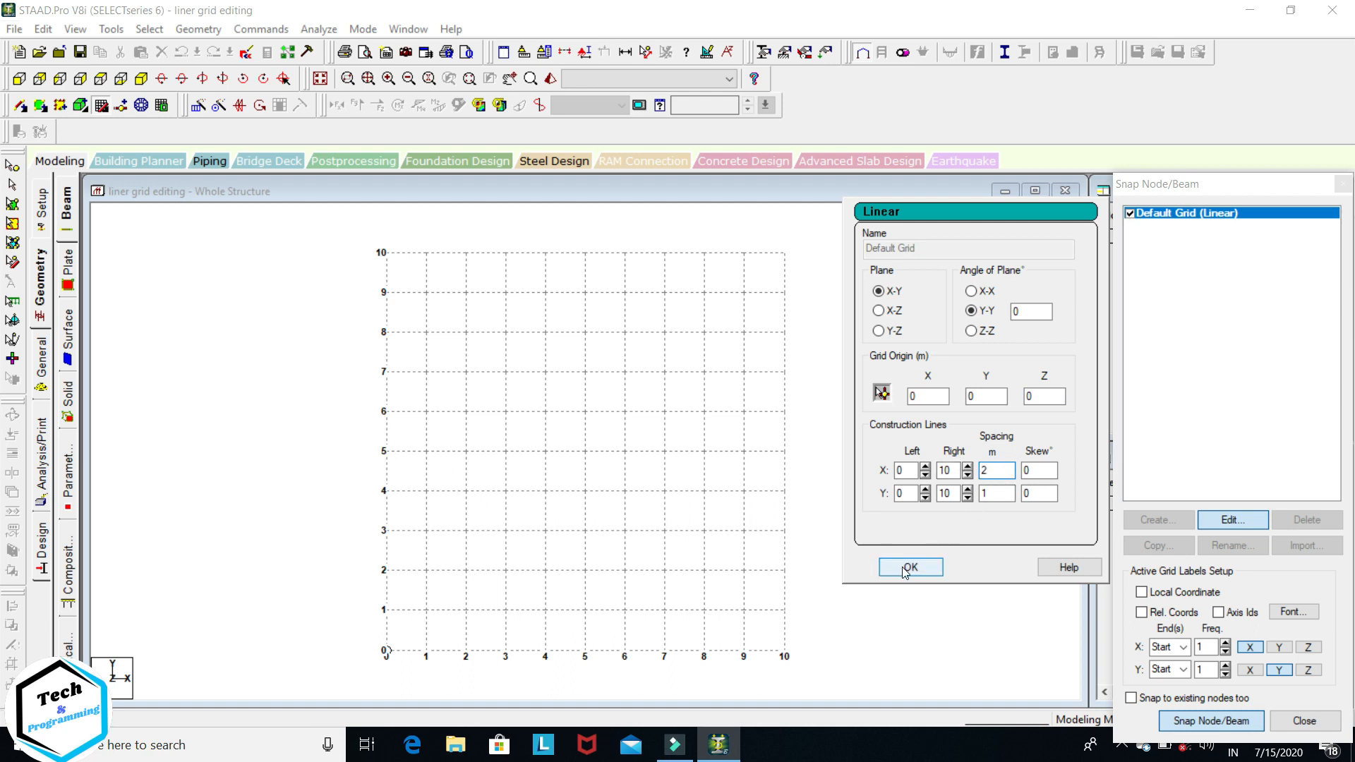
pyautogui.click(909, 567)
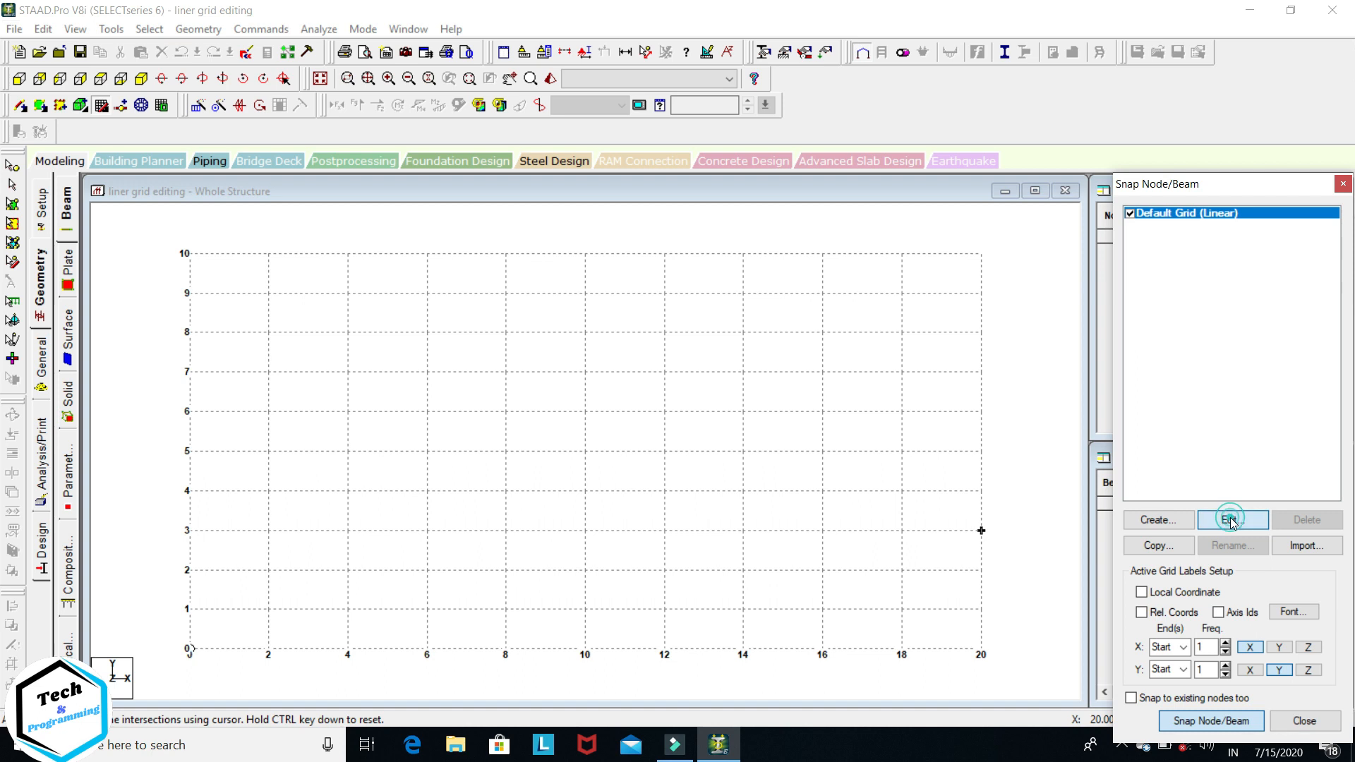
# Edit the grid again and set its Y spacing to 3 m
pyautogui.click(1231, 519)
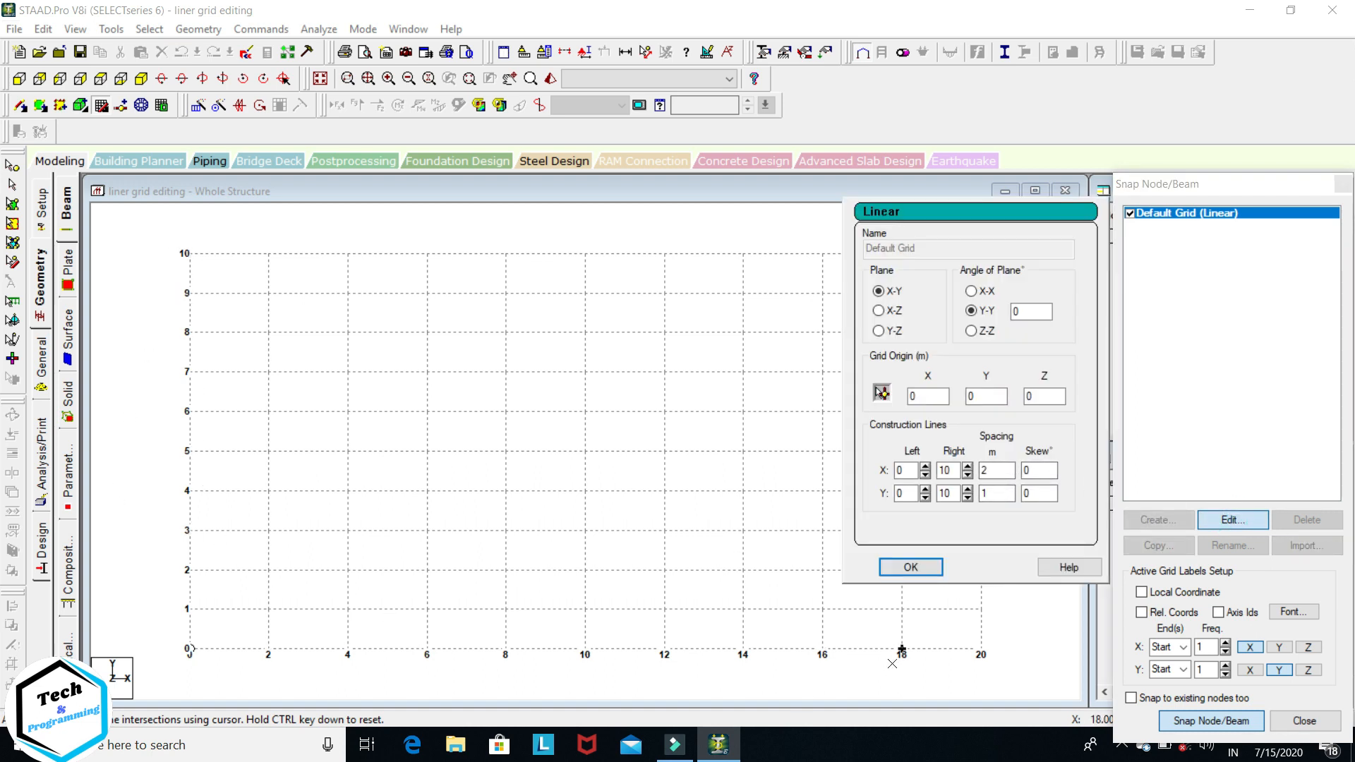
pyautogui.click(993, 492)
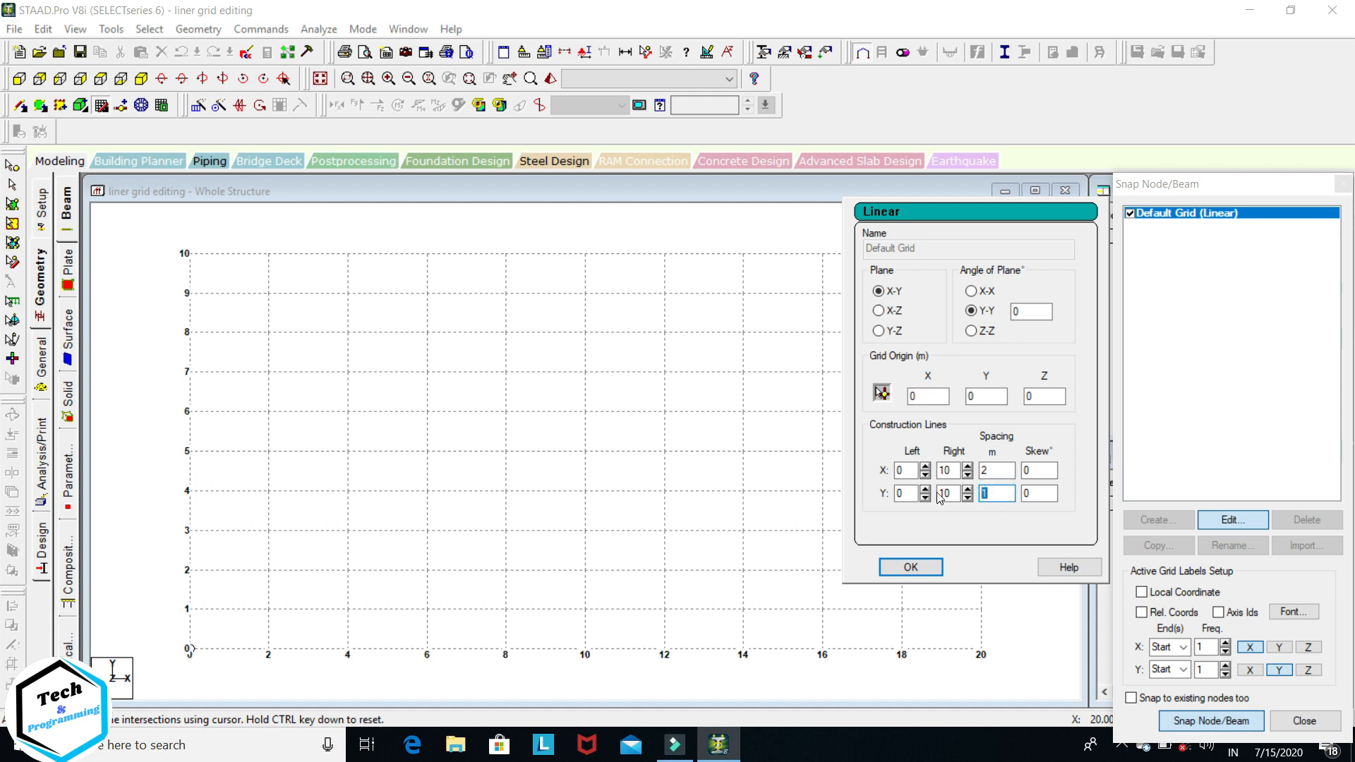
pyautogui.click(909, 567)
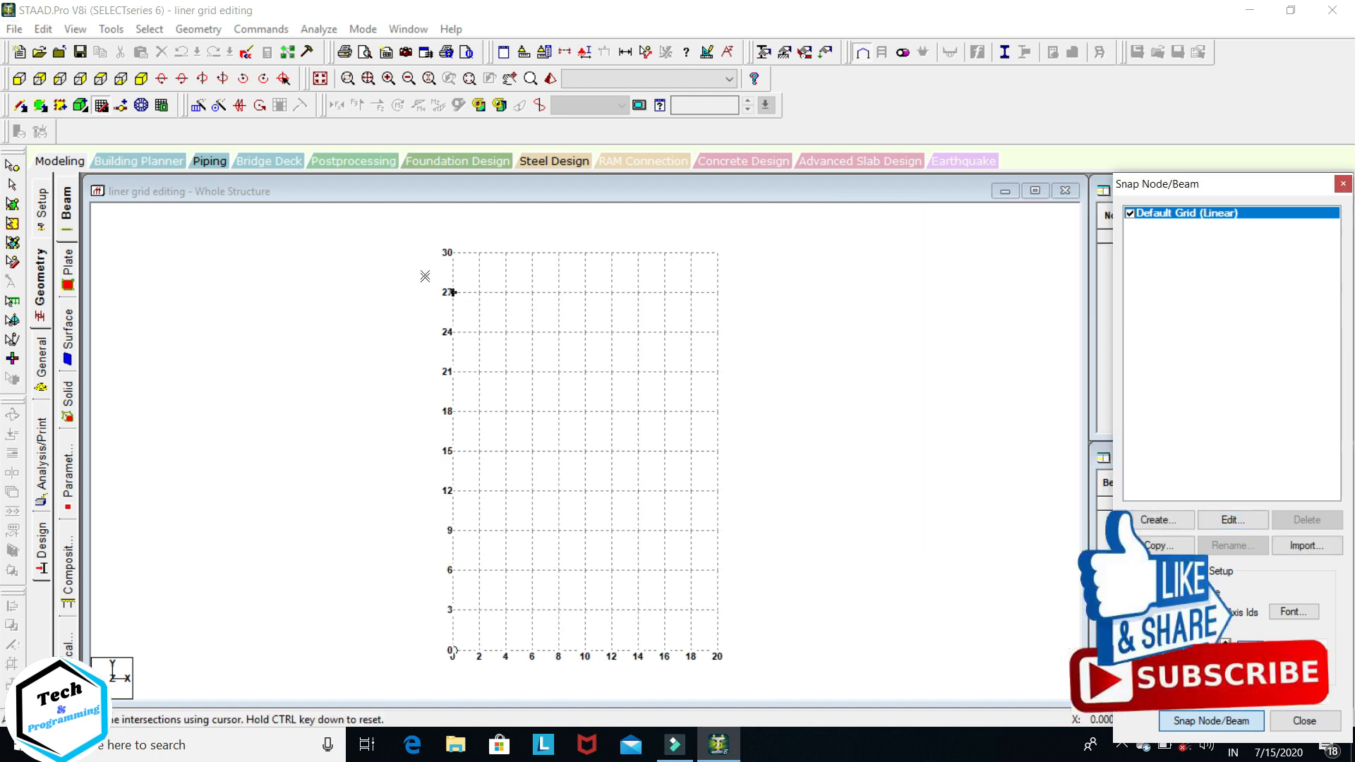
# Set Construction Lines Right to 19 for X and 15 for Y
pyautogui.click(1230, 520)
pyautogui.write('15')
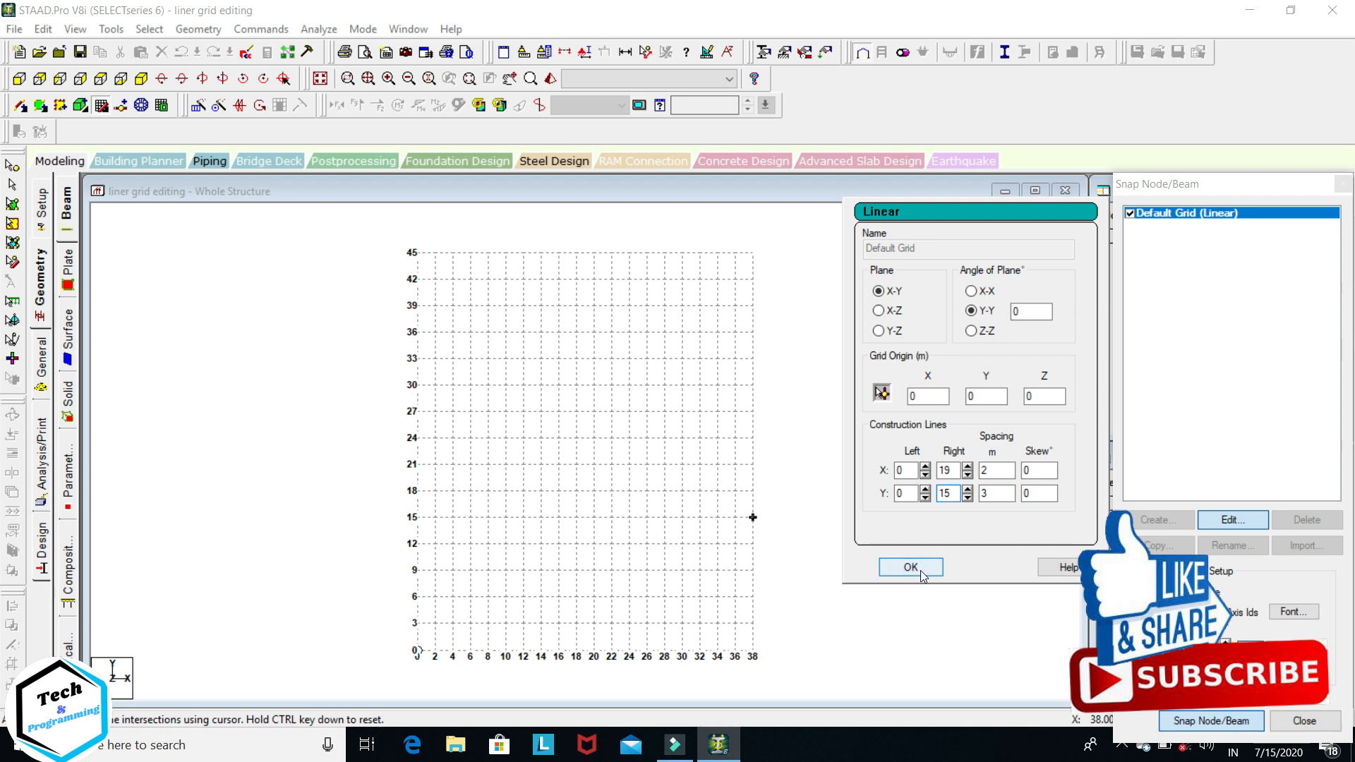
pyautogui.click(909, 568)
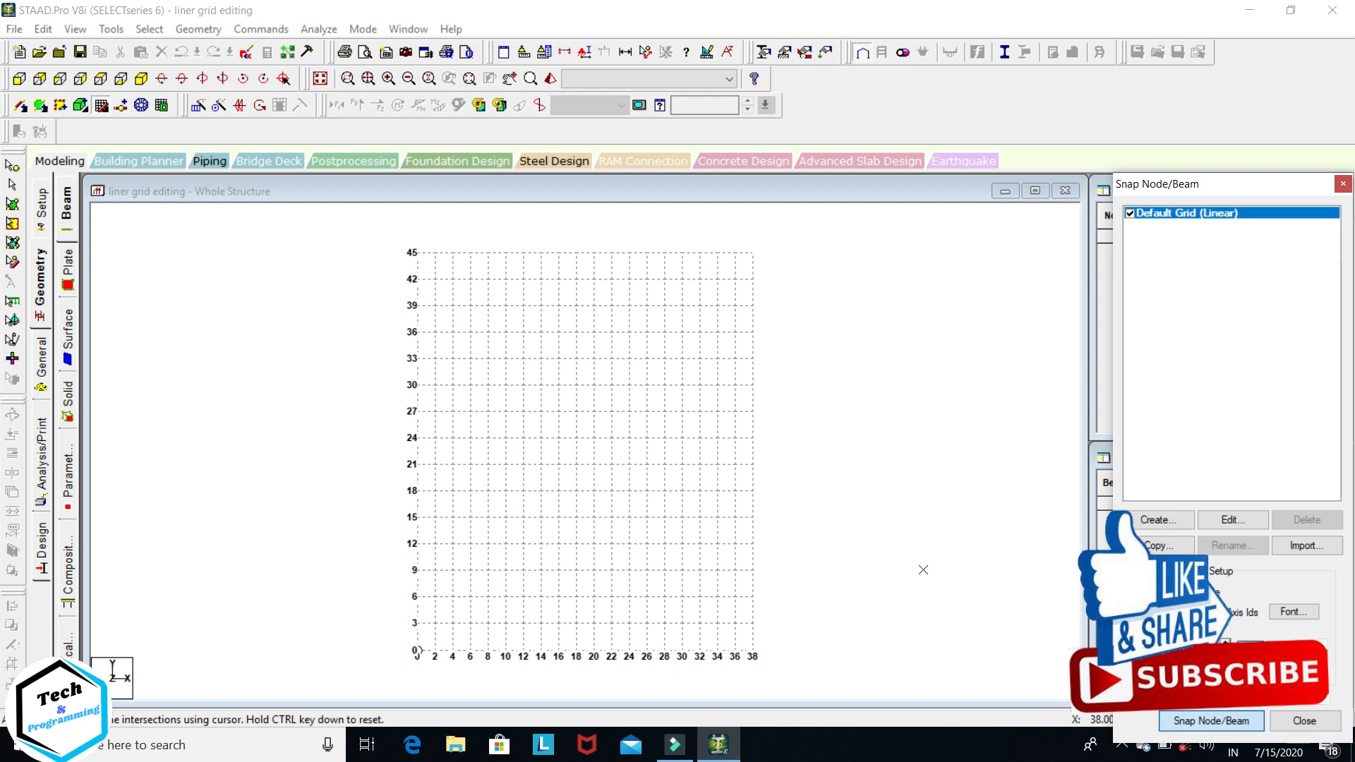
pyautogui.moveTo(753, 570)
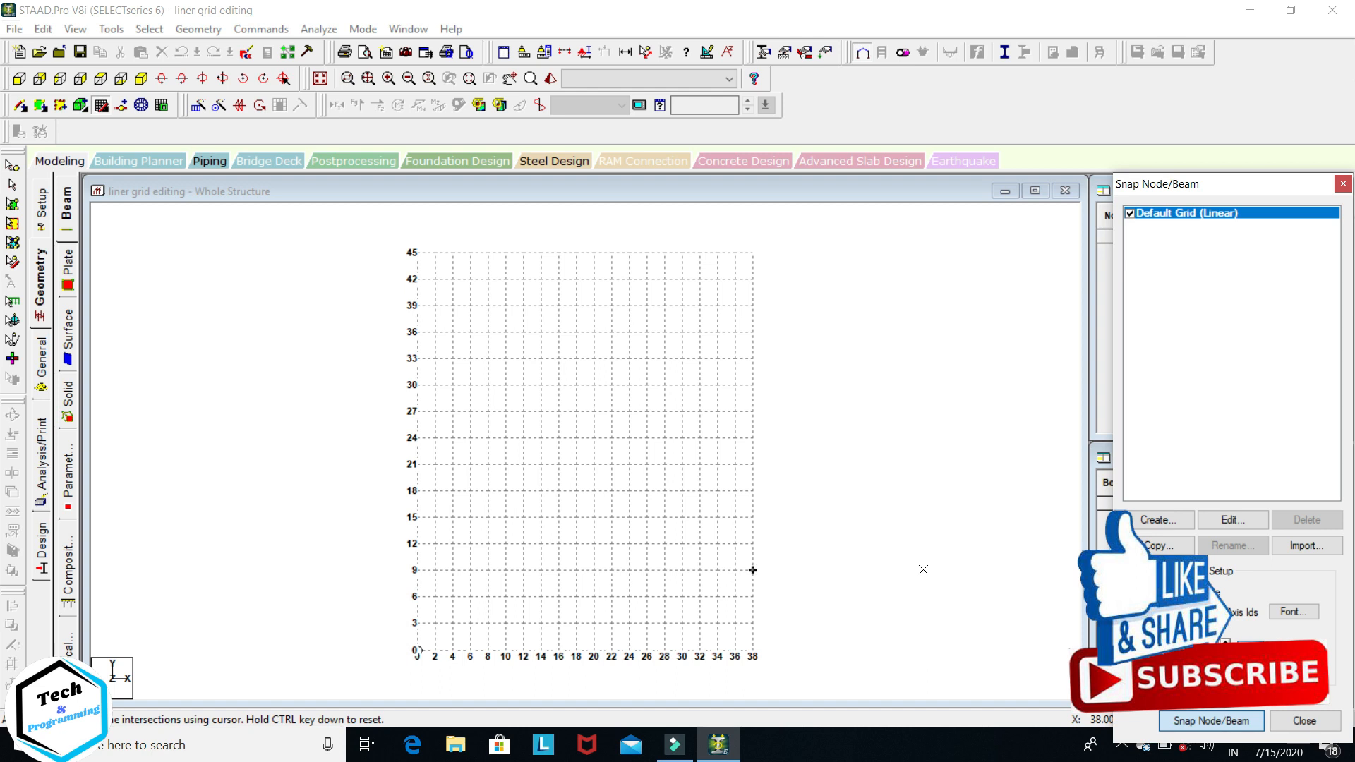